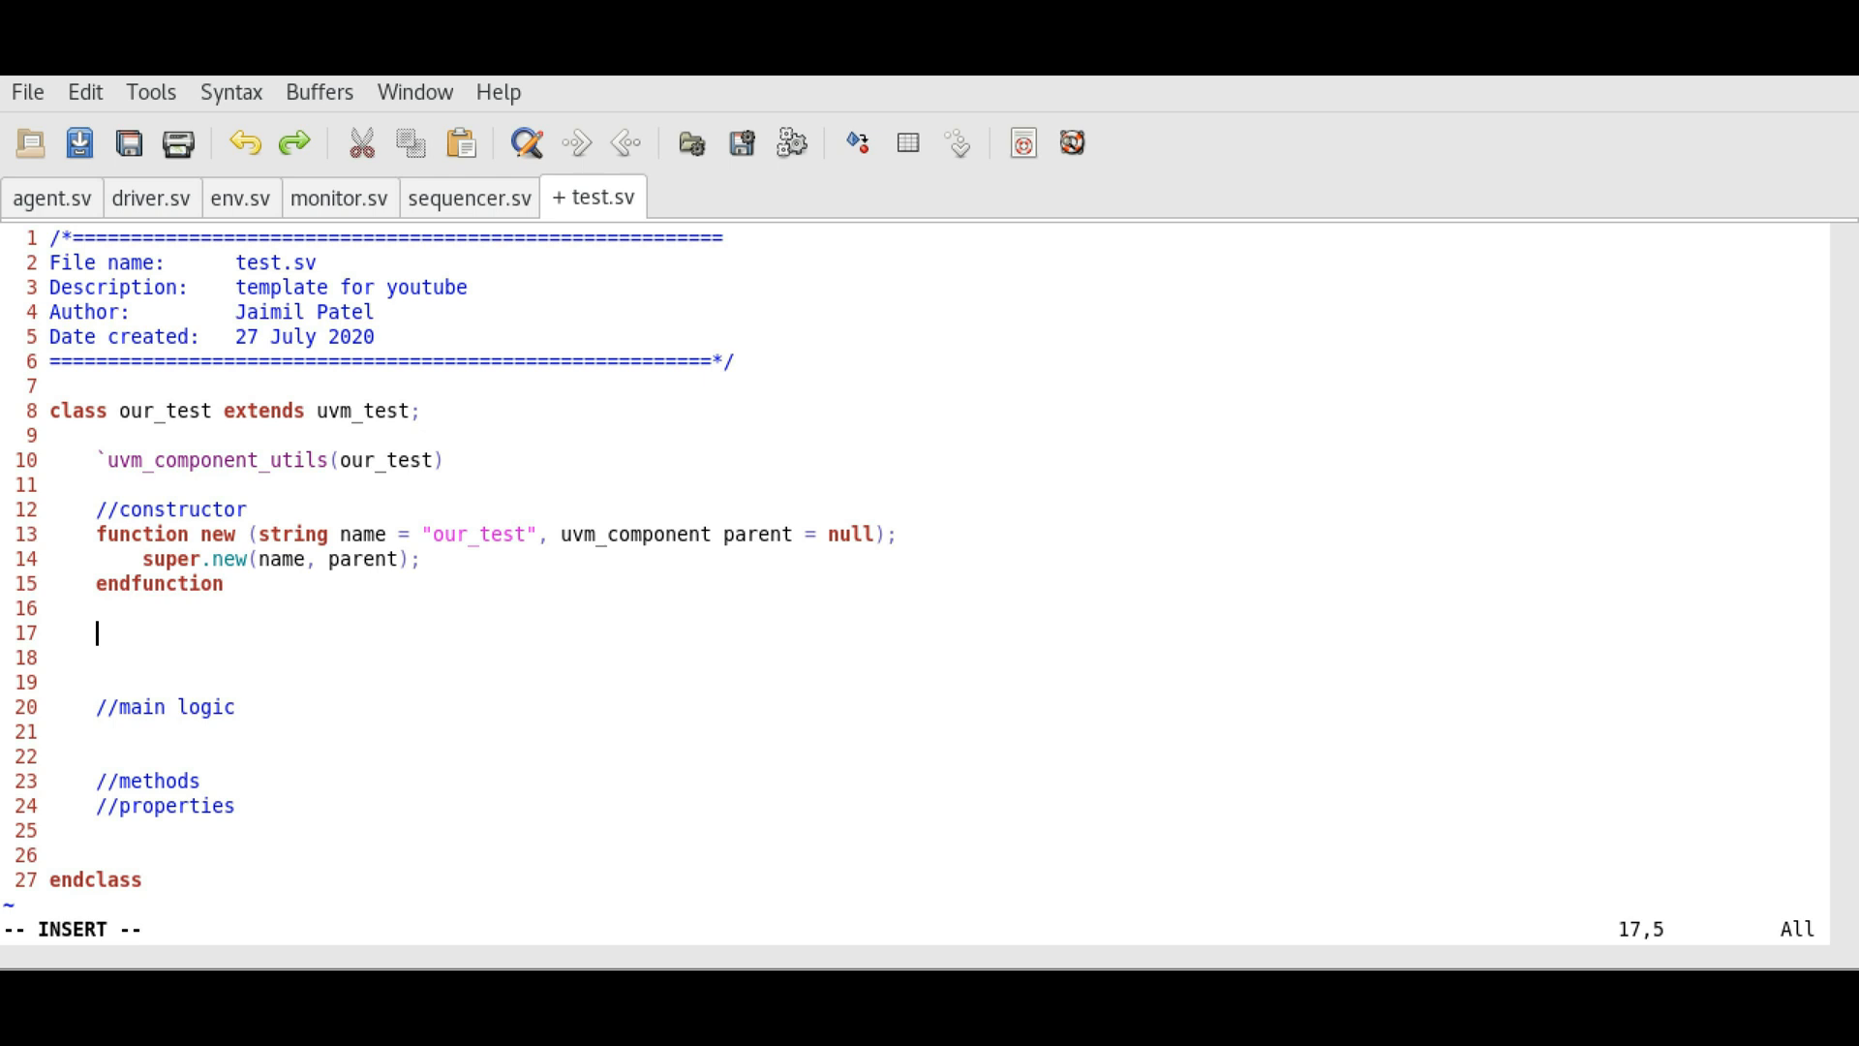
# Step: Write a //build phase comment and a build_phase() function with endfunction in our_test
pyautogui.write('//buui')
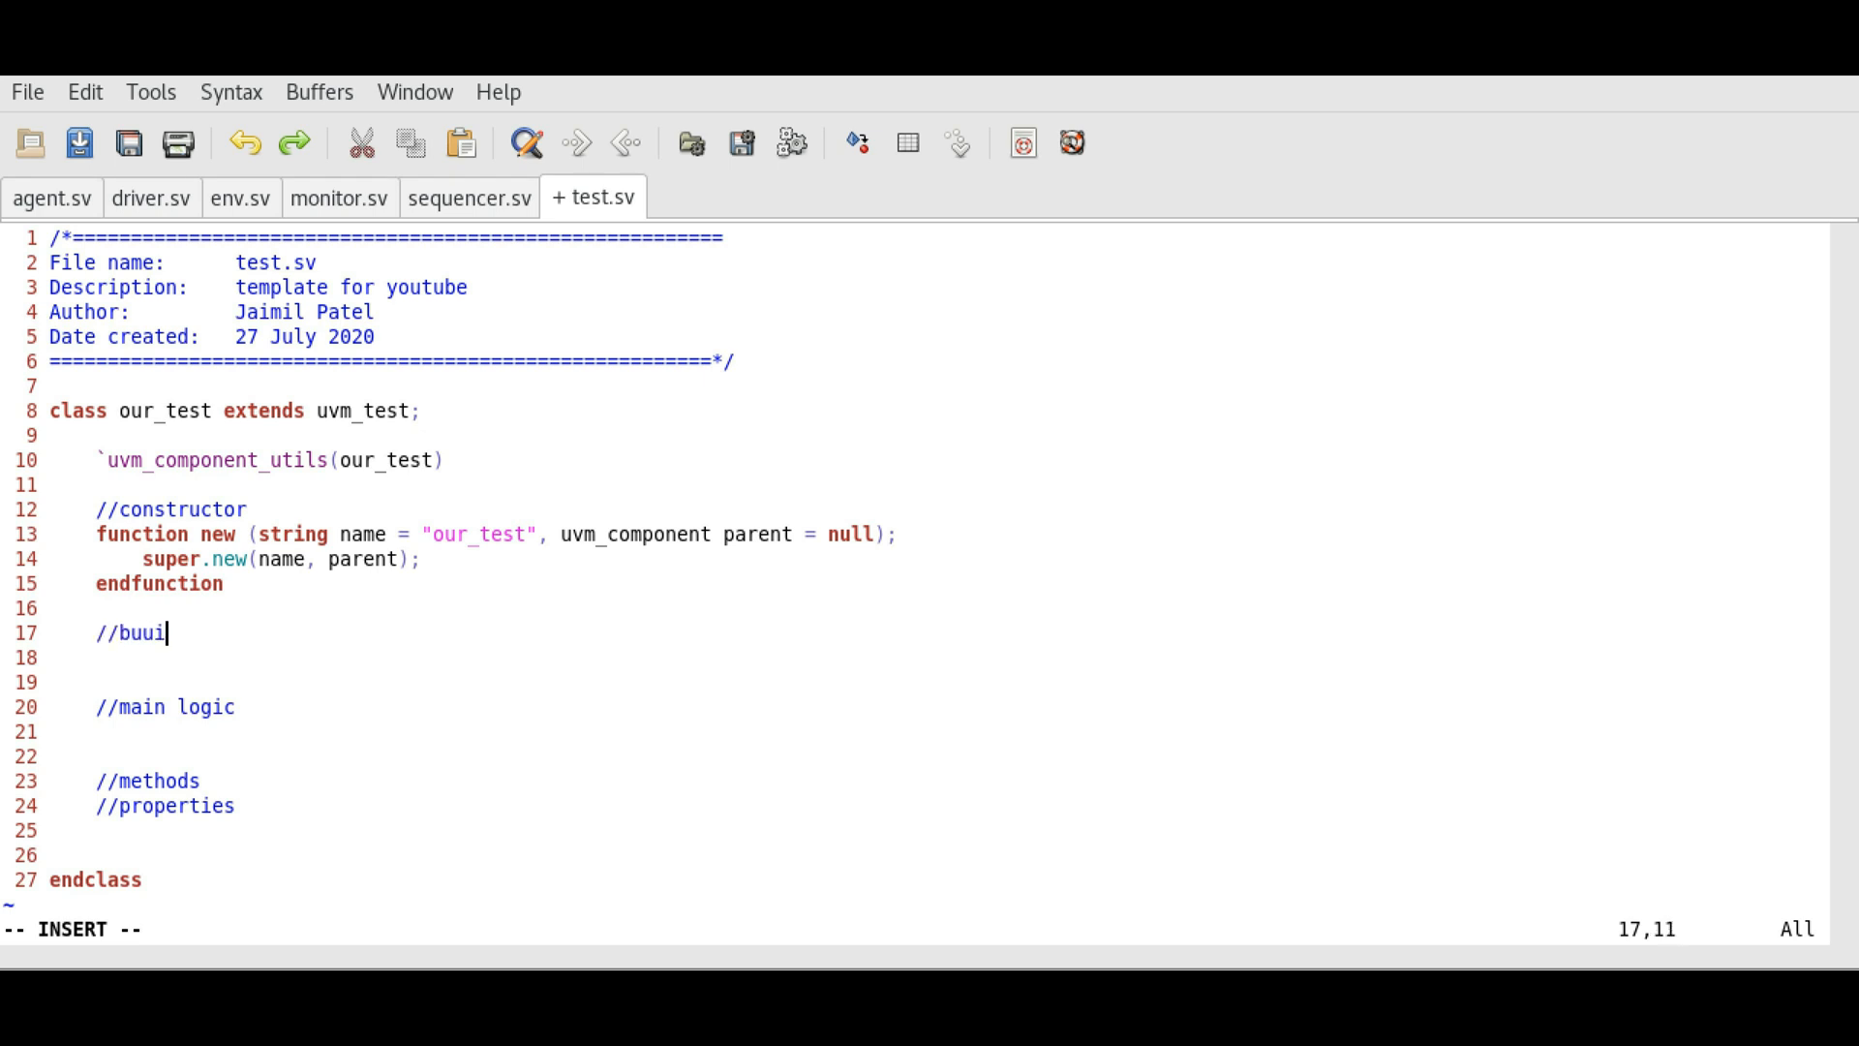
pyautogui.write('ld phase')
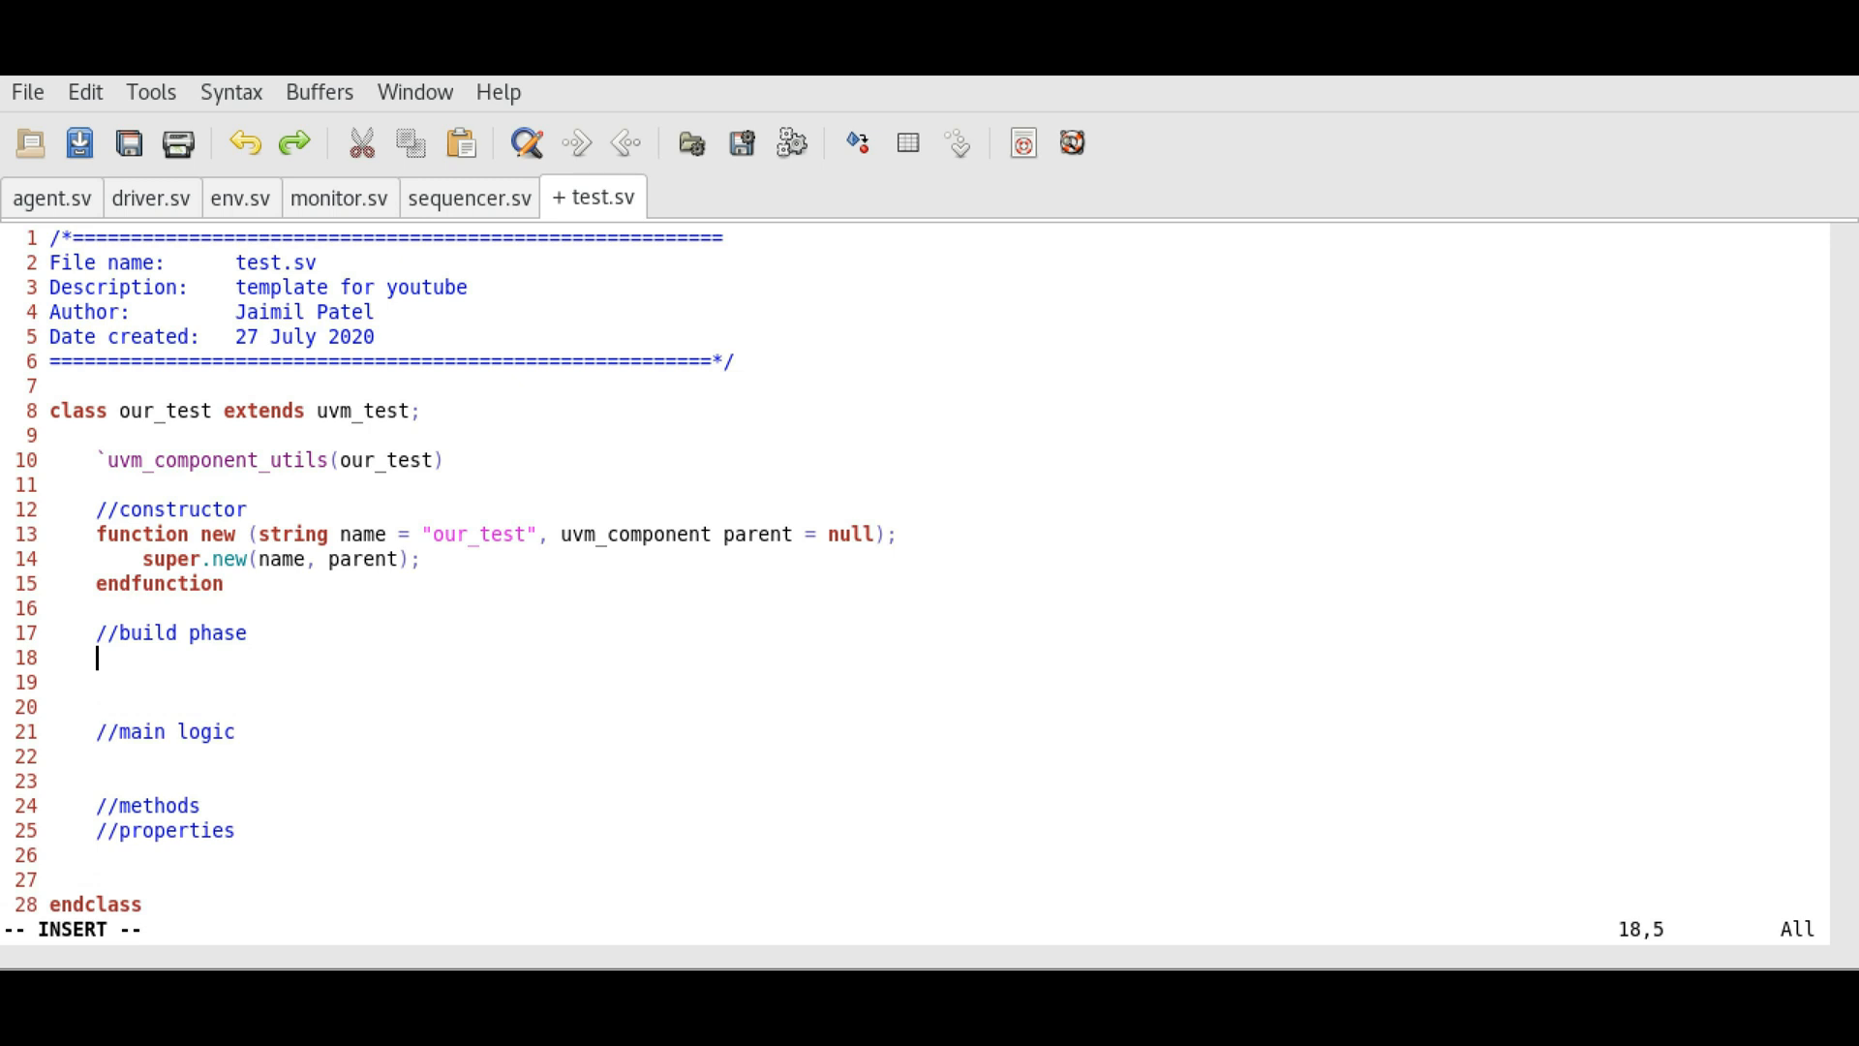
pyautogui.write('function void bui')
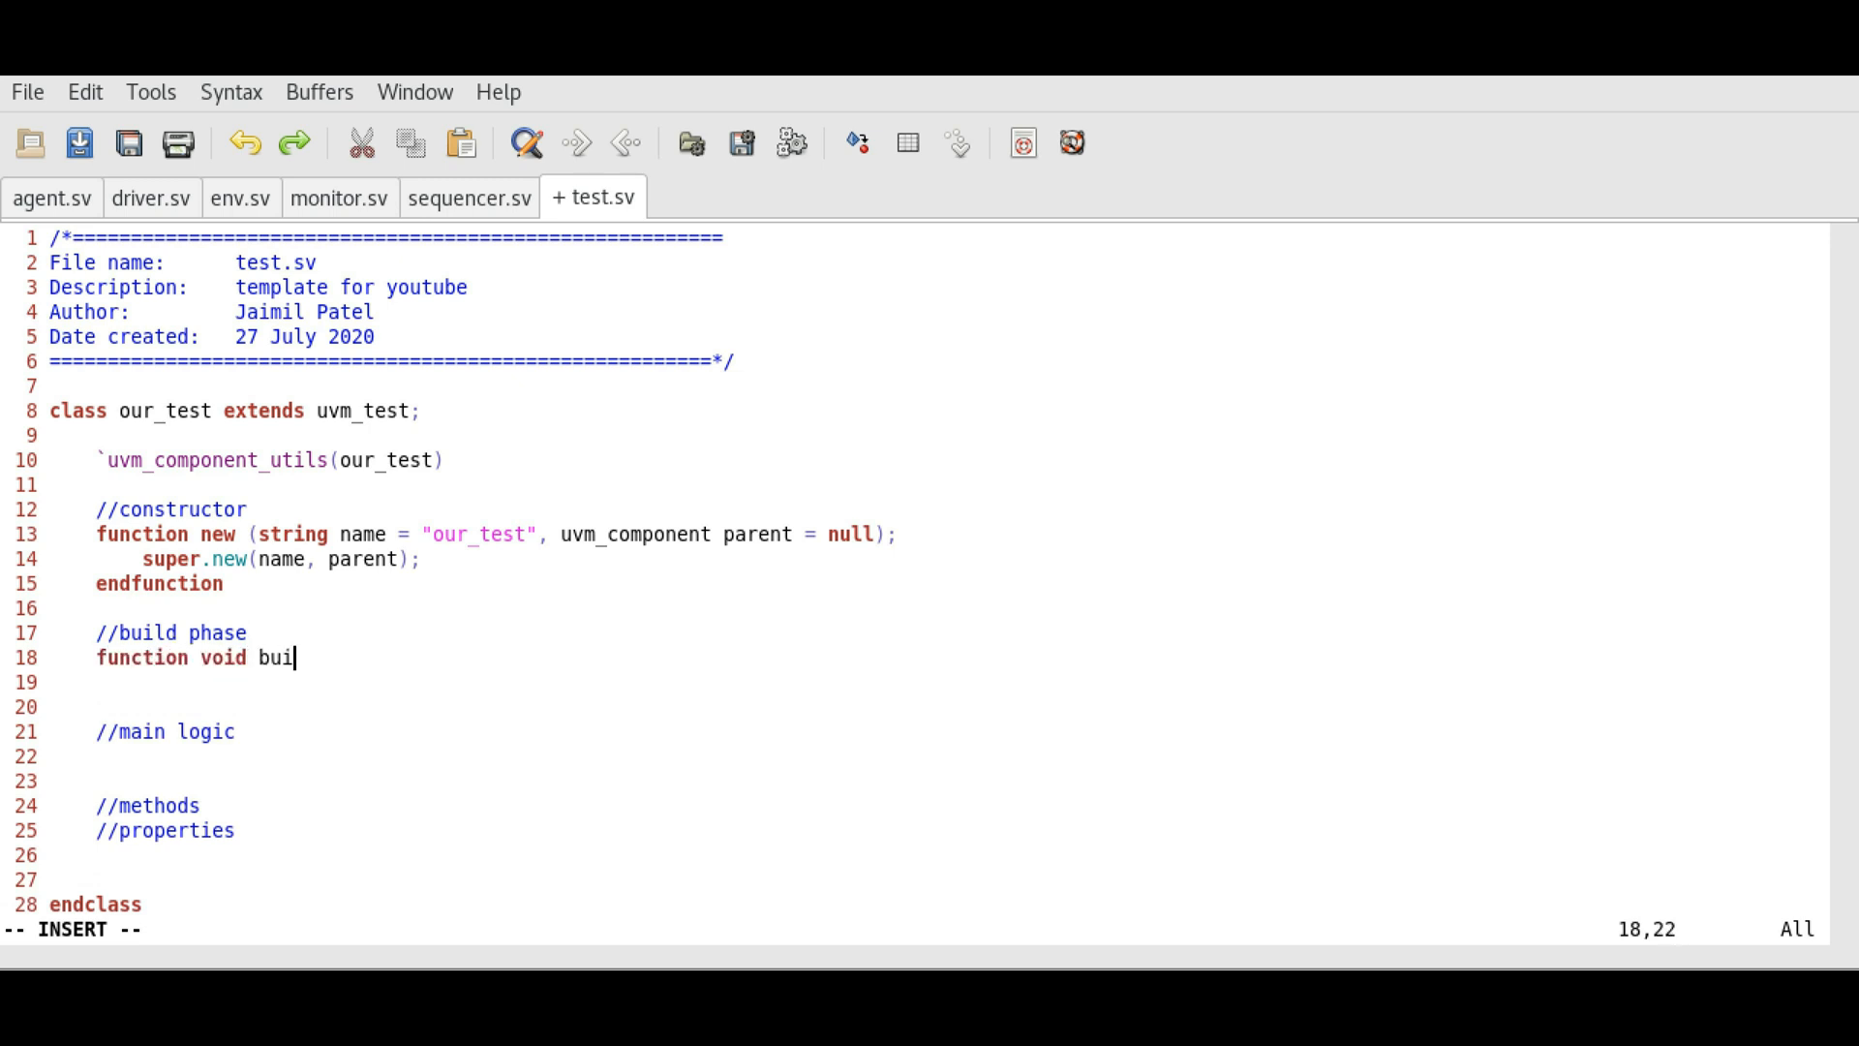
pyautogui.write('ld_phas')
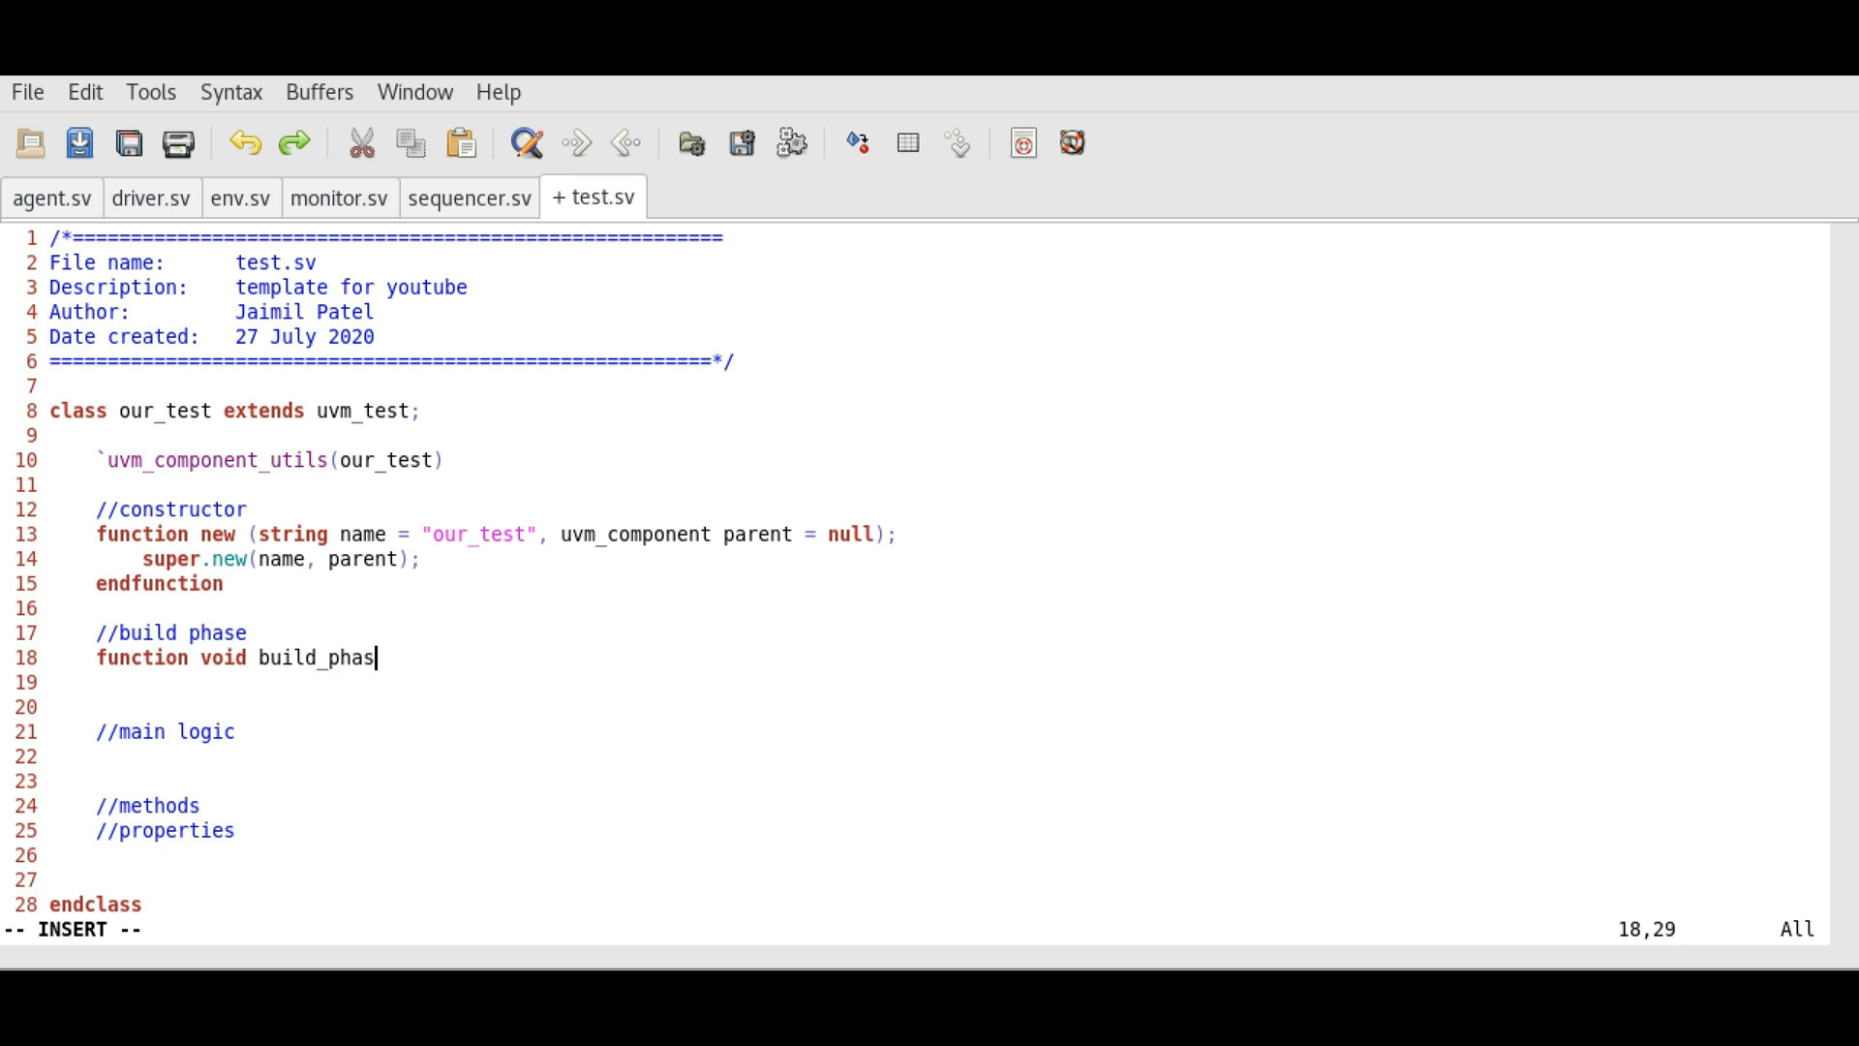
pyautogui.write('e();')
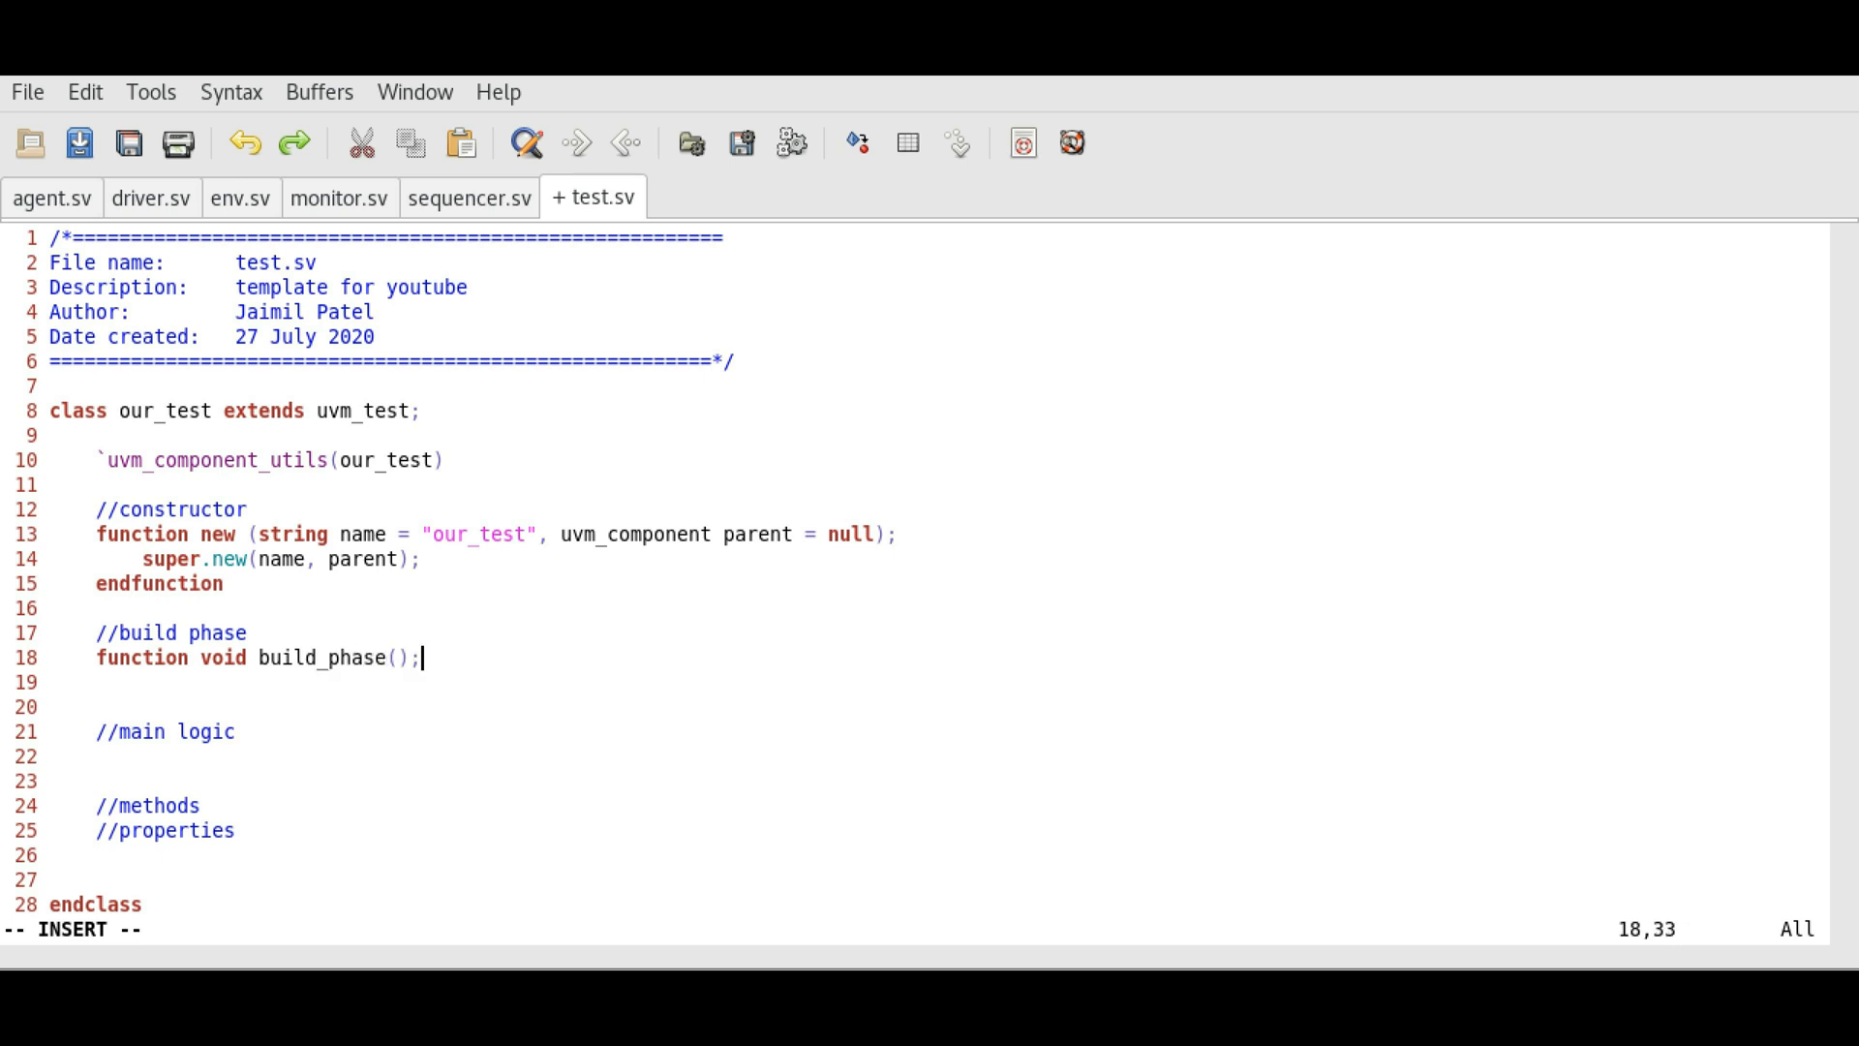
pyautogui.write('endfuncti')
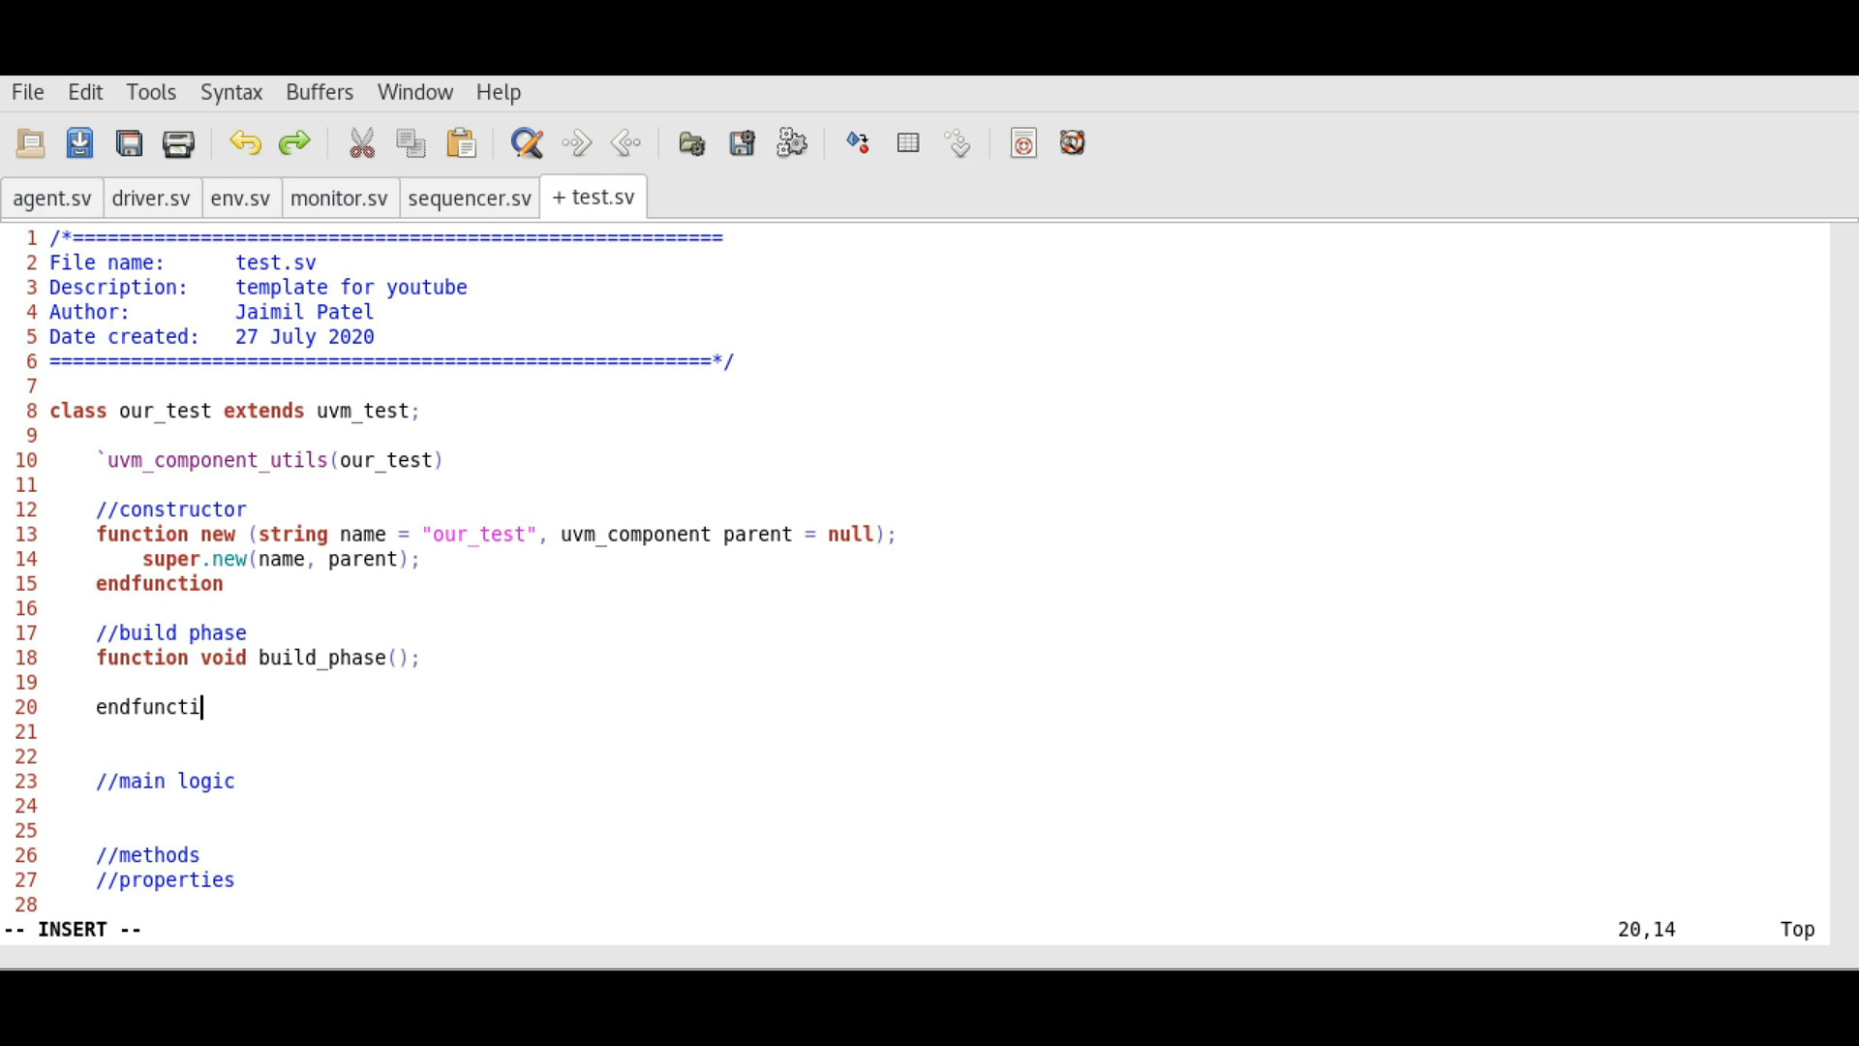
pyautogui.write('on')
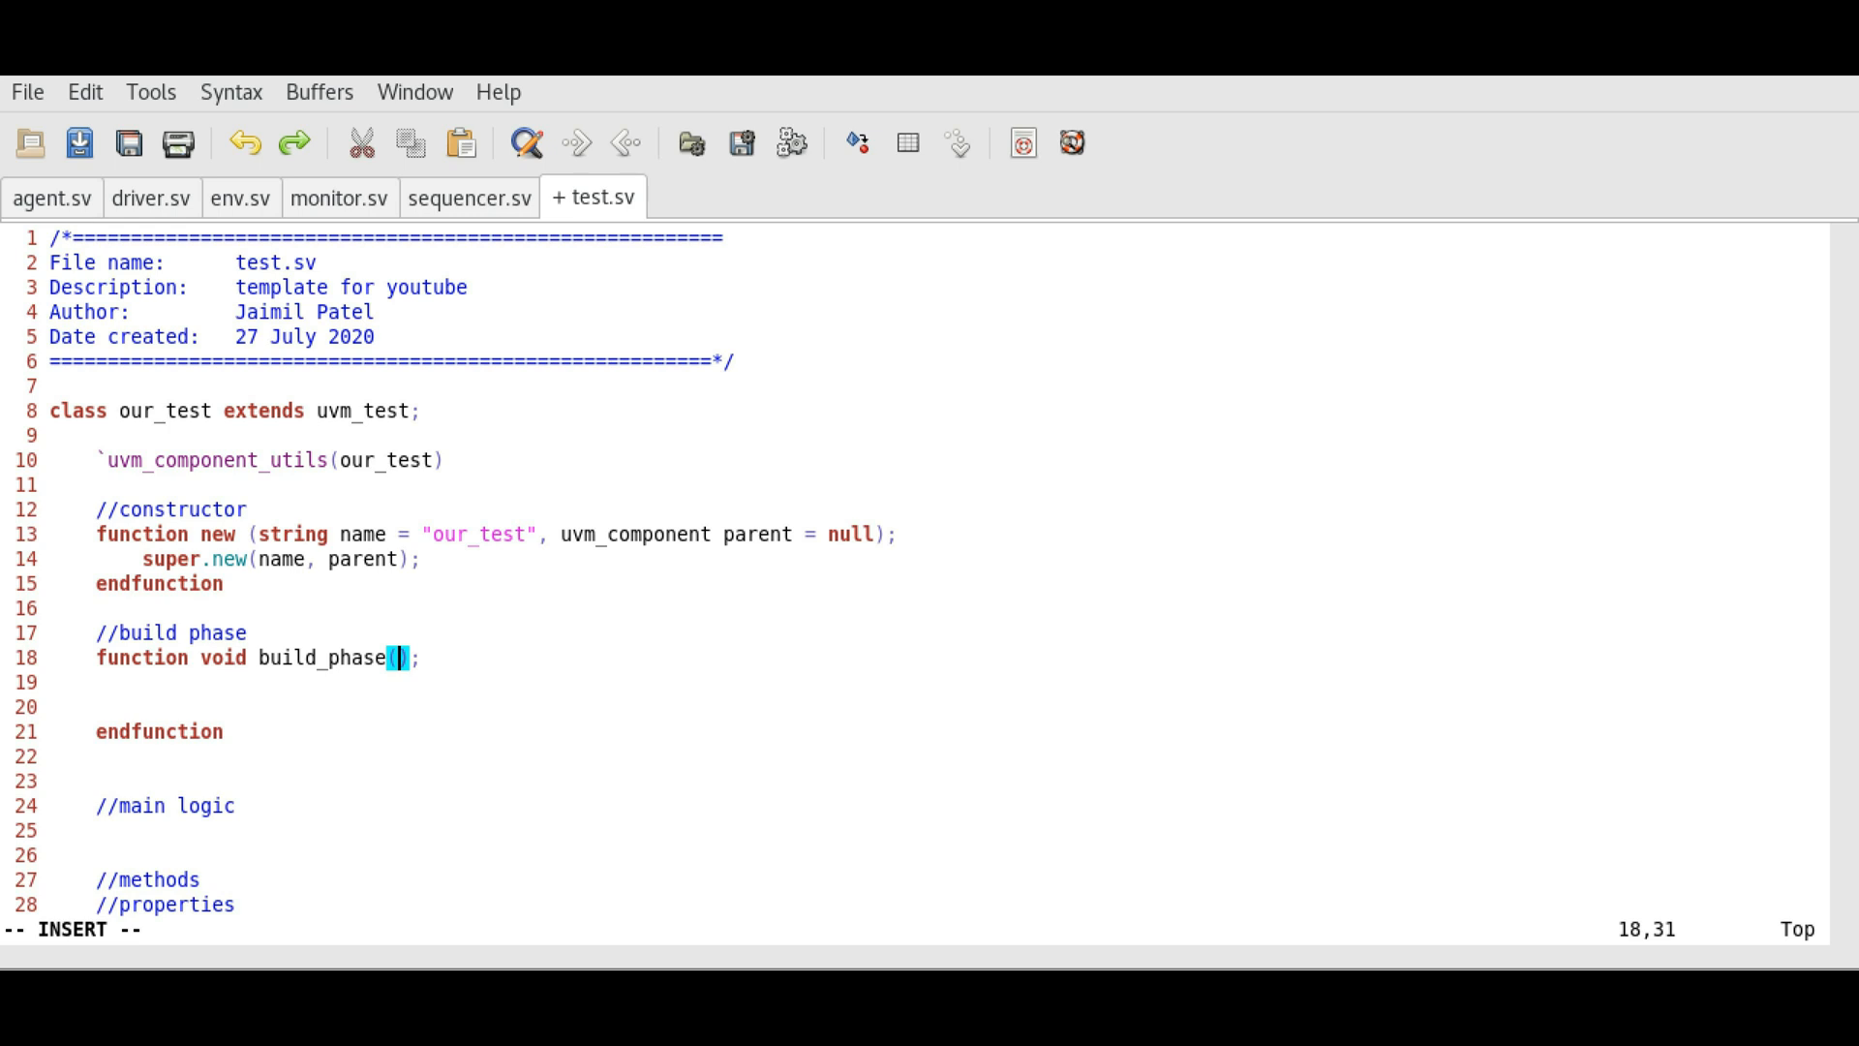
# Step: Give build_phase a uvm_phase phase argument and a //build other components comment
pyautogui.write('u')
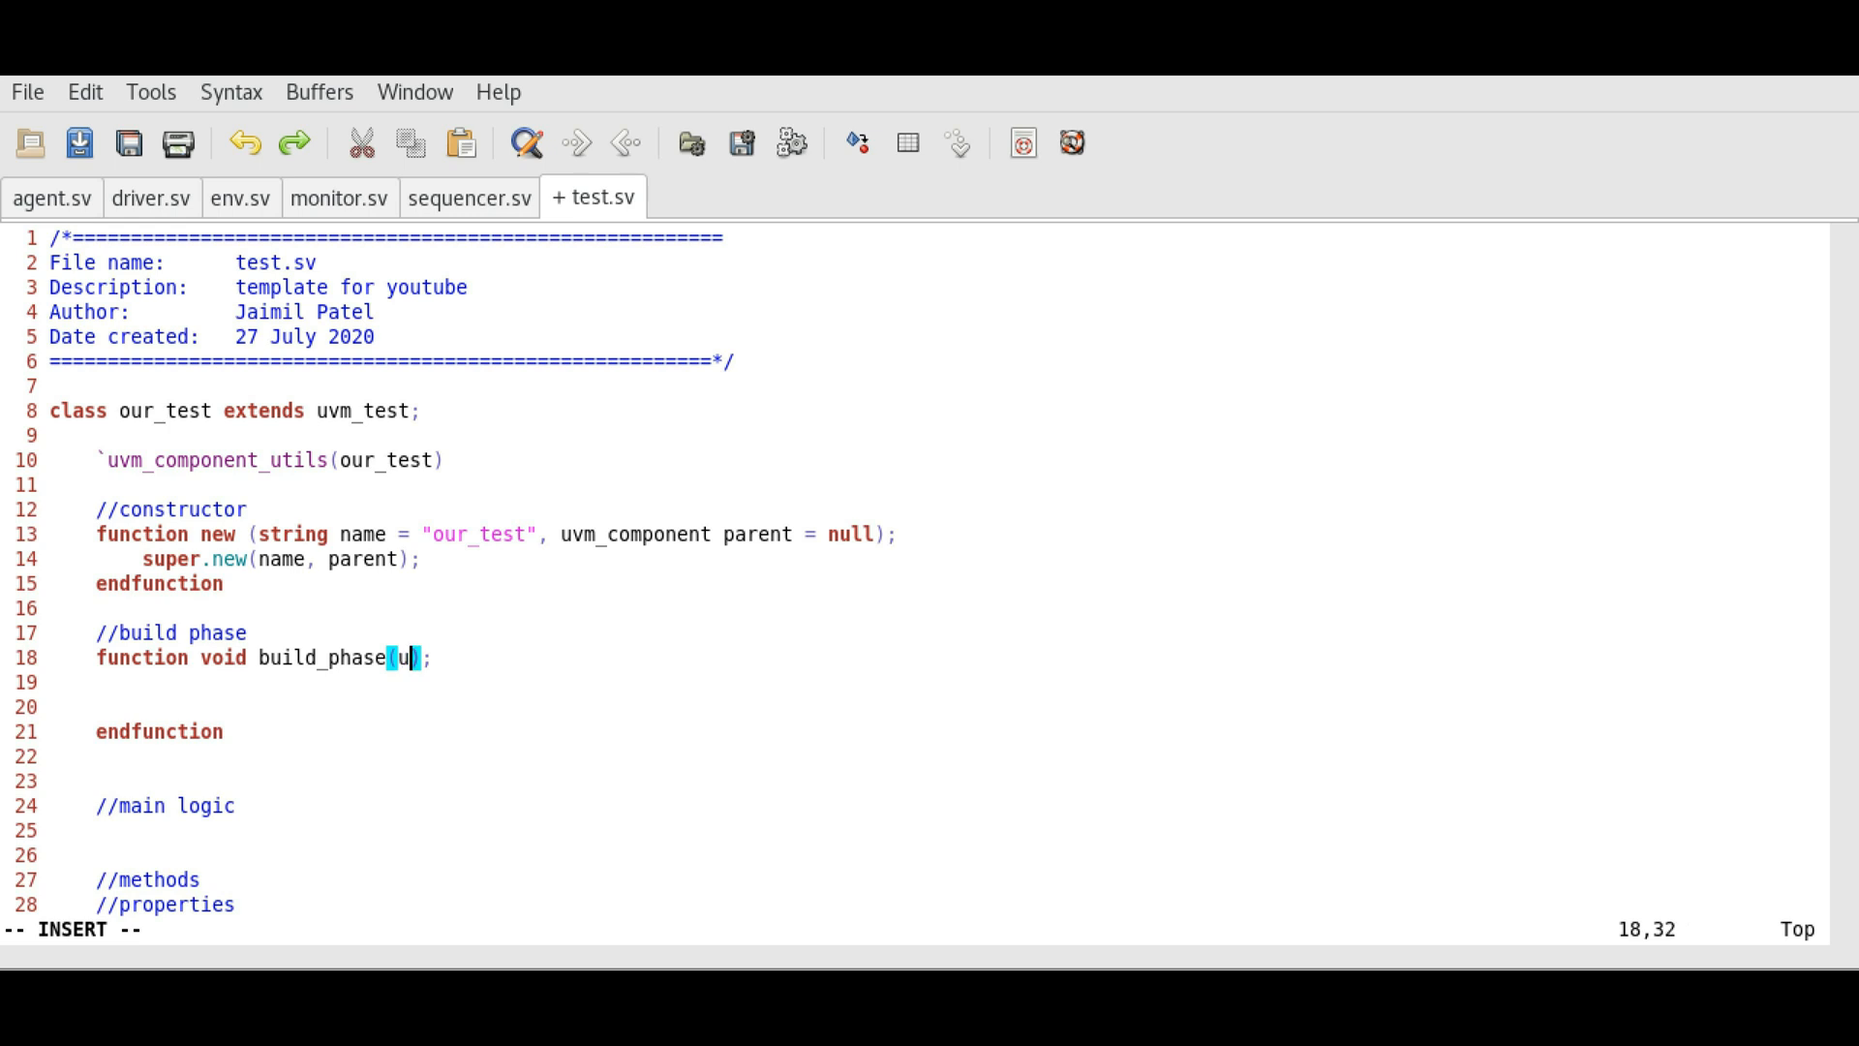
pyautogui.write('vm_phase')
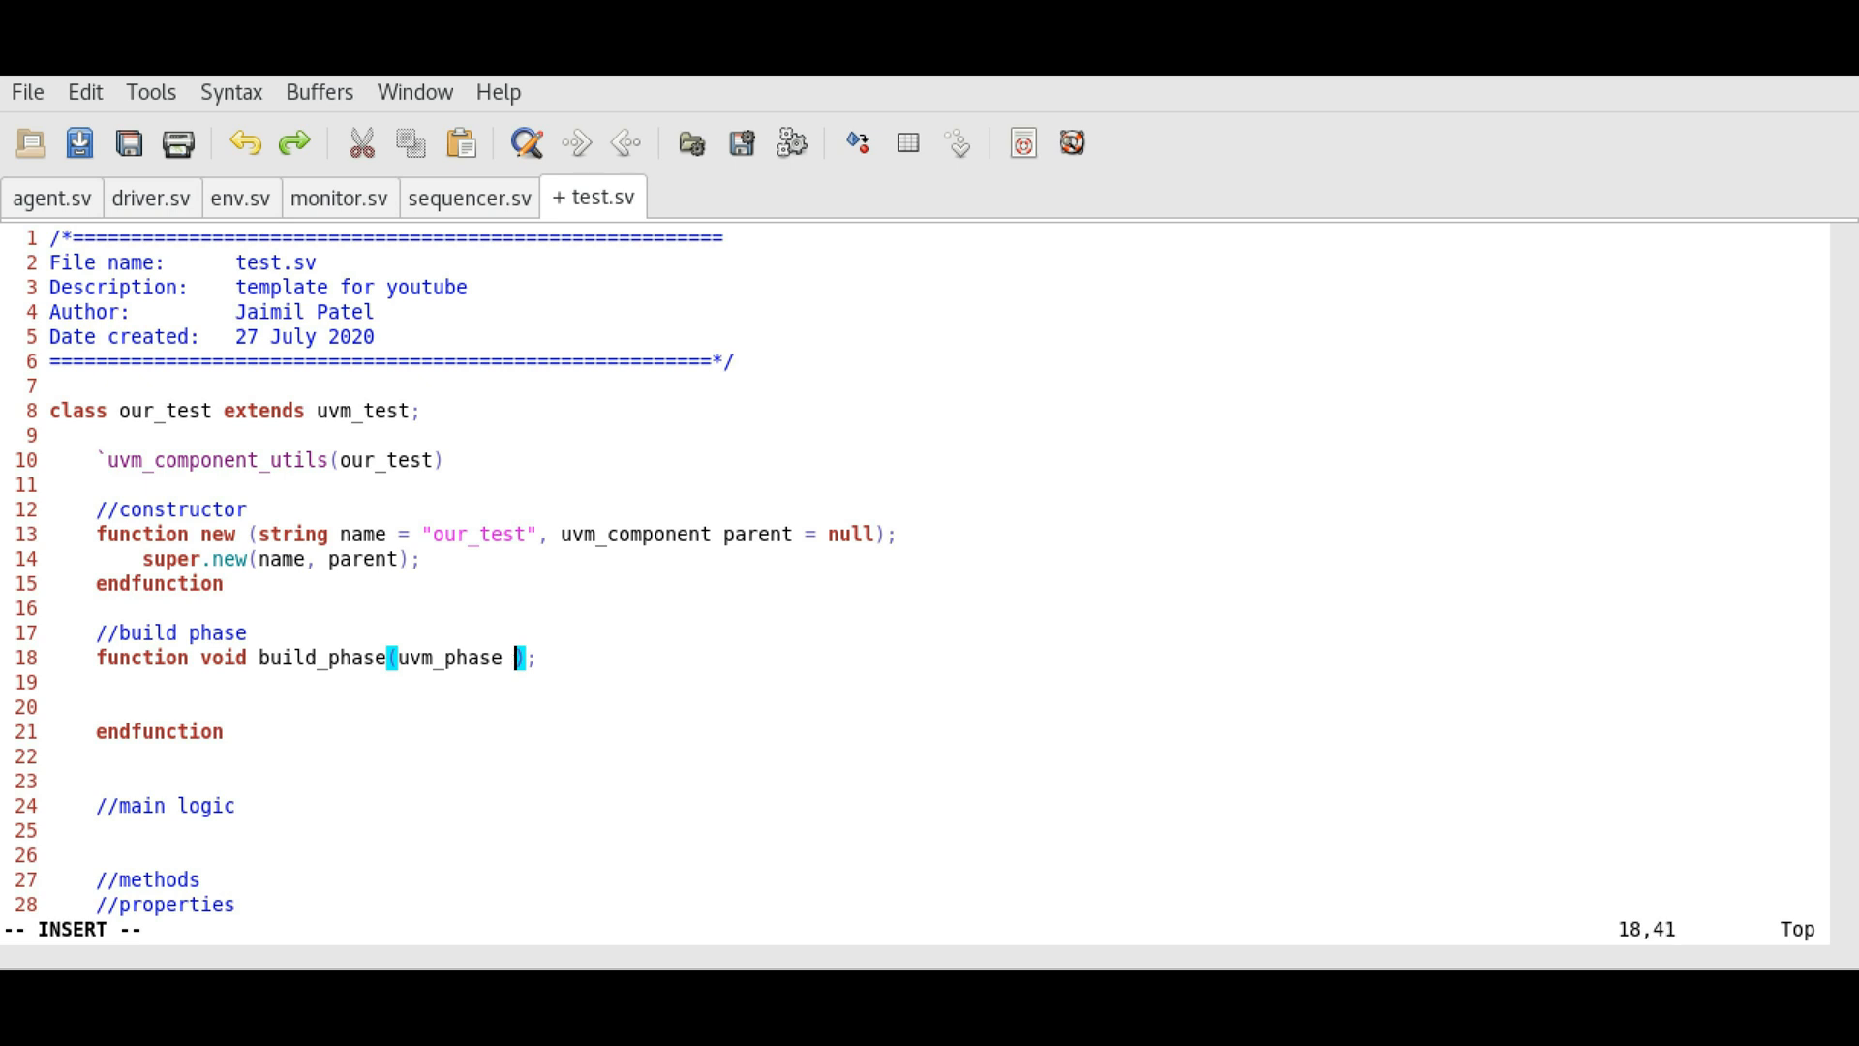
pyautogui.write('name_o')
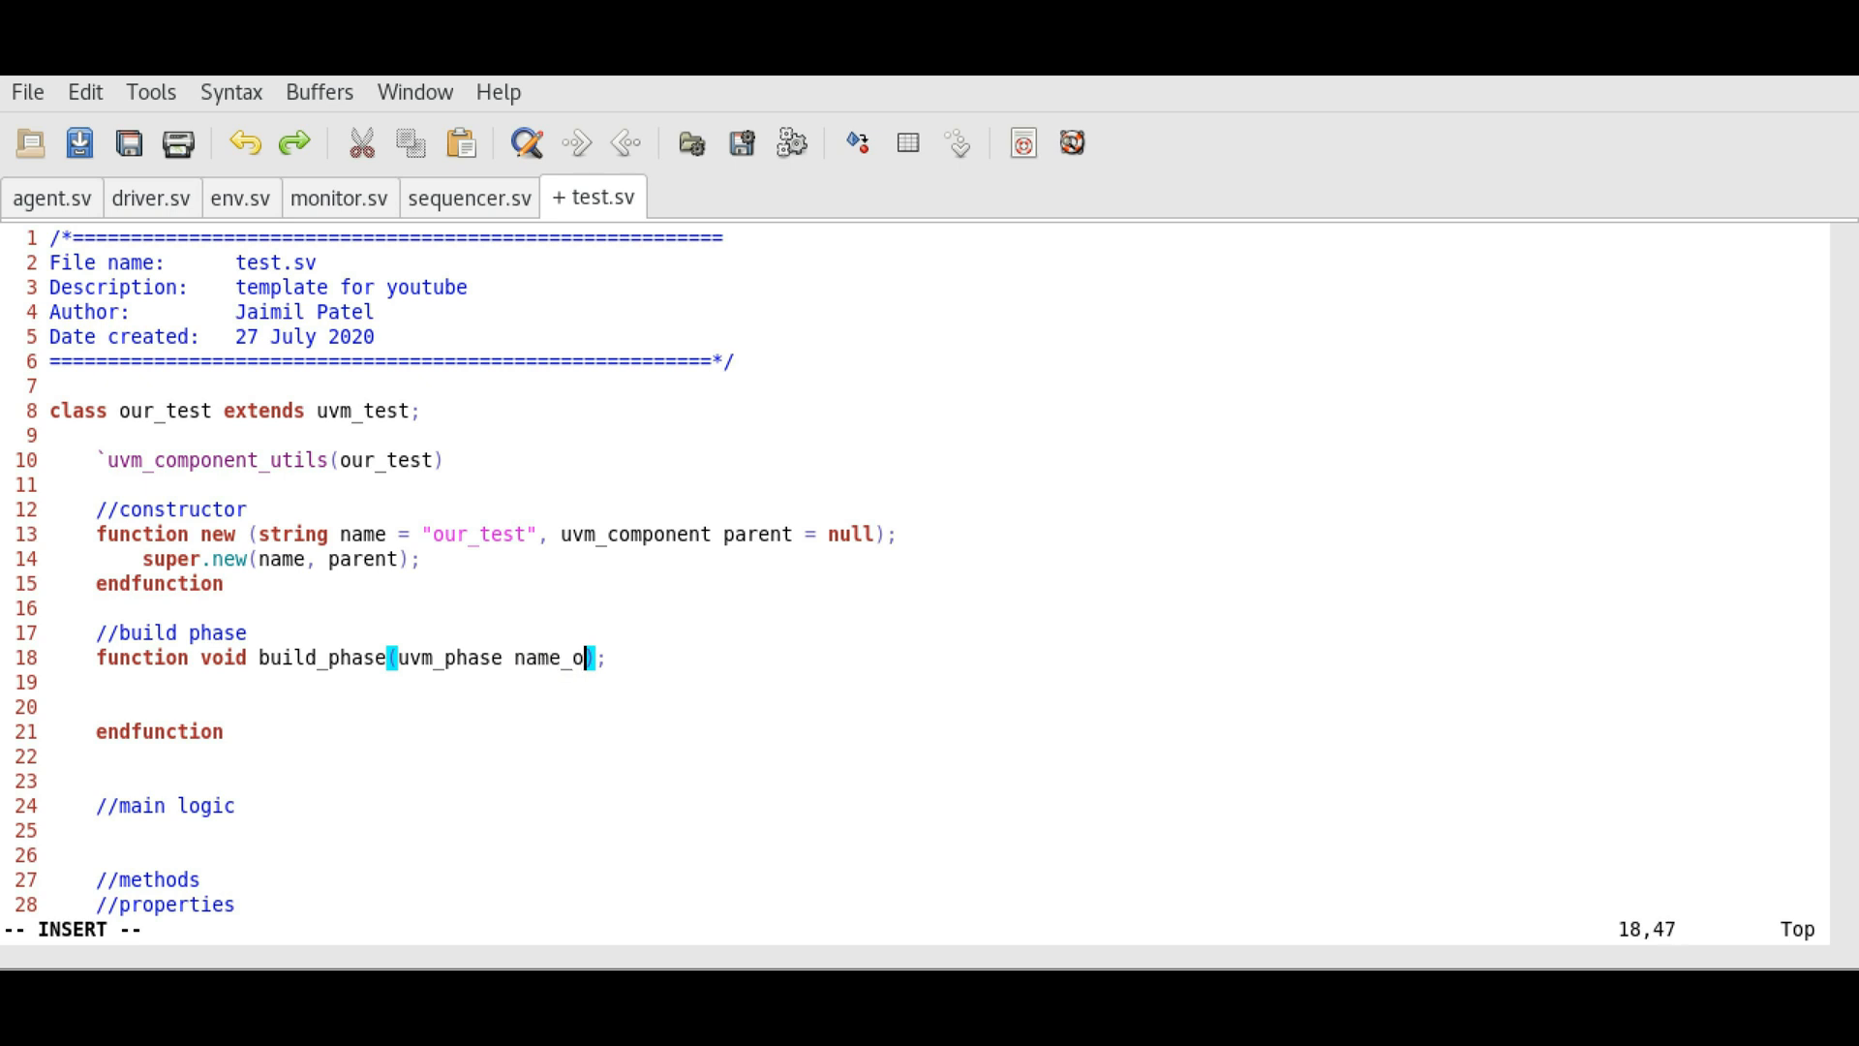
pyautogui.write('f_handle')
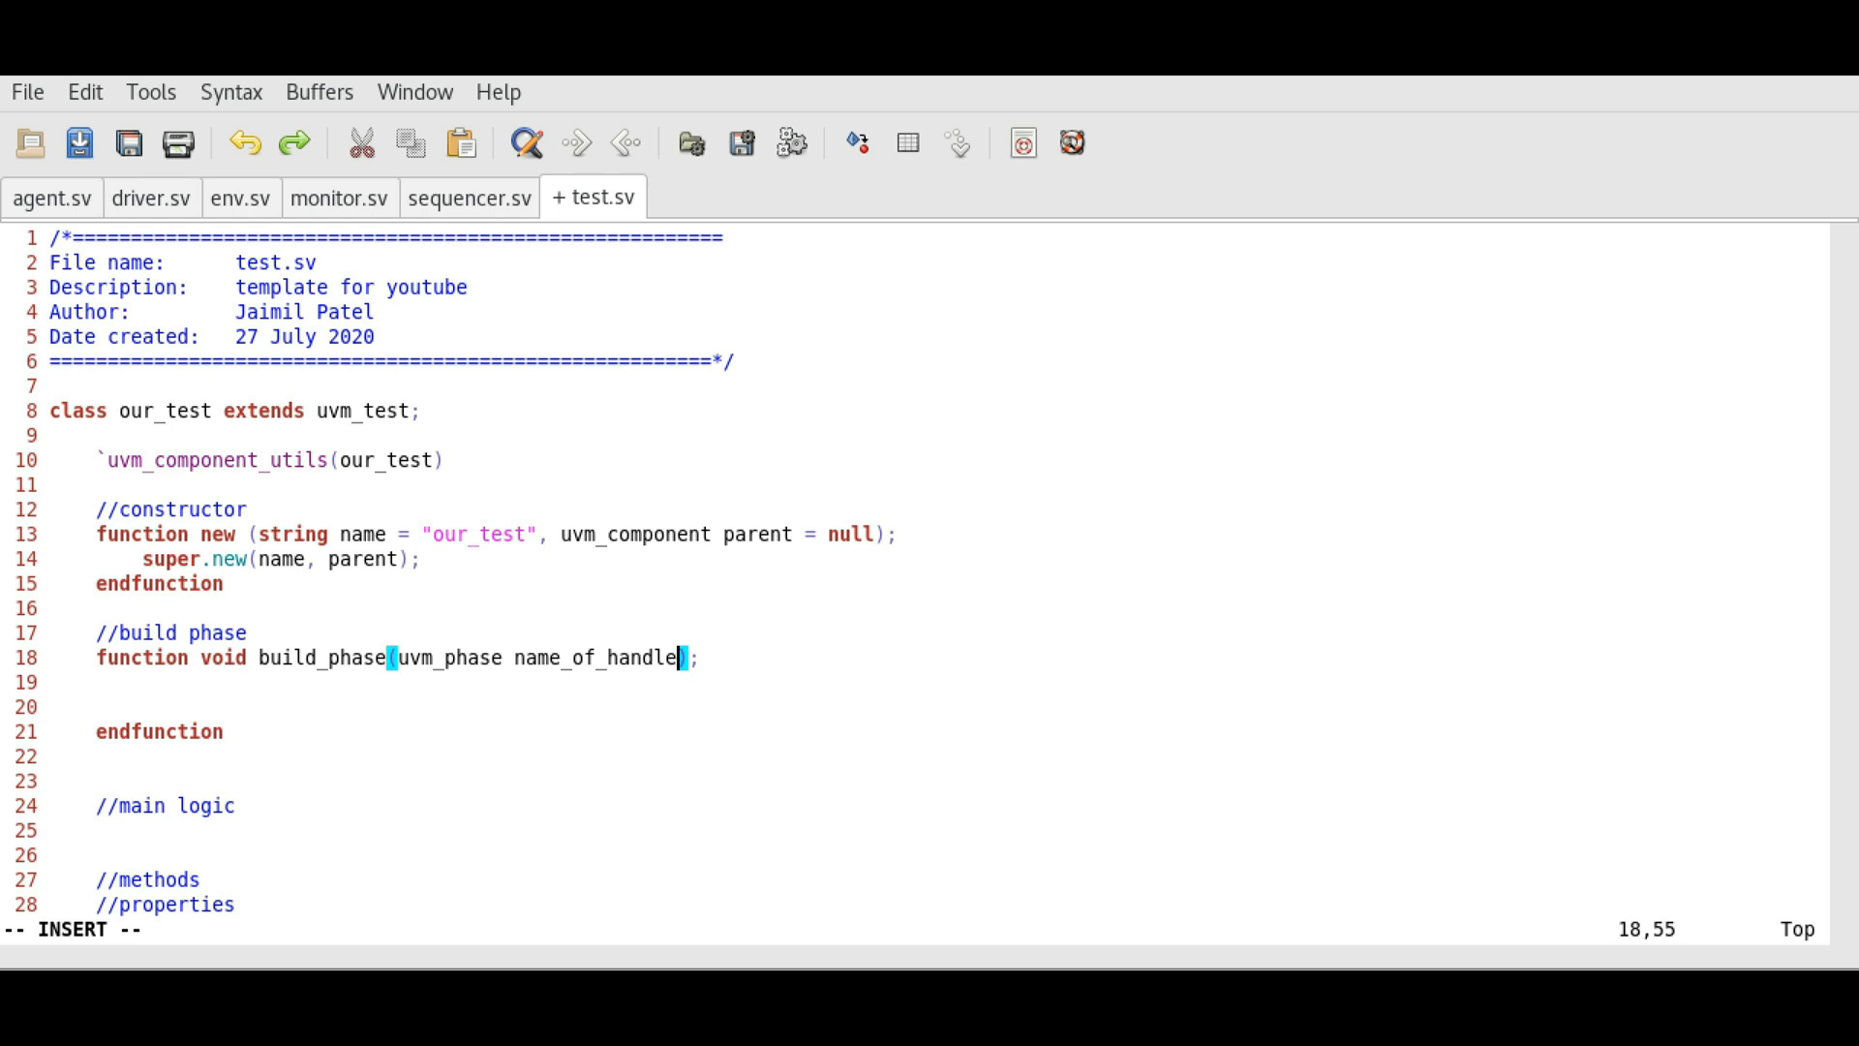
pyautogui.press('BackSpace')
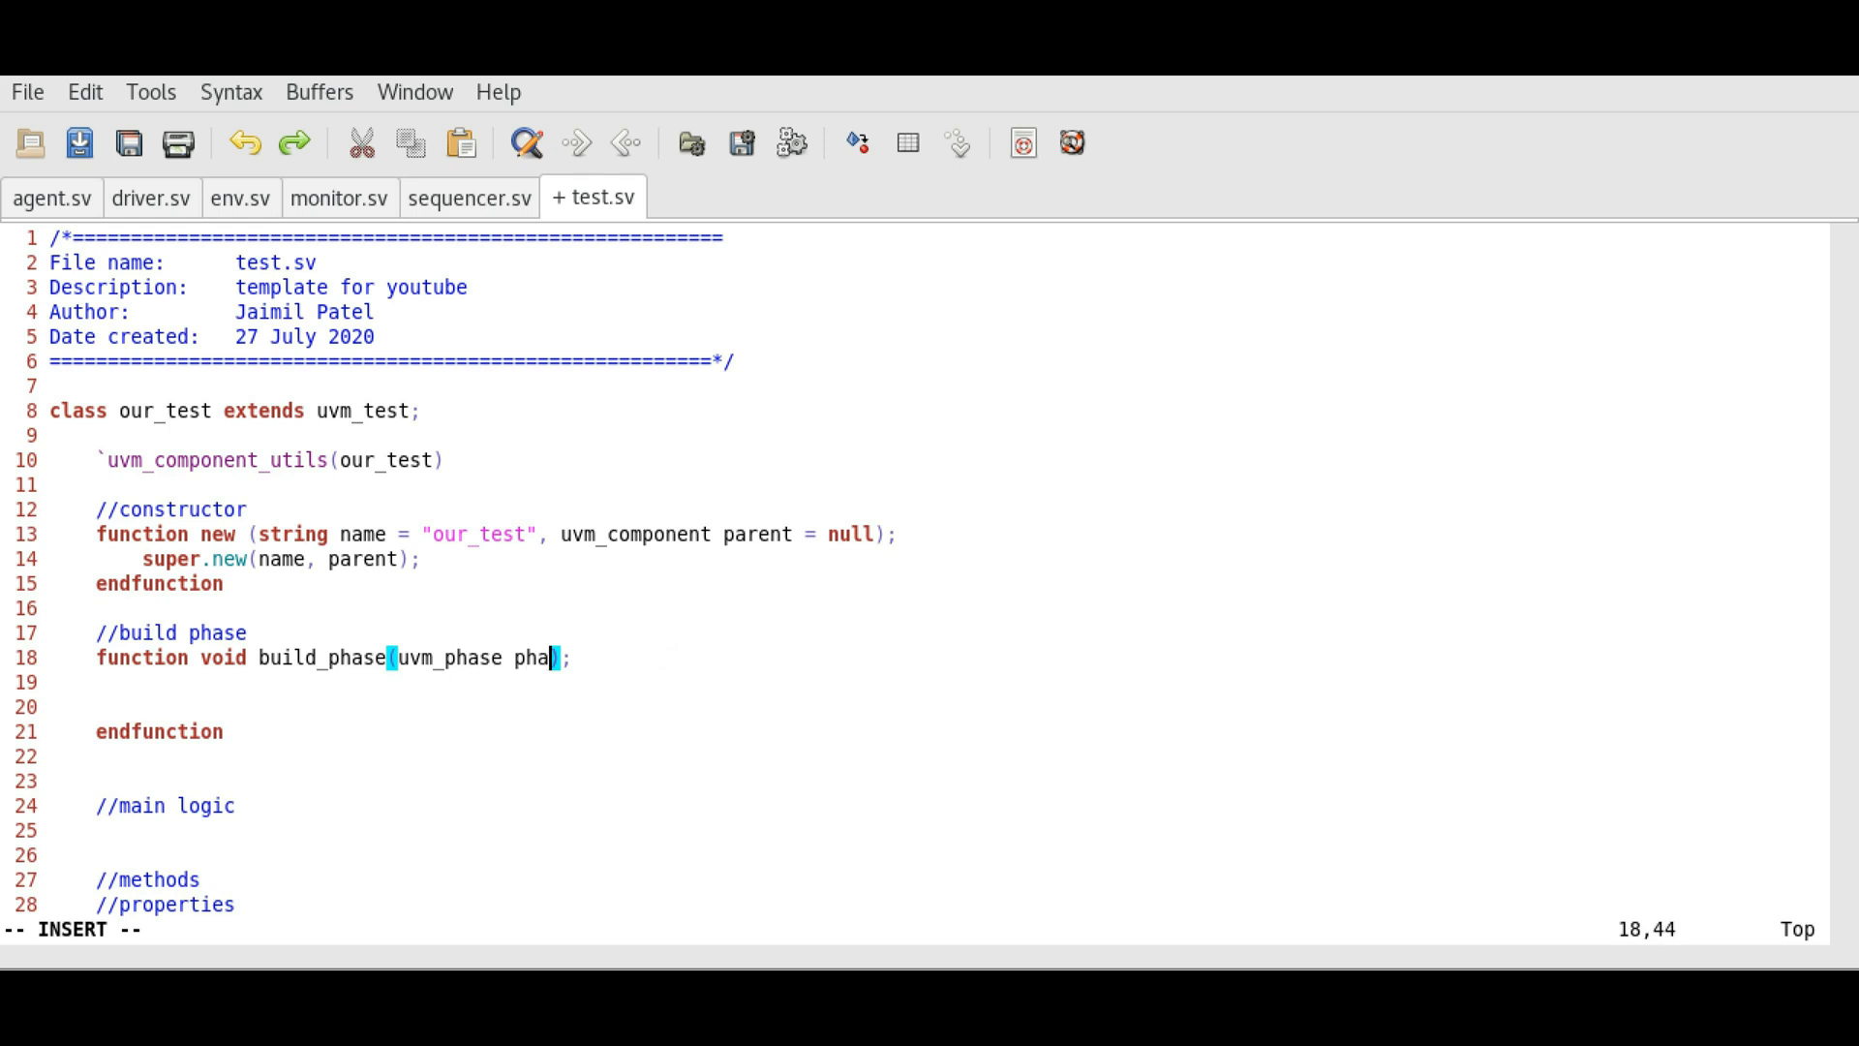
pyautogui.write('//')
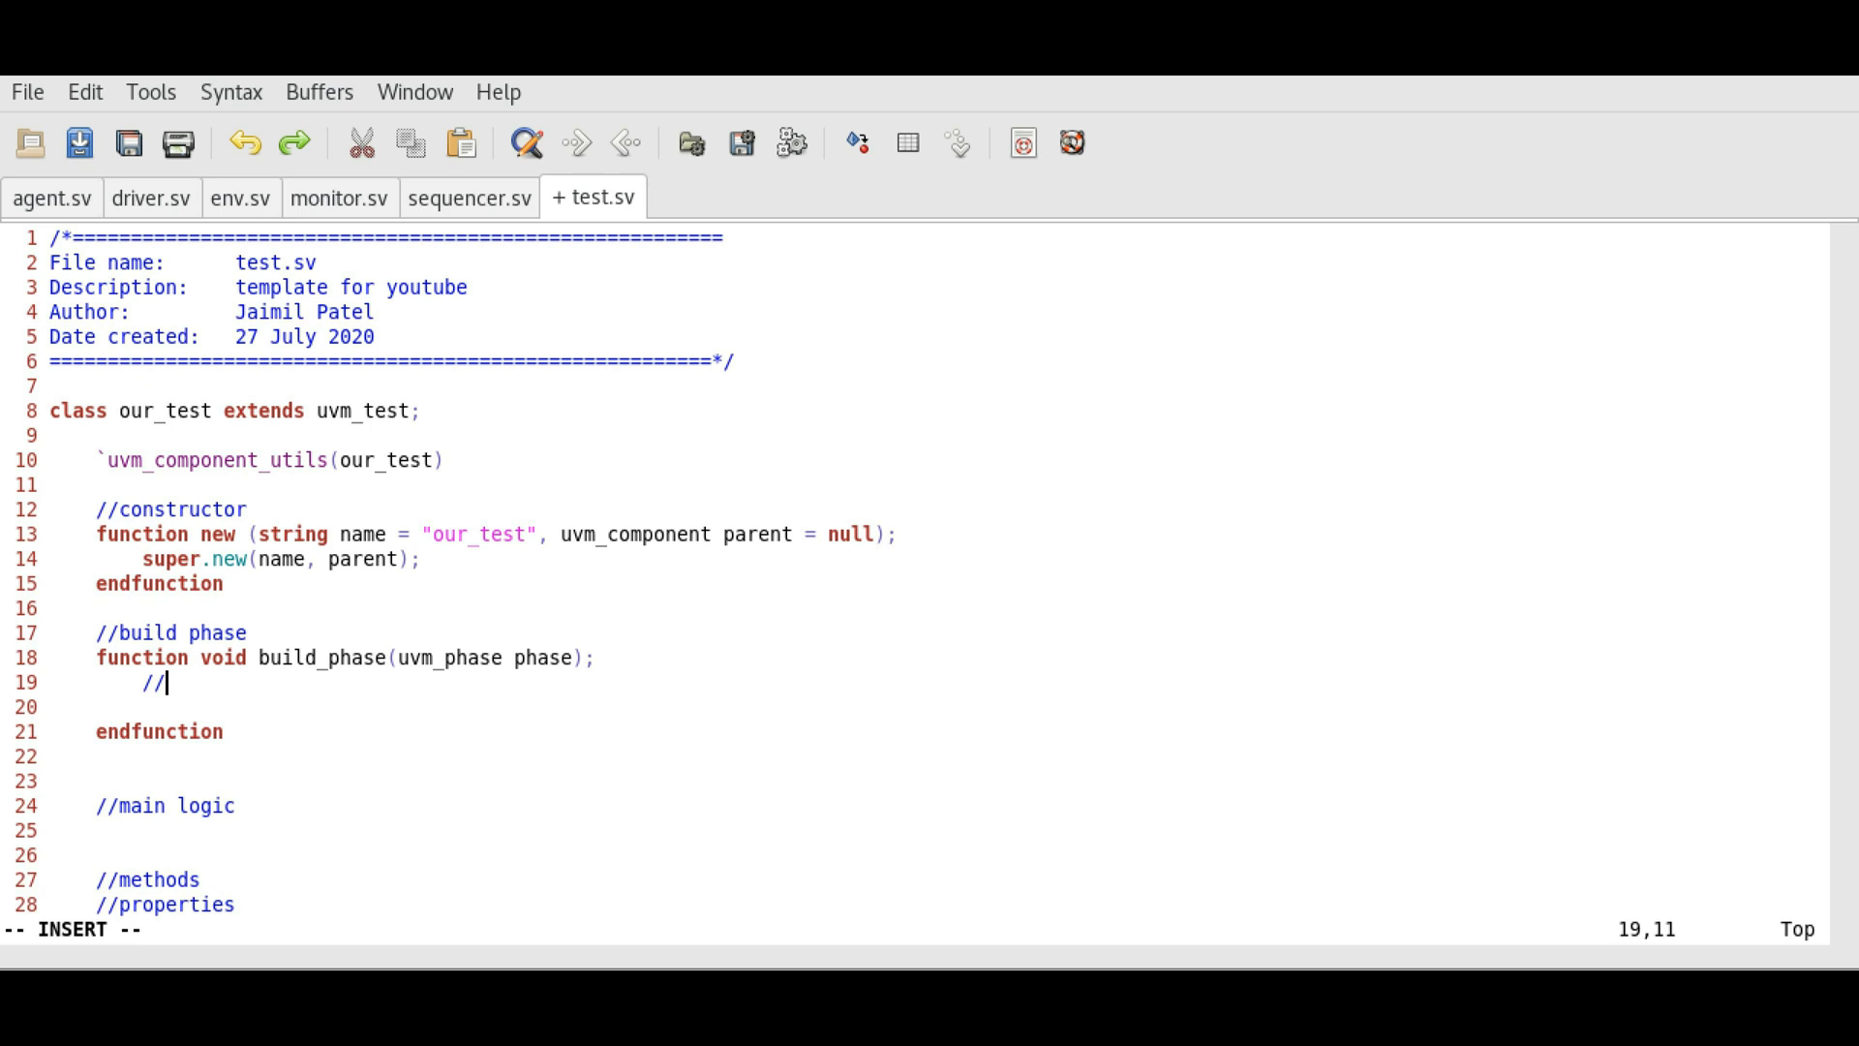
pyautogui.write('build')
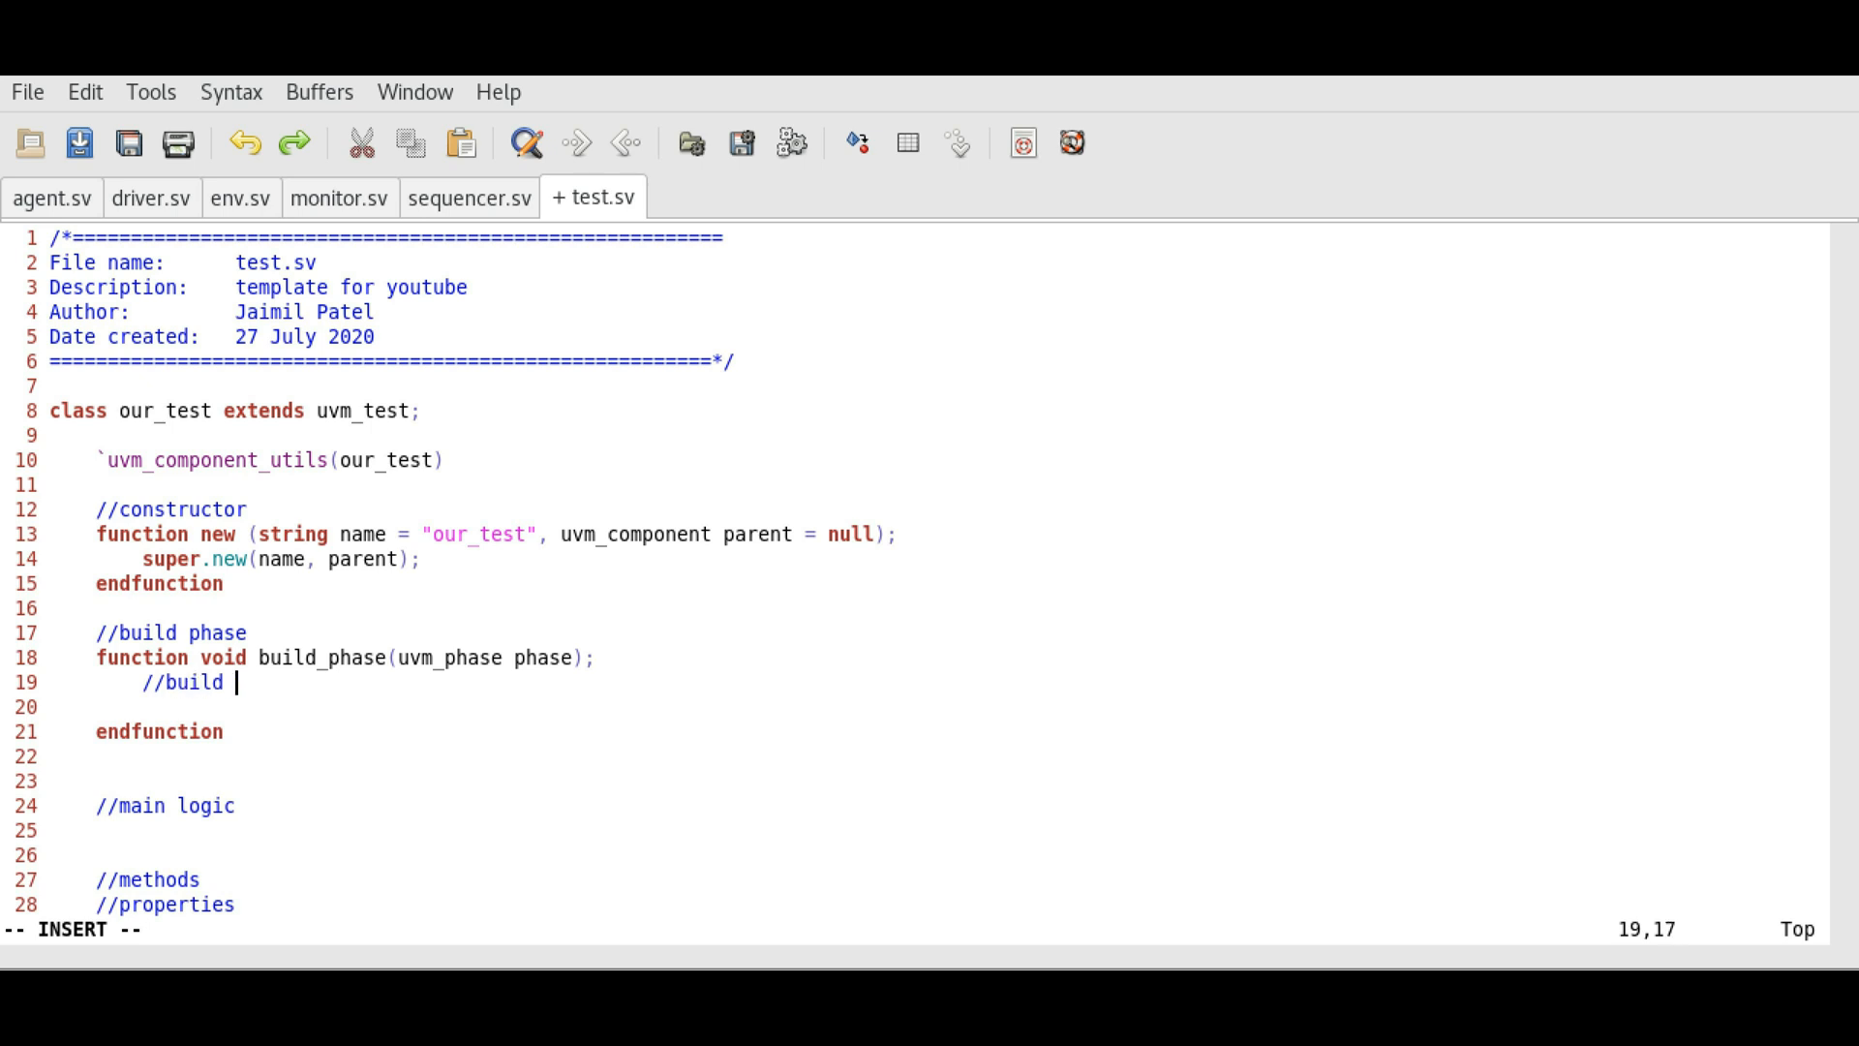
pyautogui.write('other com')
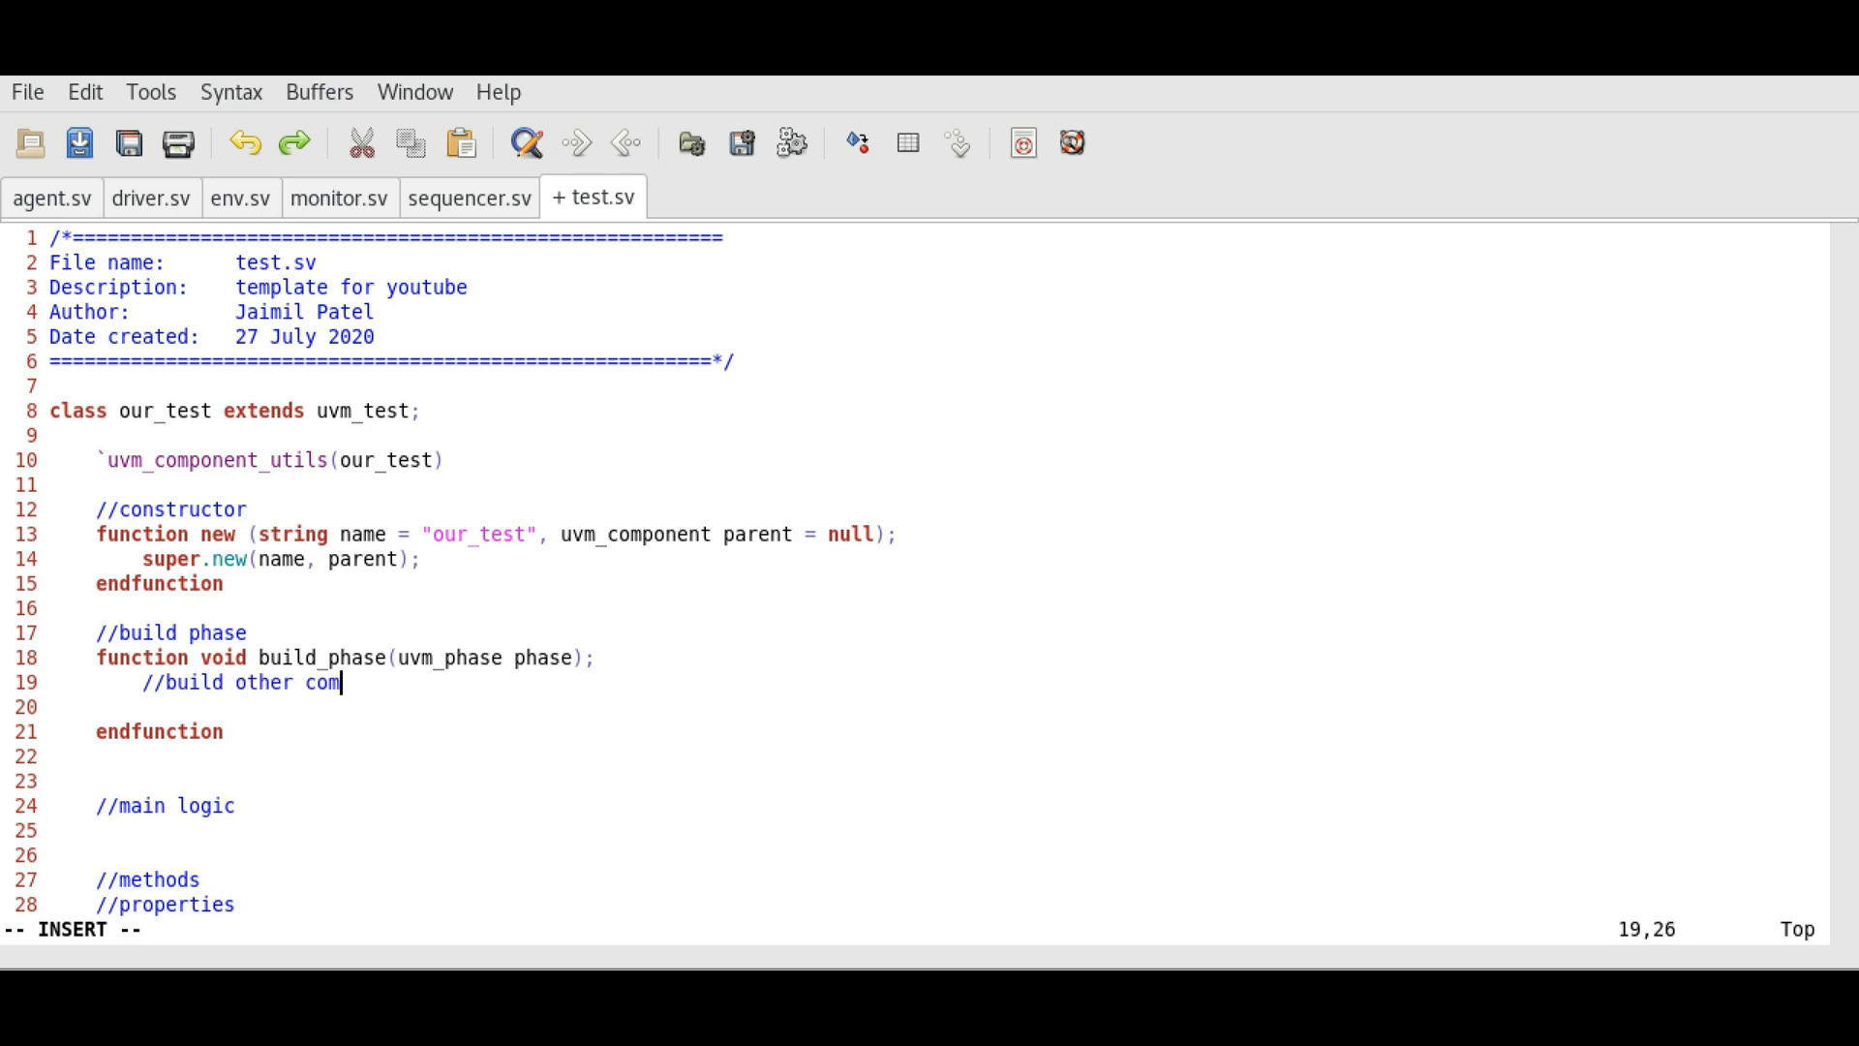
pyautogui.write('ponents')
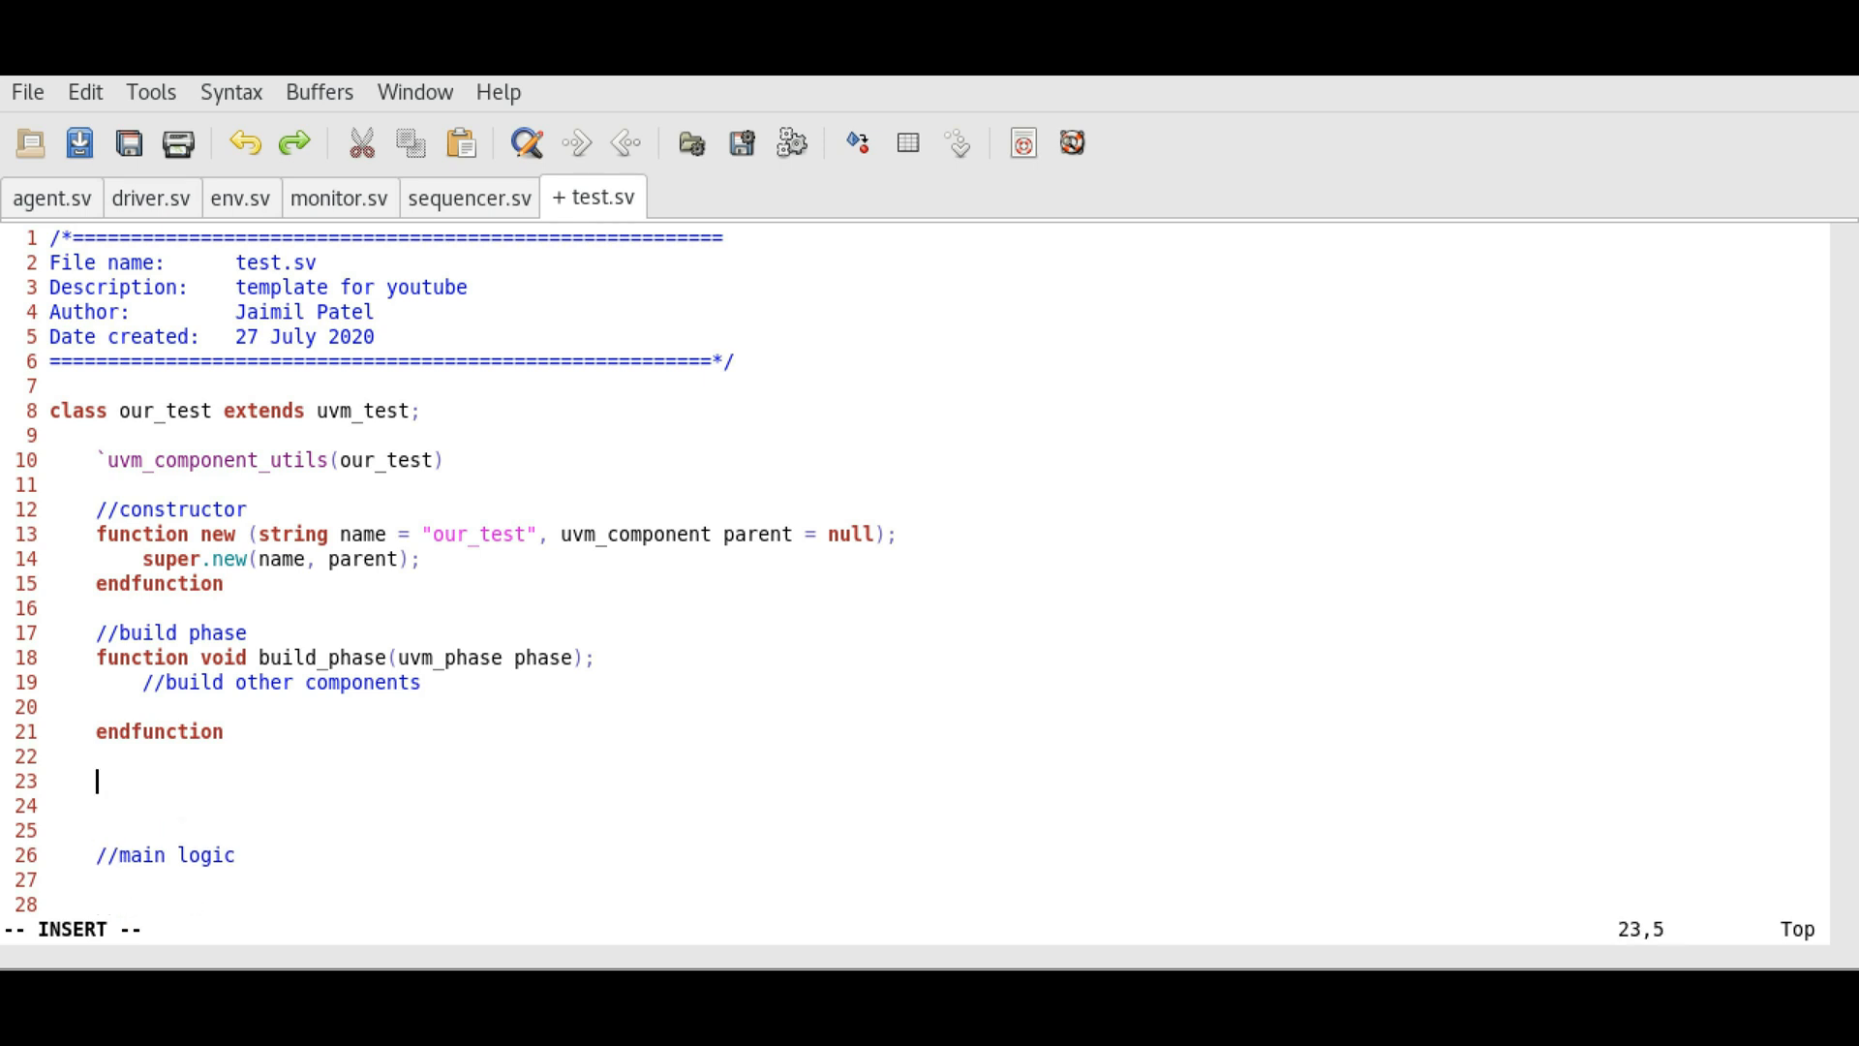
# Step: Write function void connect_phase(uvm_phase phase) containing a //necessary connections comment
pyautogui.write('fu')
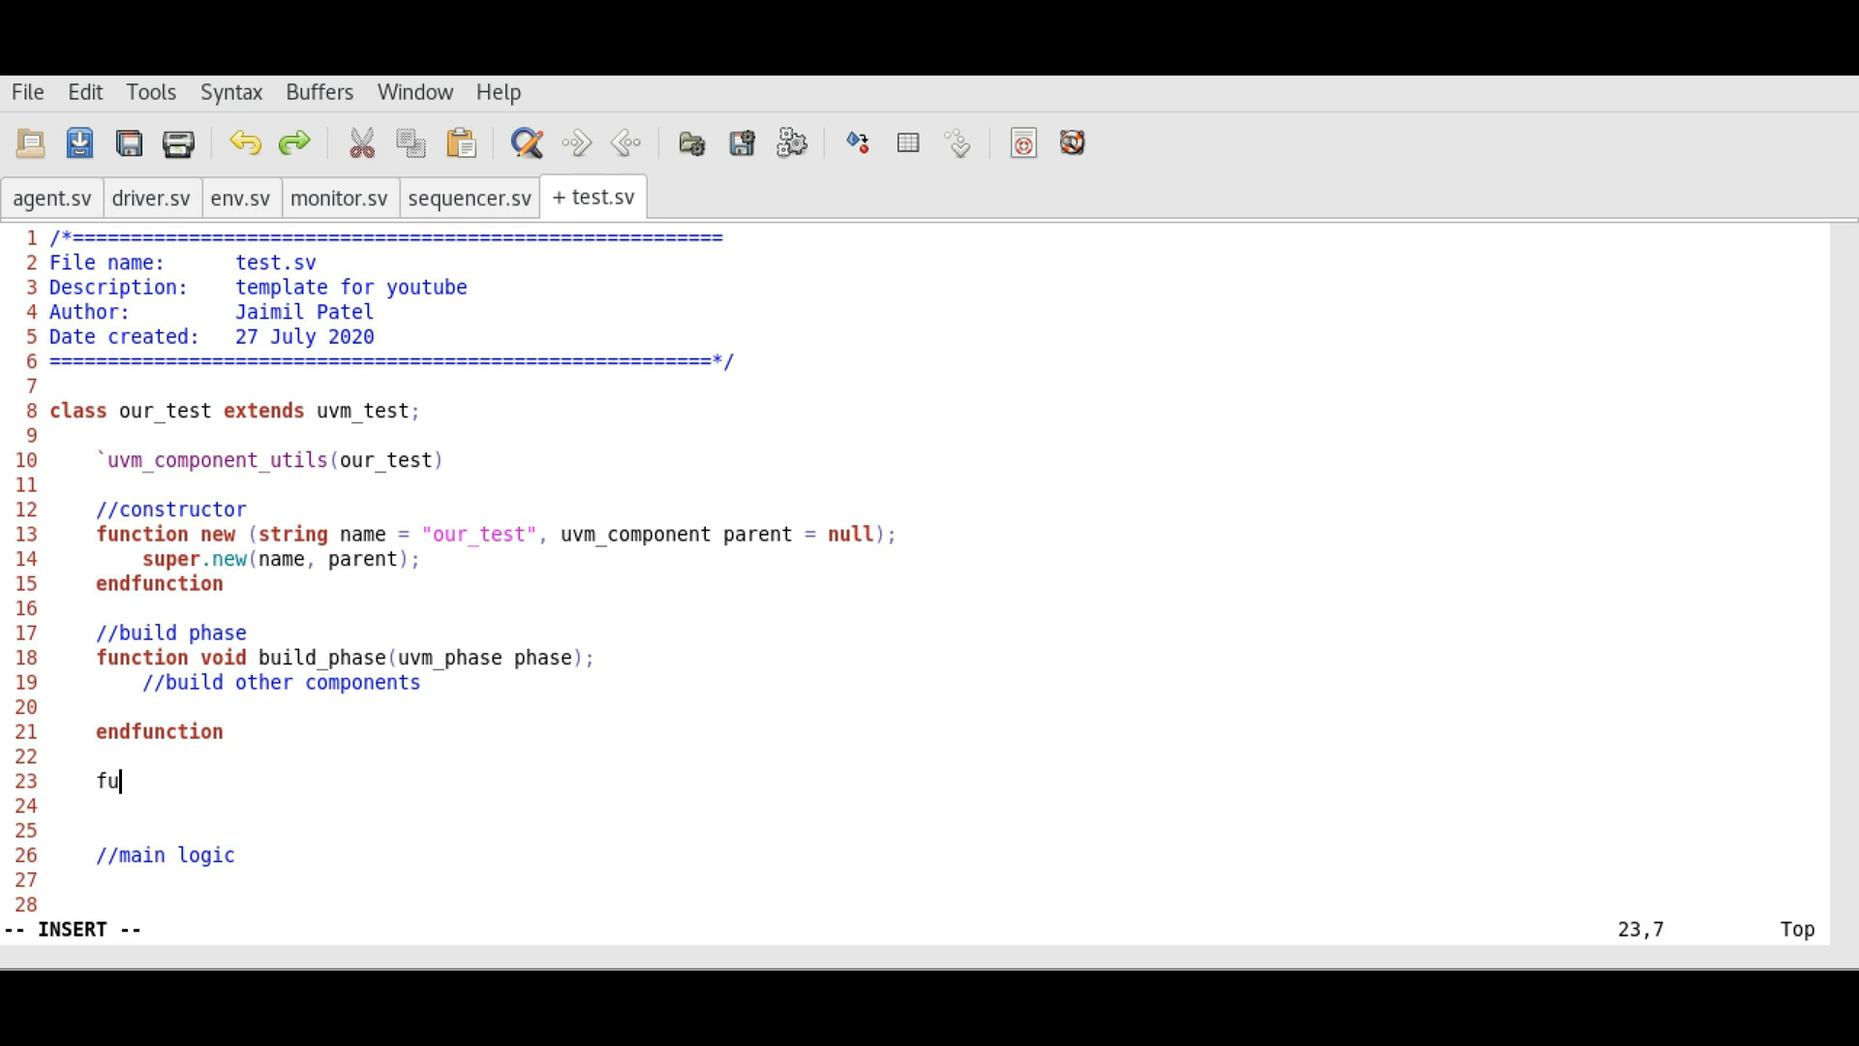
pyautogui.write('nction void')
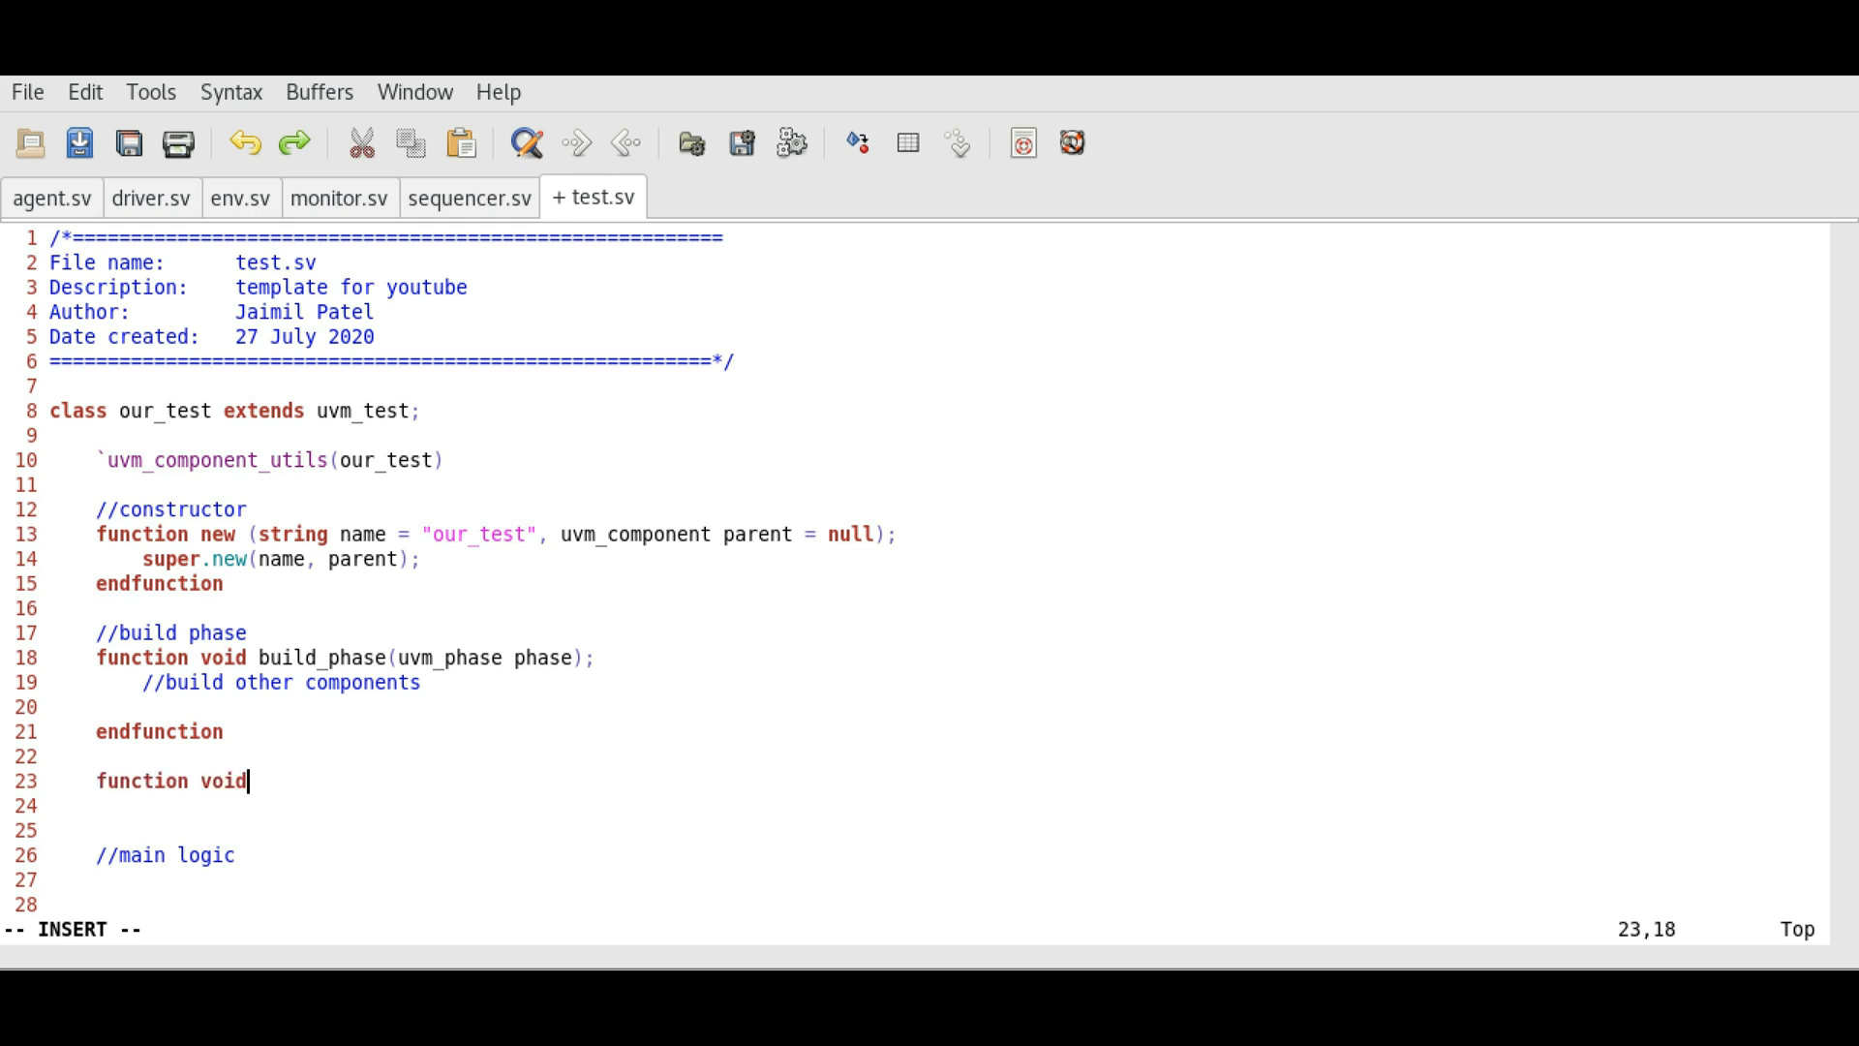
pyautogui.write('connect')
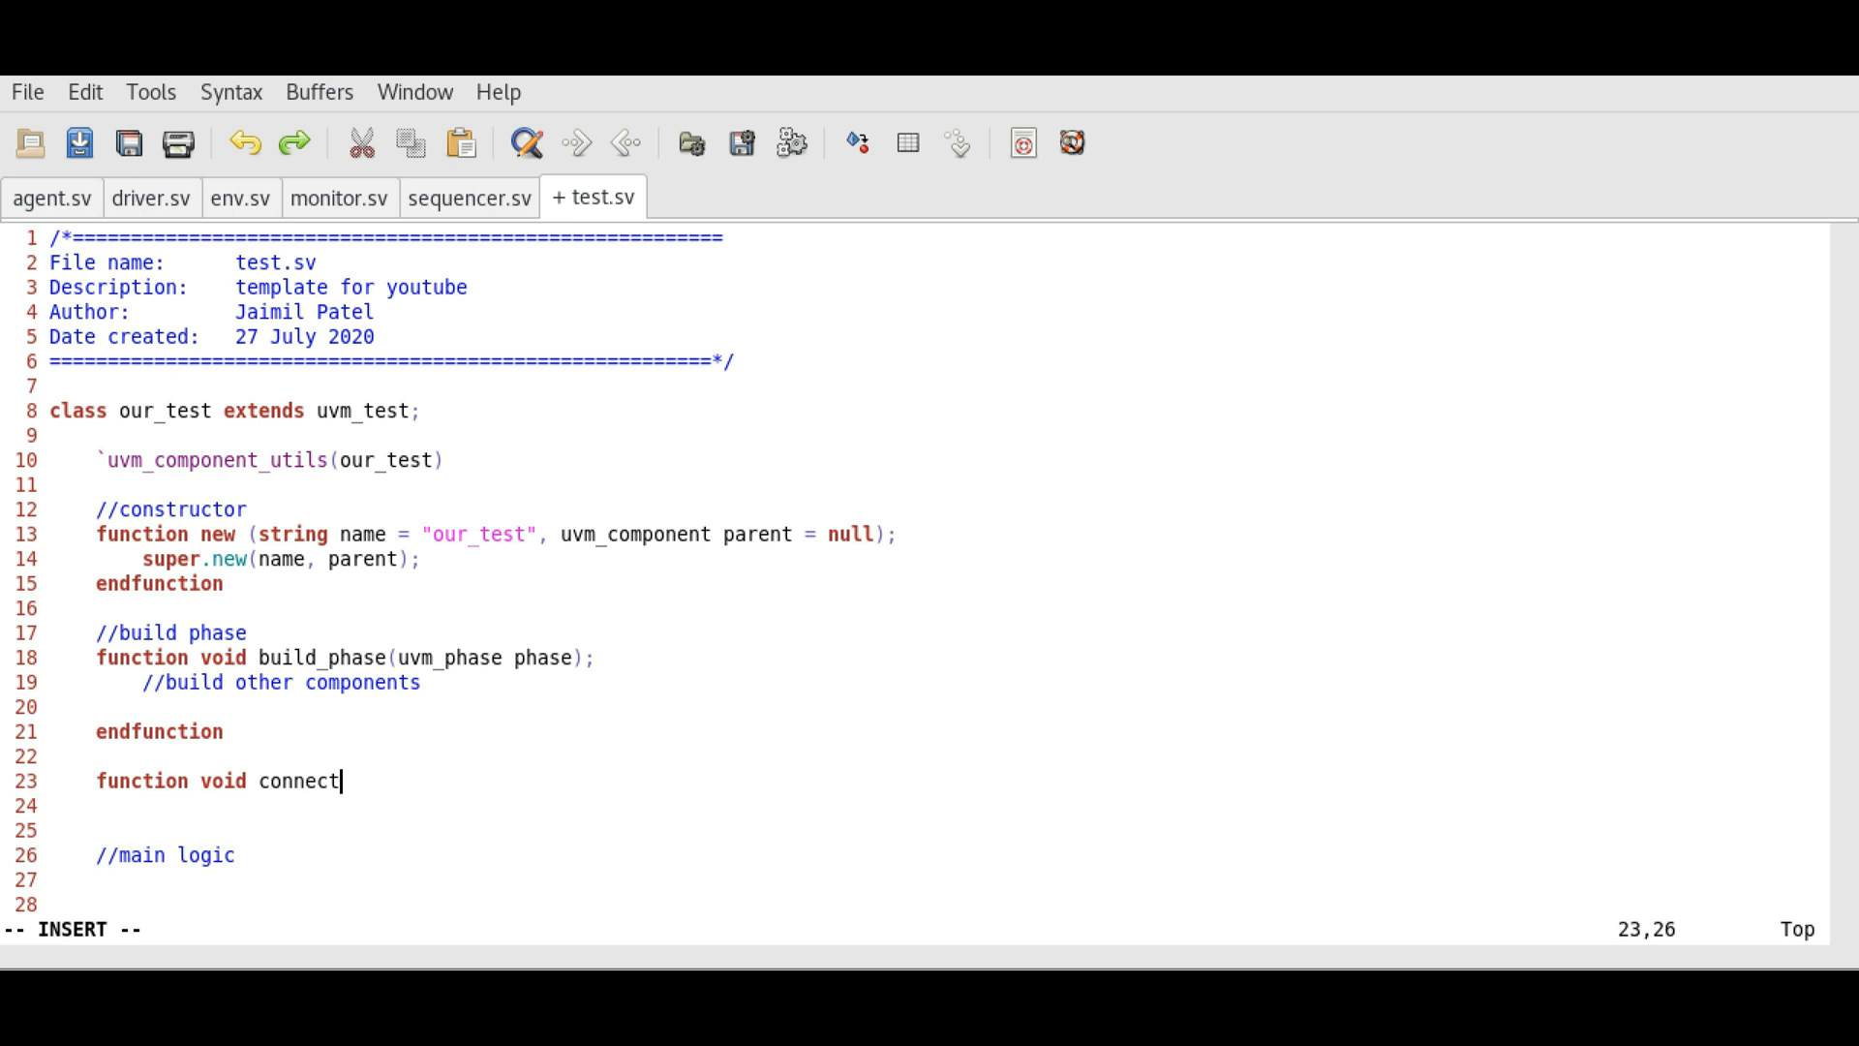
pyautogui.write('_phase();')
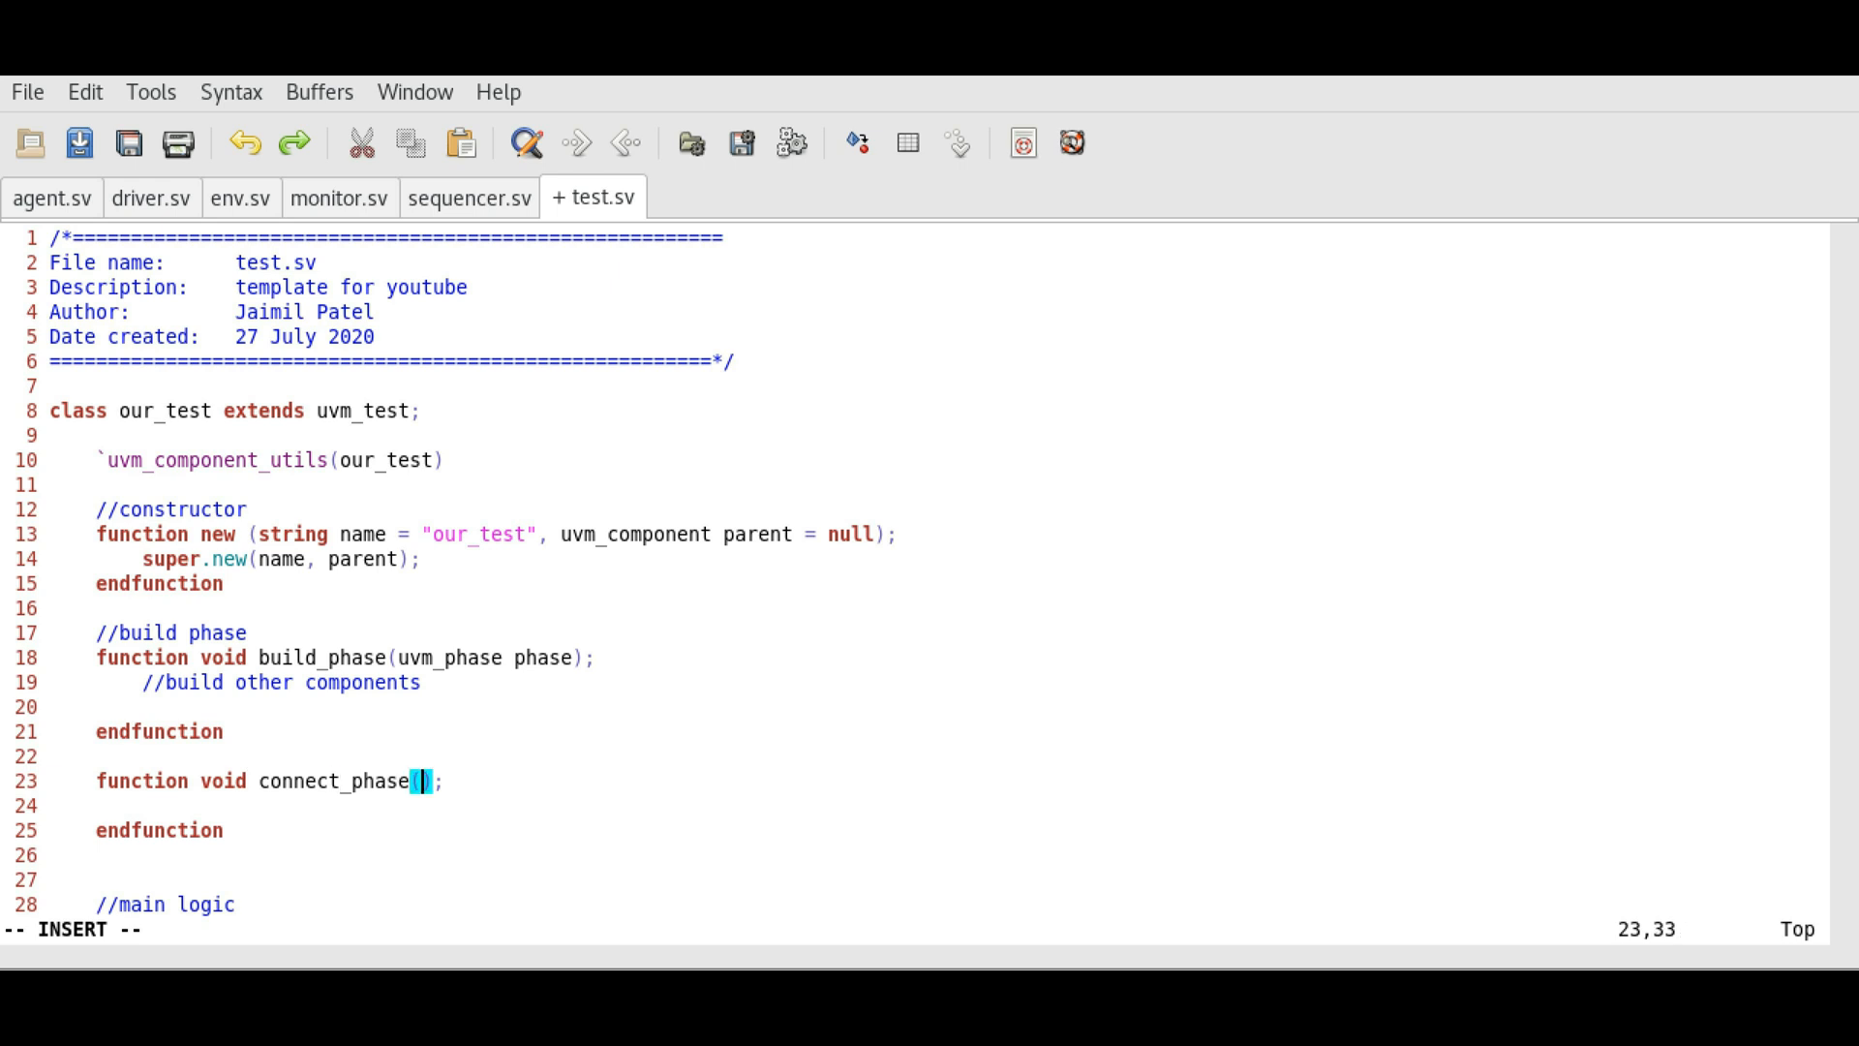
pyautogui.write('uvm_phase phas')
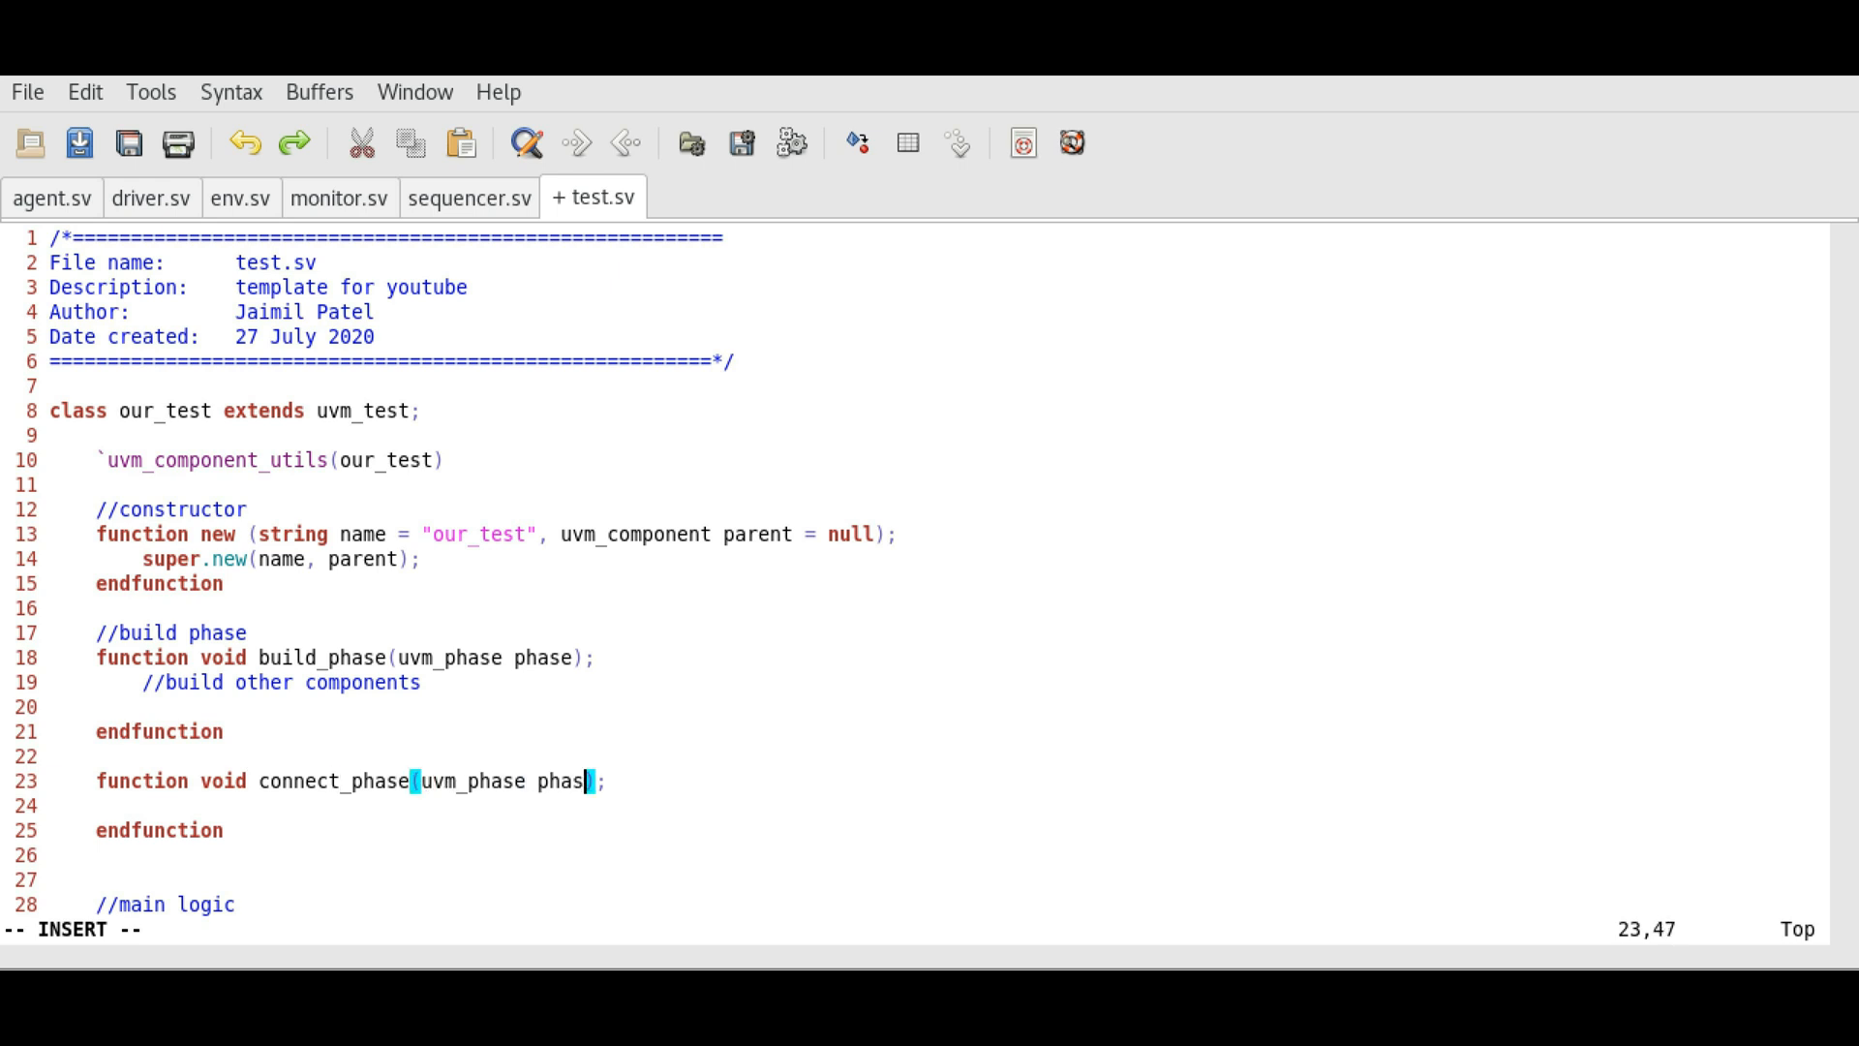
pyautogui.write('e')
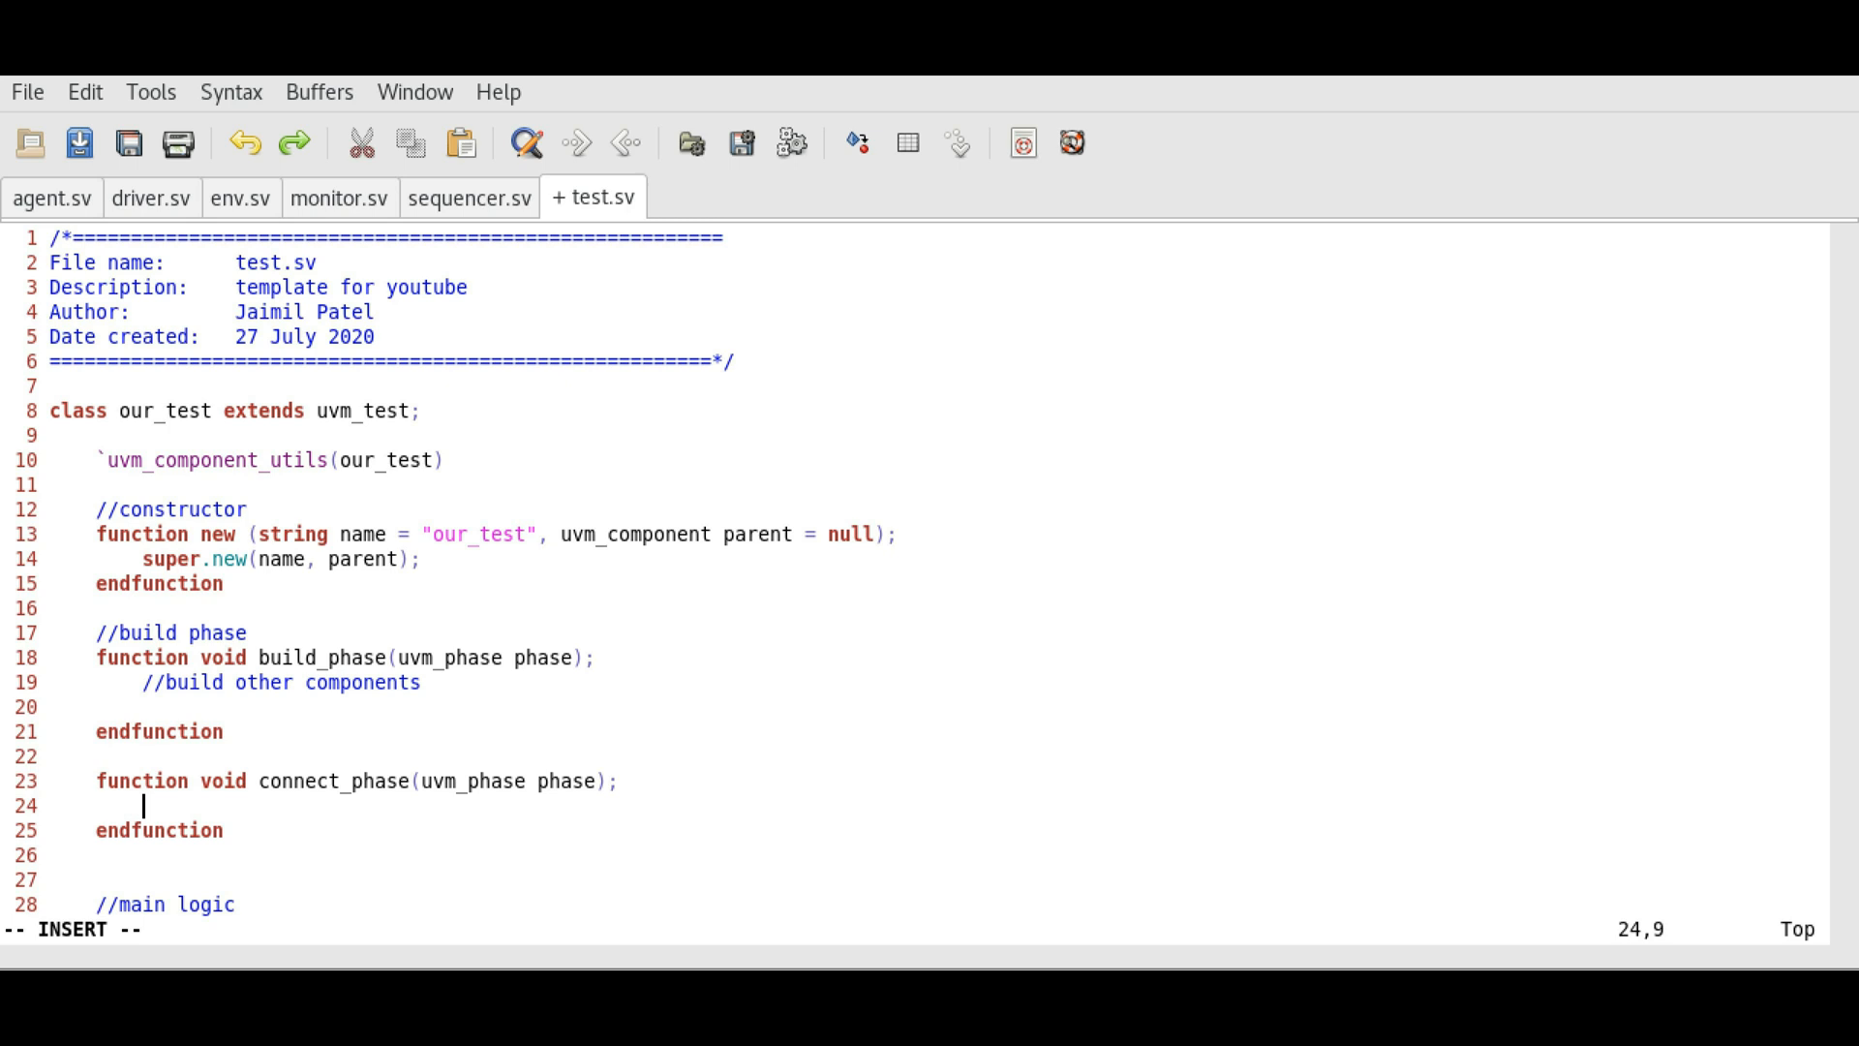
pyautogui.write('//neces')
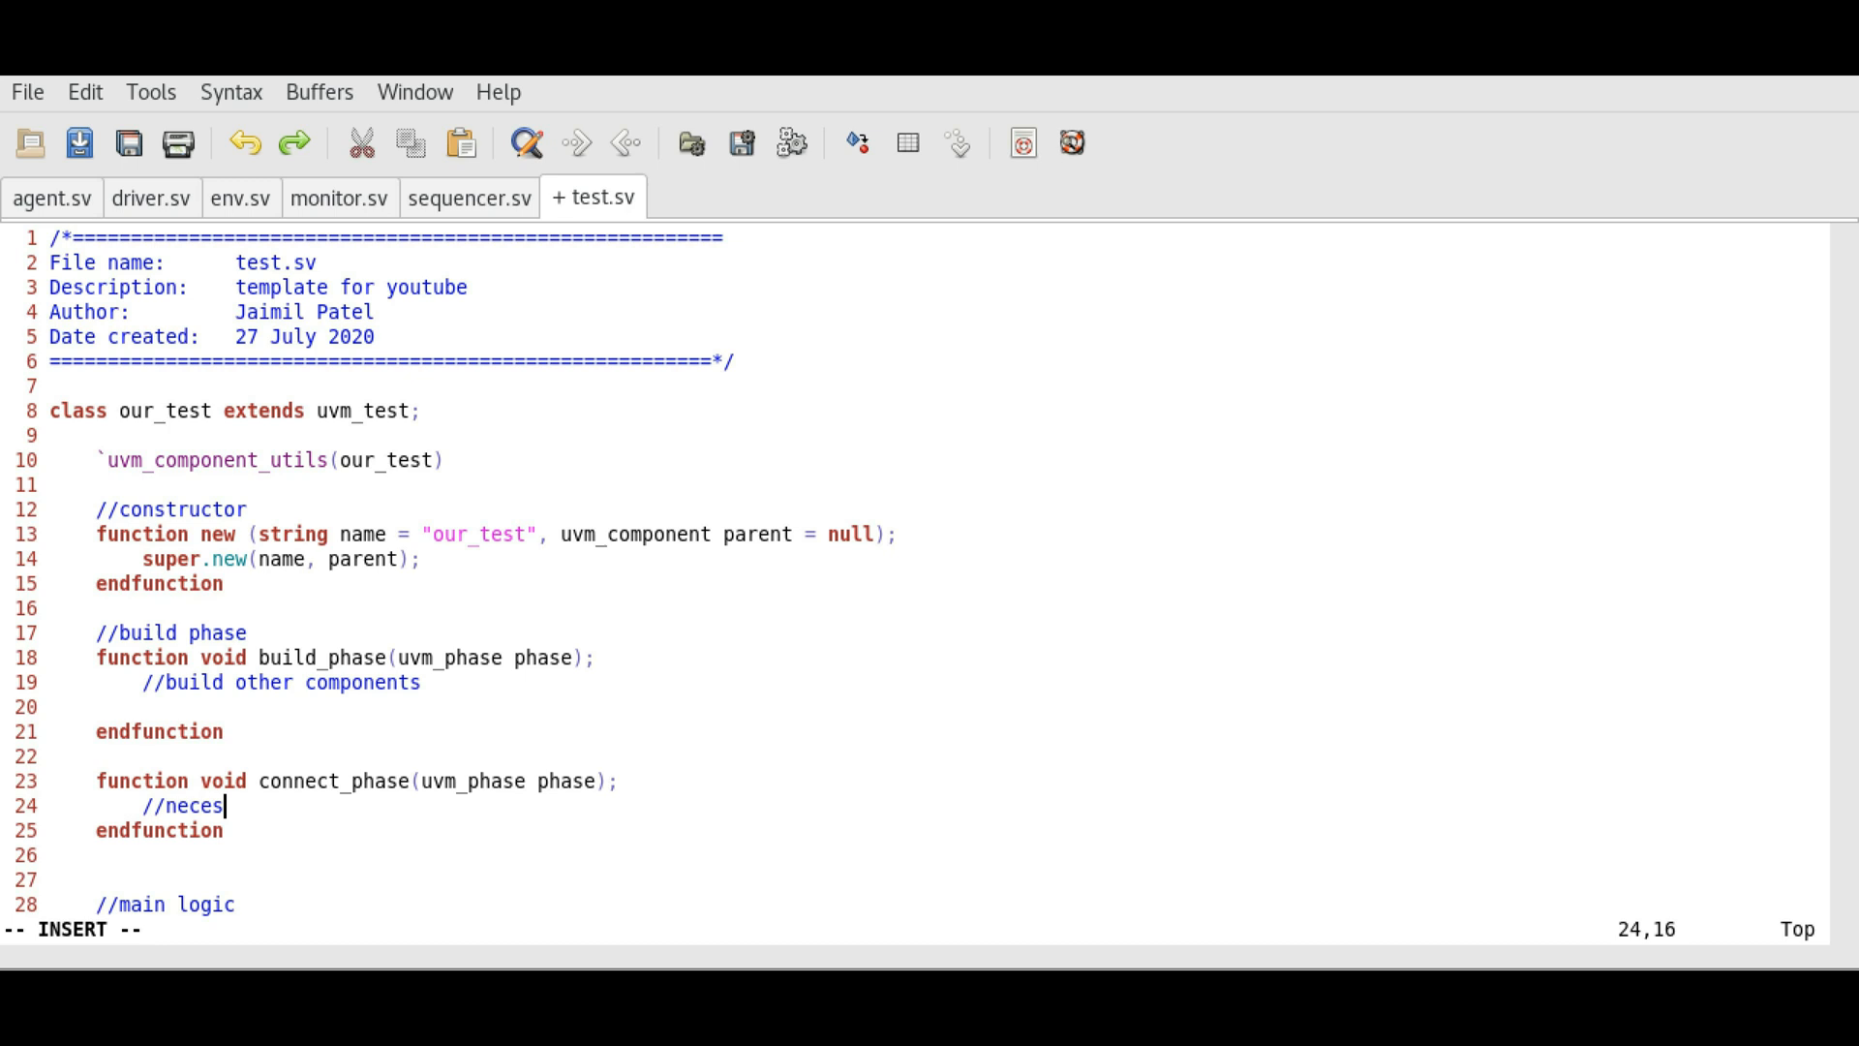
pyautogui.write('sary connections')
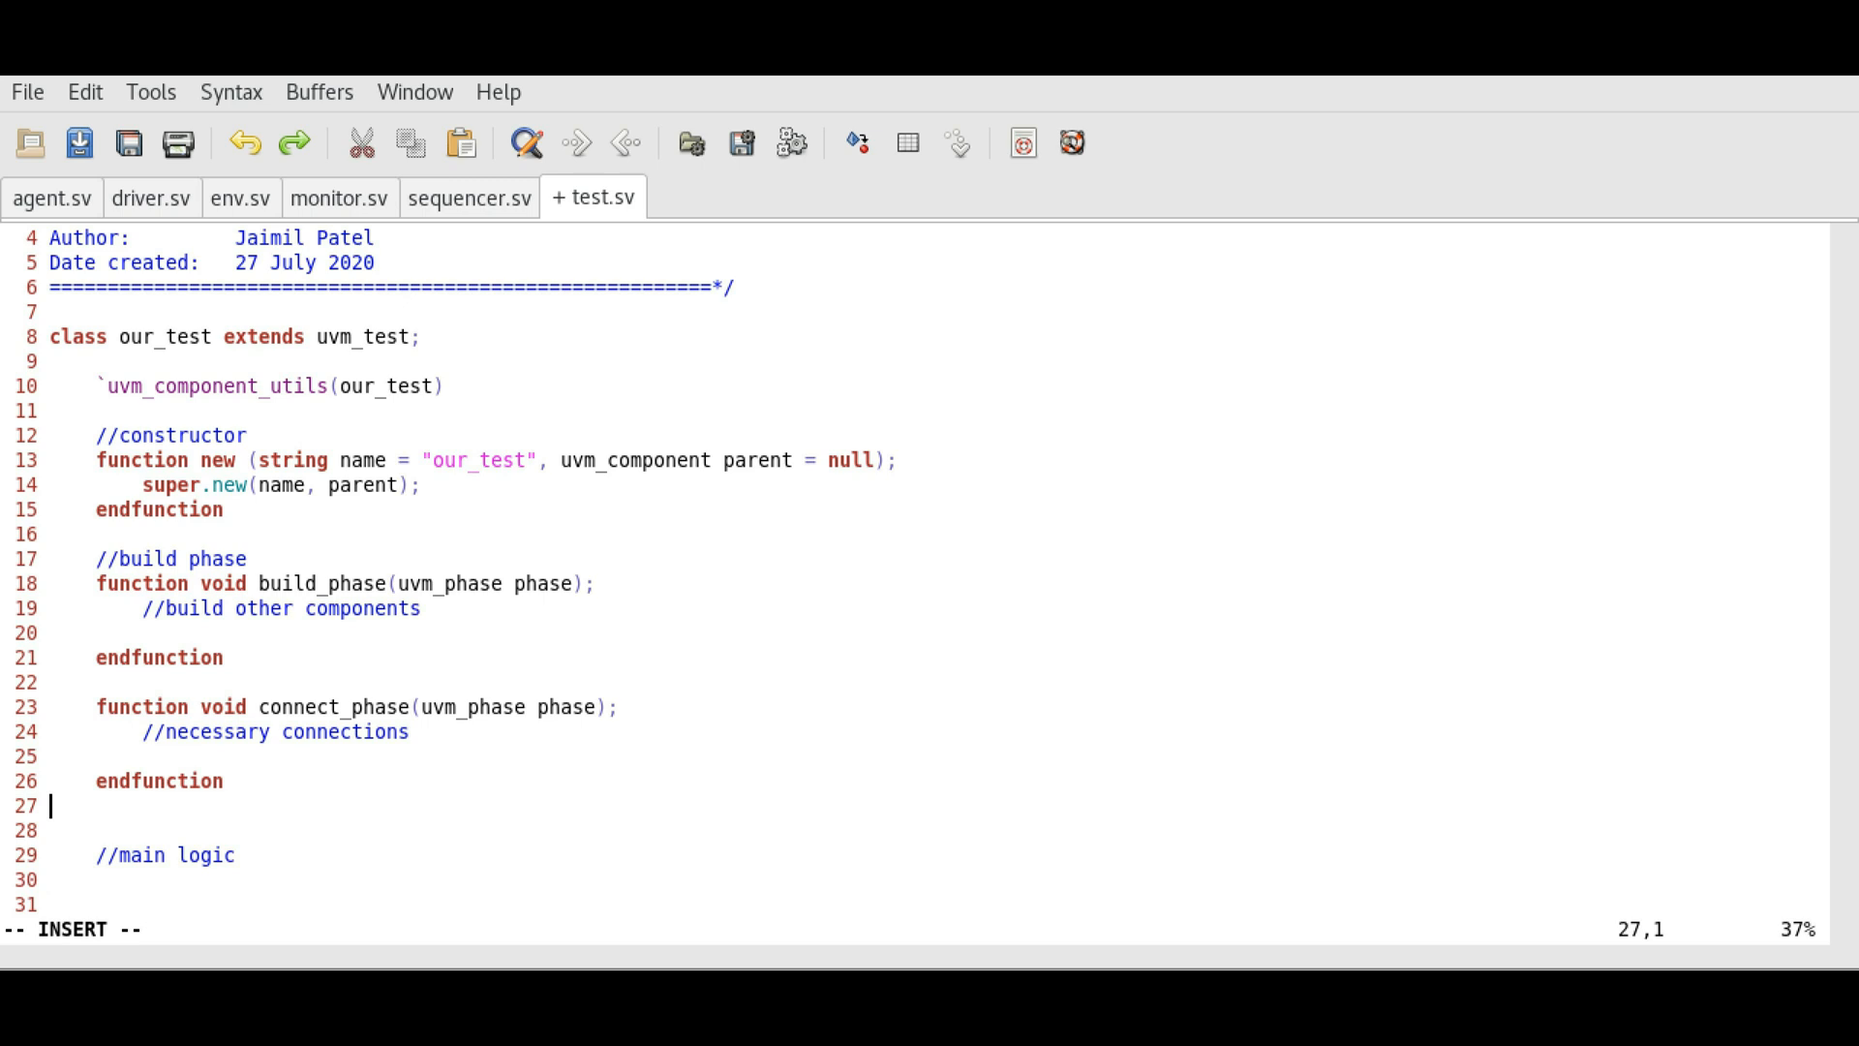
# Step: Write a run_phase() task skeleton closed with endtask below connect_phase
pyautogui.press('Return')
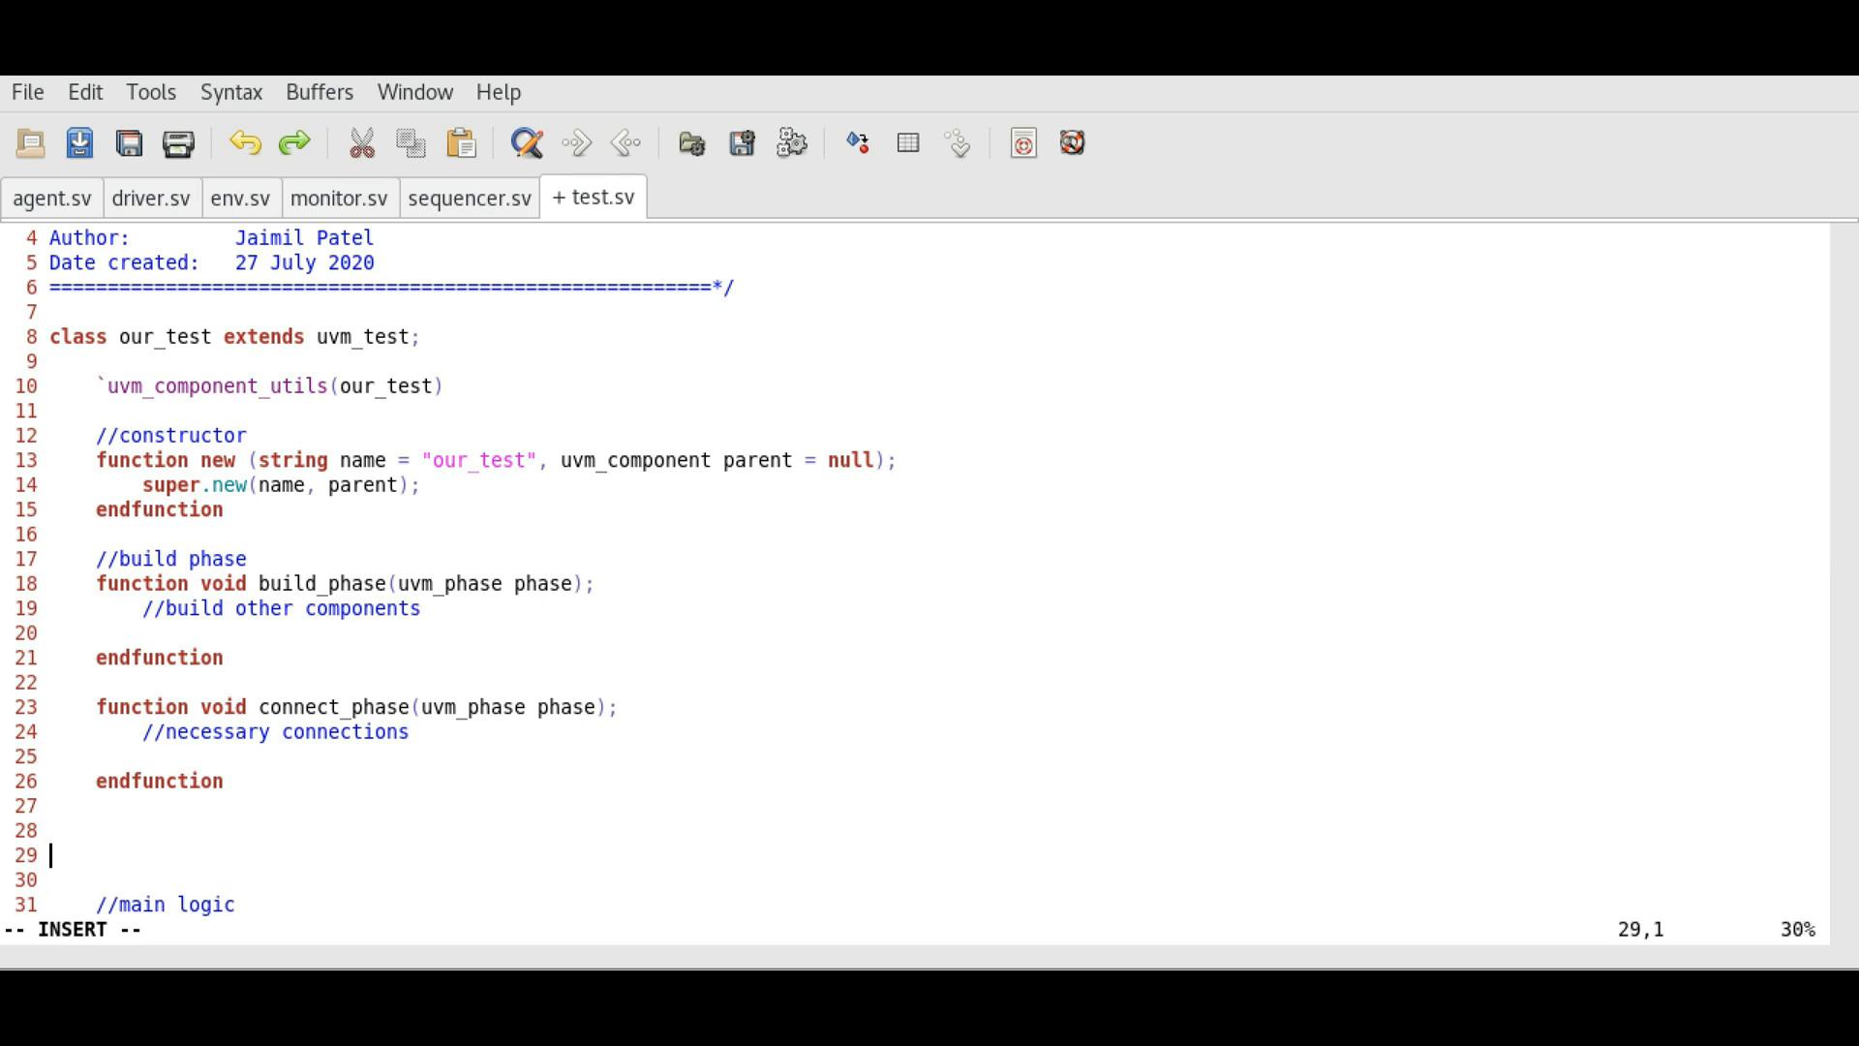
pyautogui.write('t')
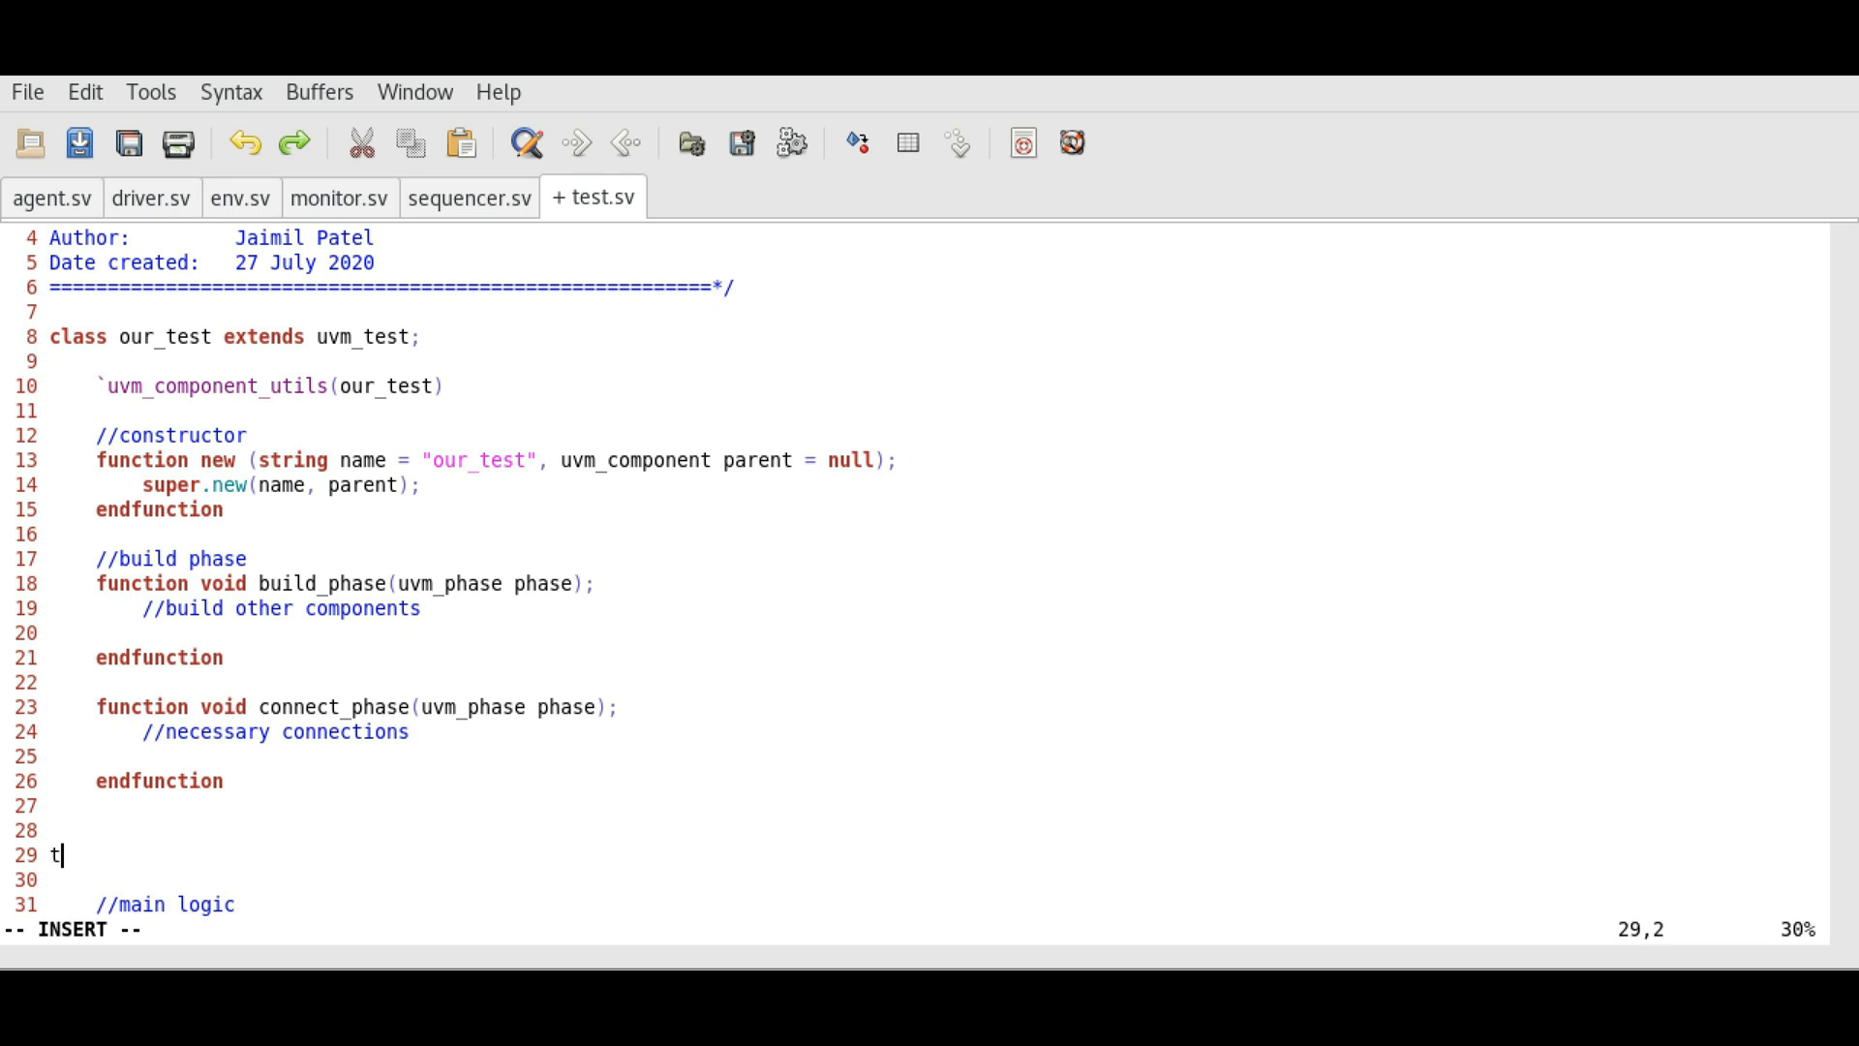
pyautogui.write('ask run')
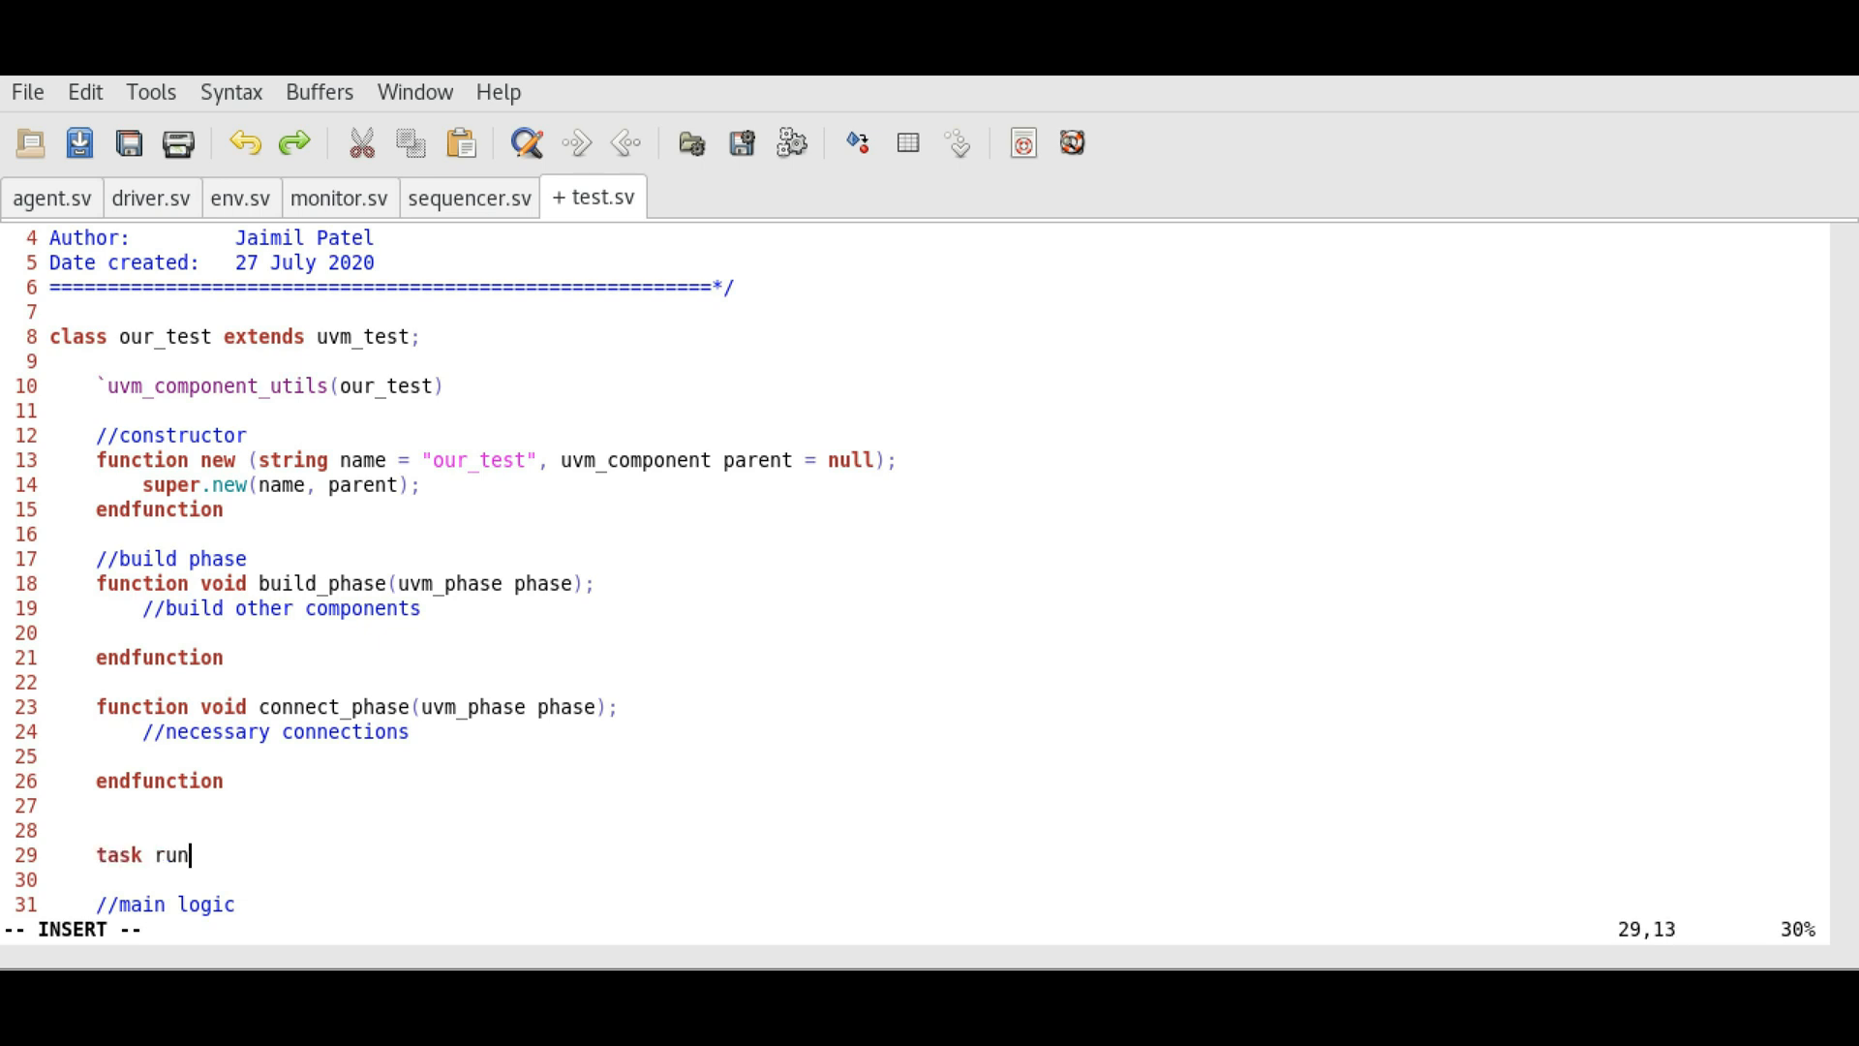
pyautogui.write('_phase')
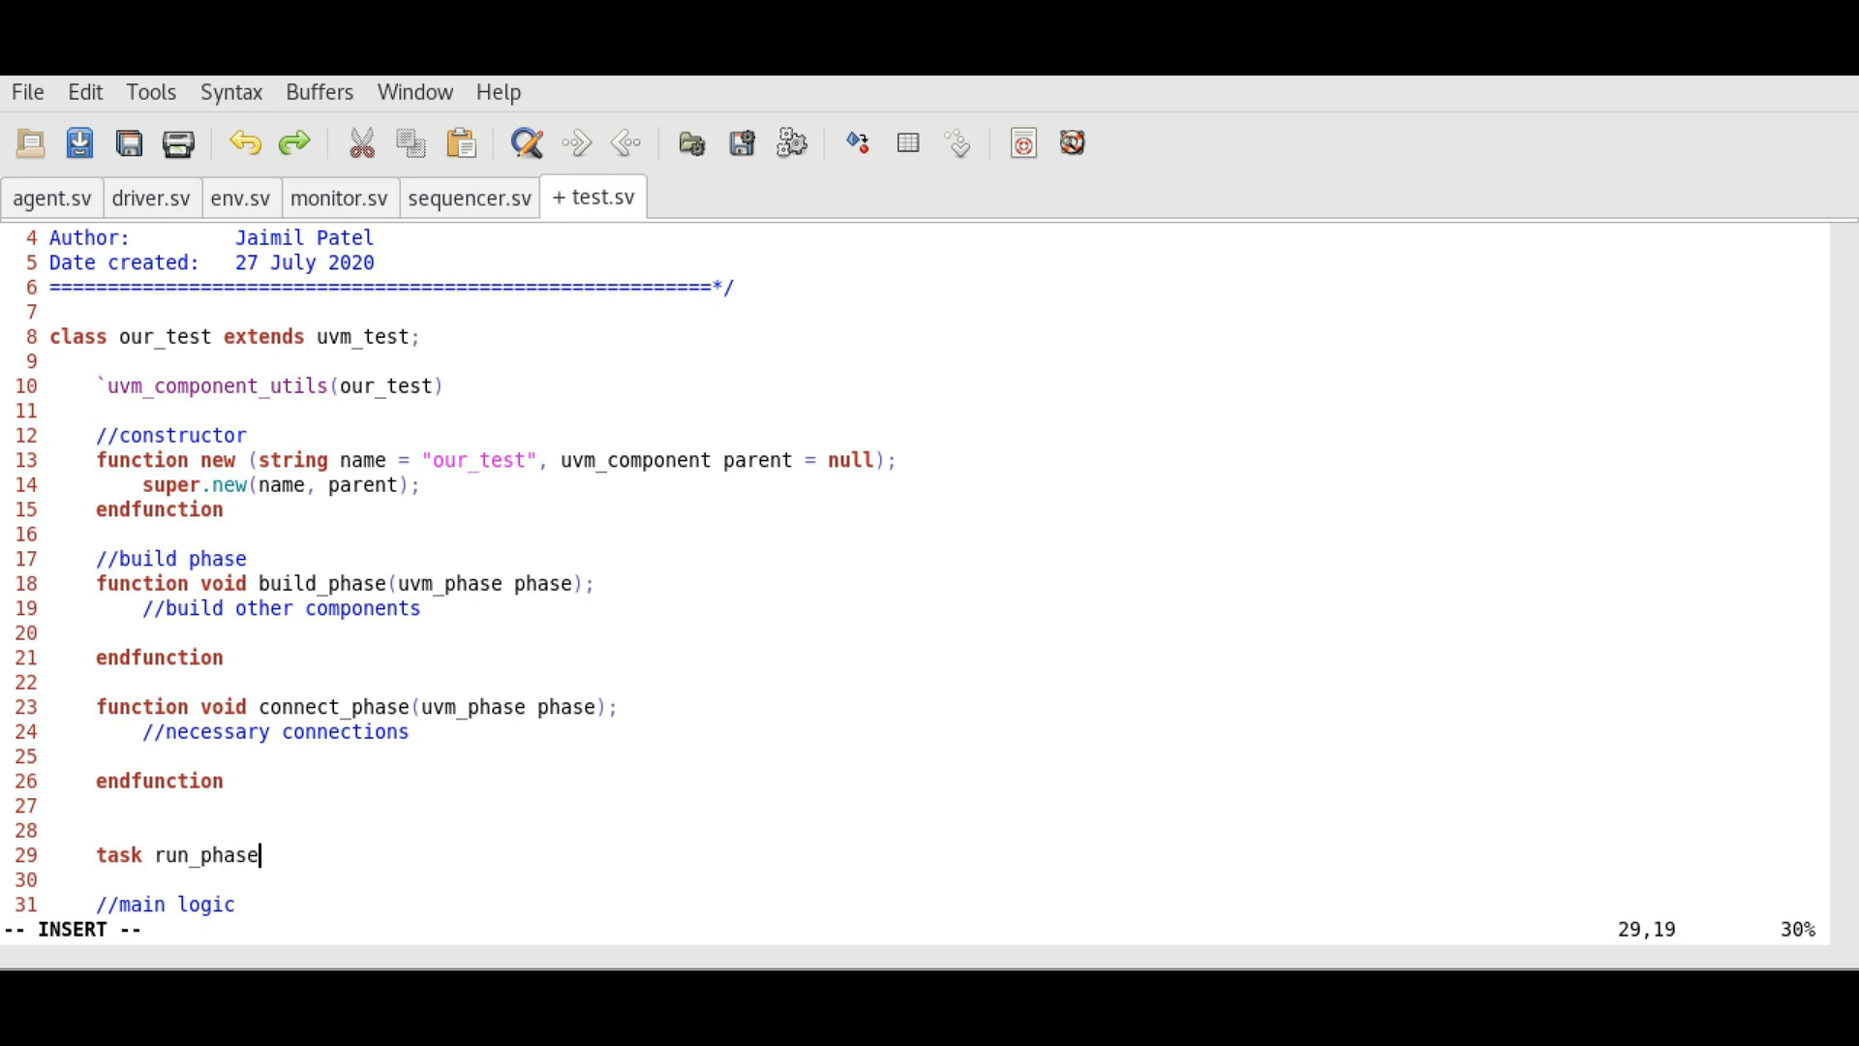
pyautogui.write('()')
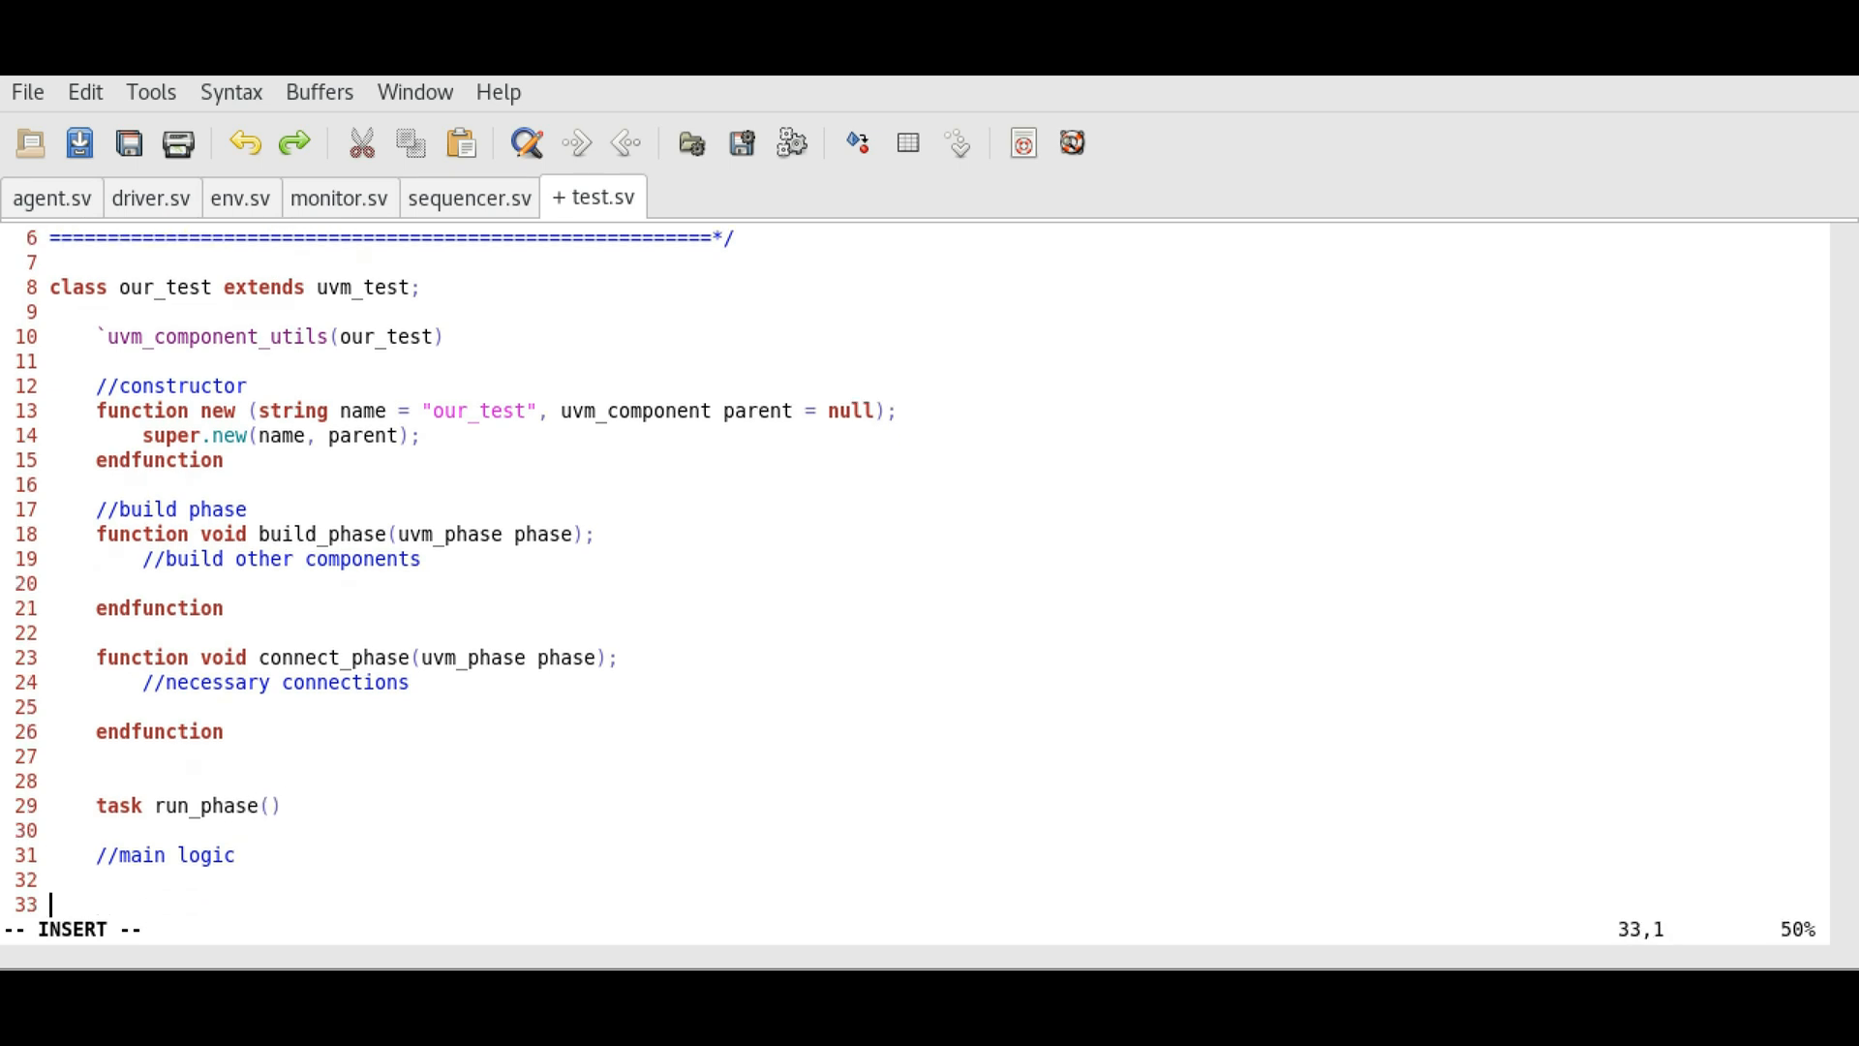
pyautogui.write('endtask')
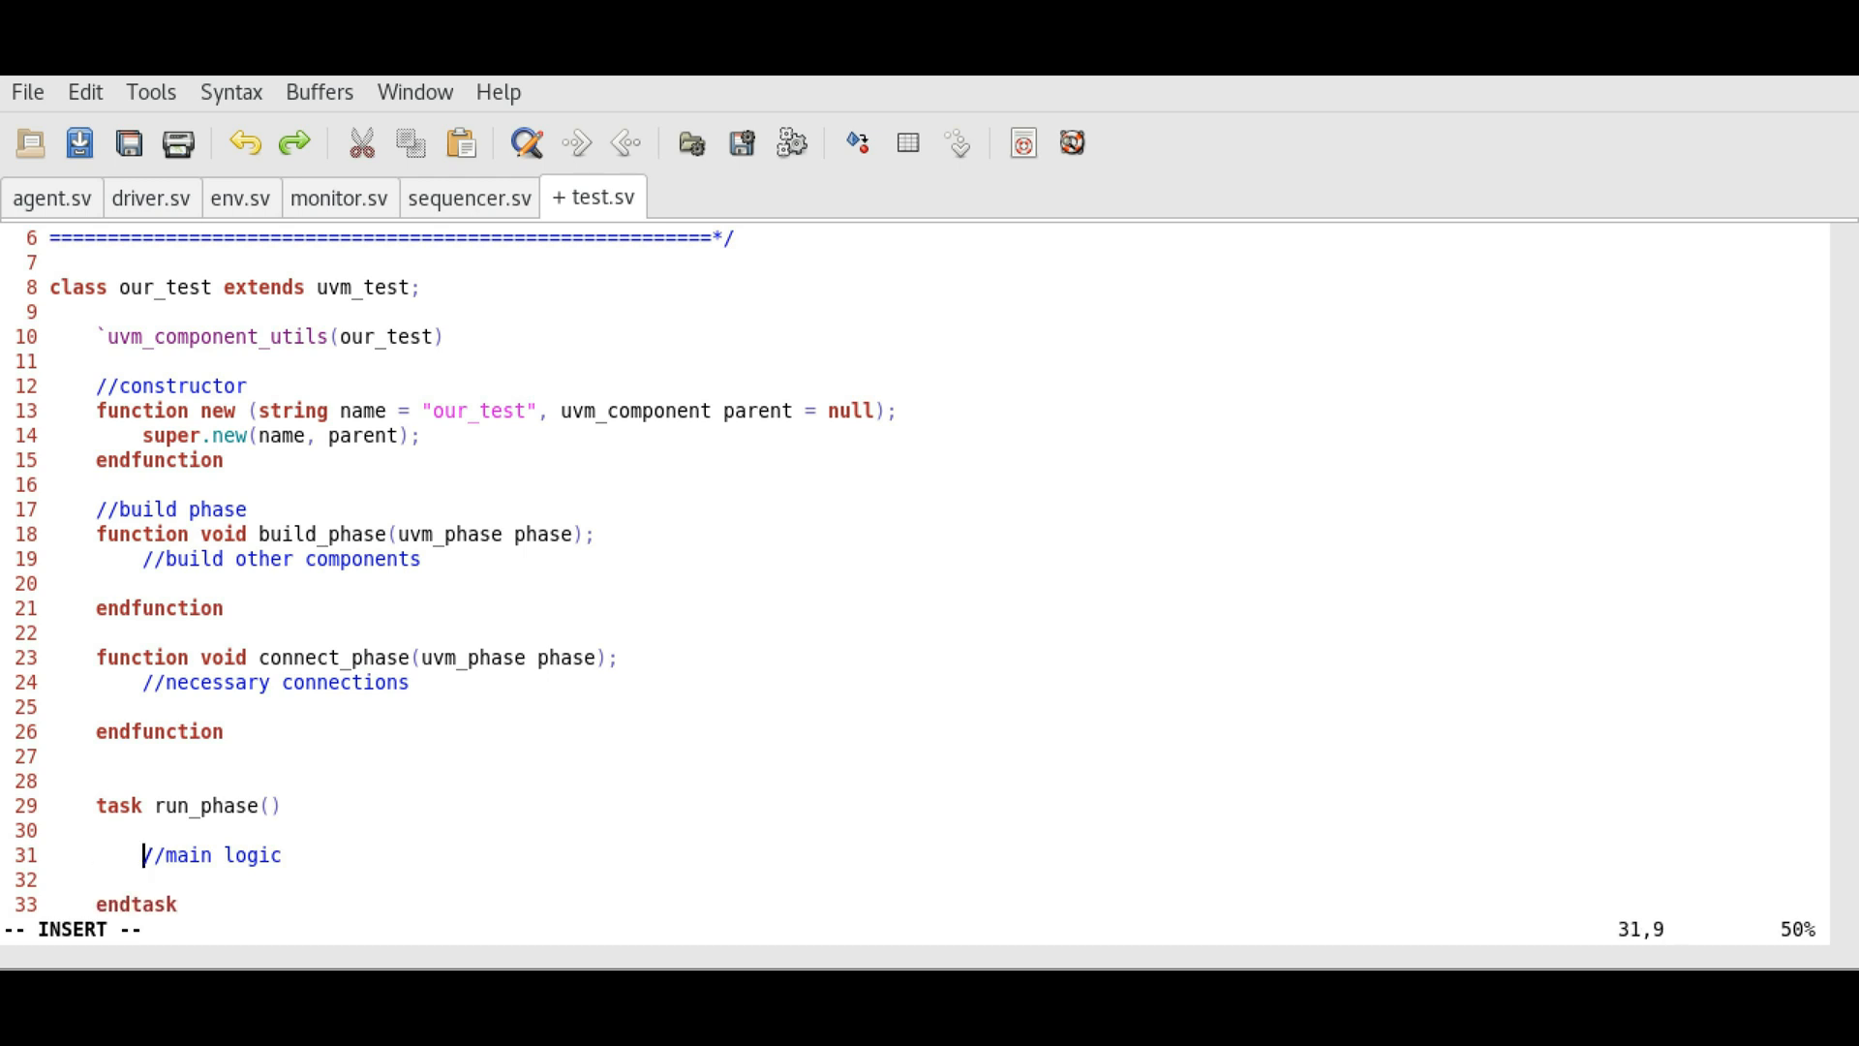
# Step: Give run_phase a uvm_phase argument and add //connect phase and //run phase heading comments
pyautogui.click(270, 805)
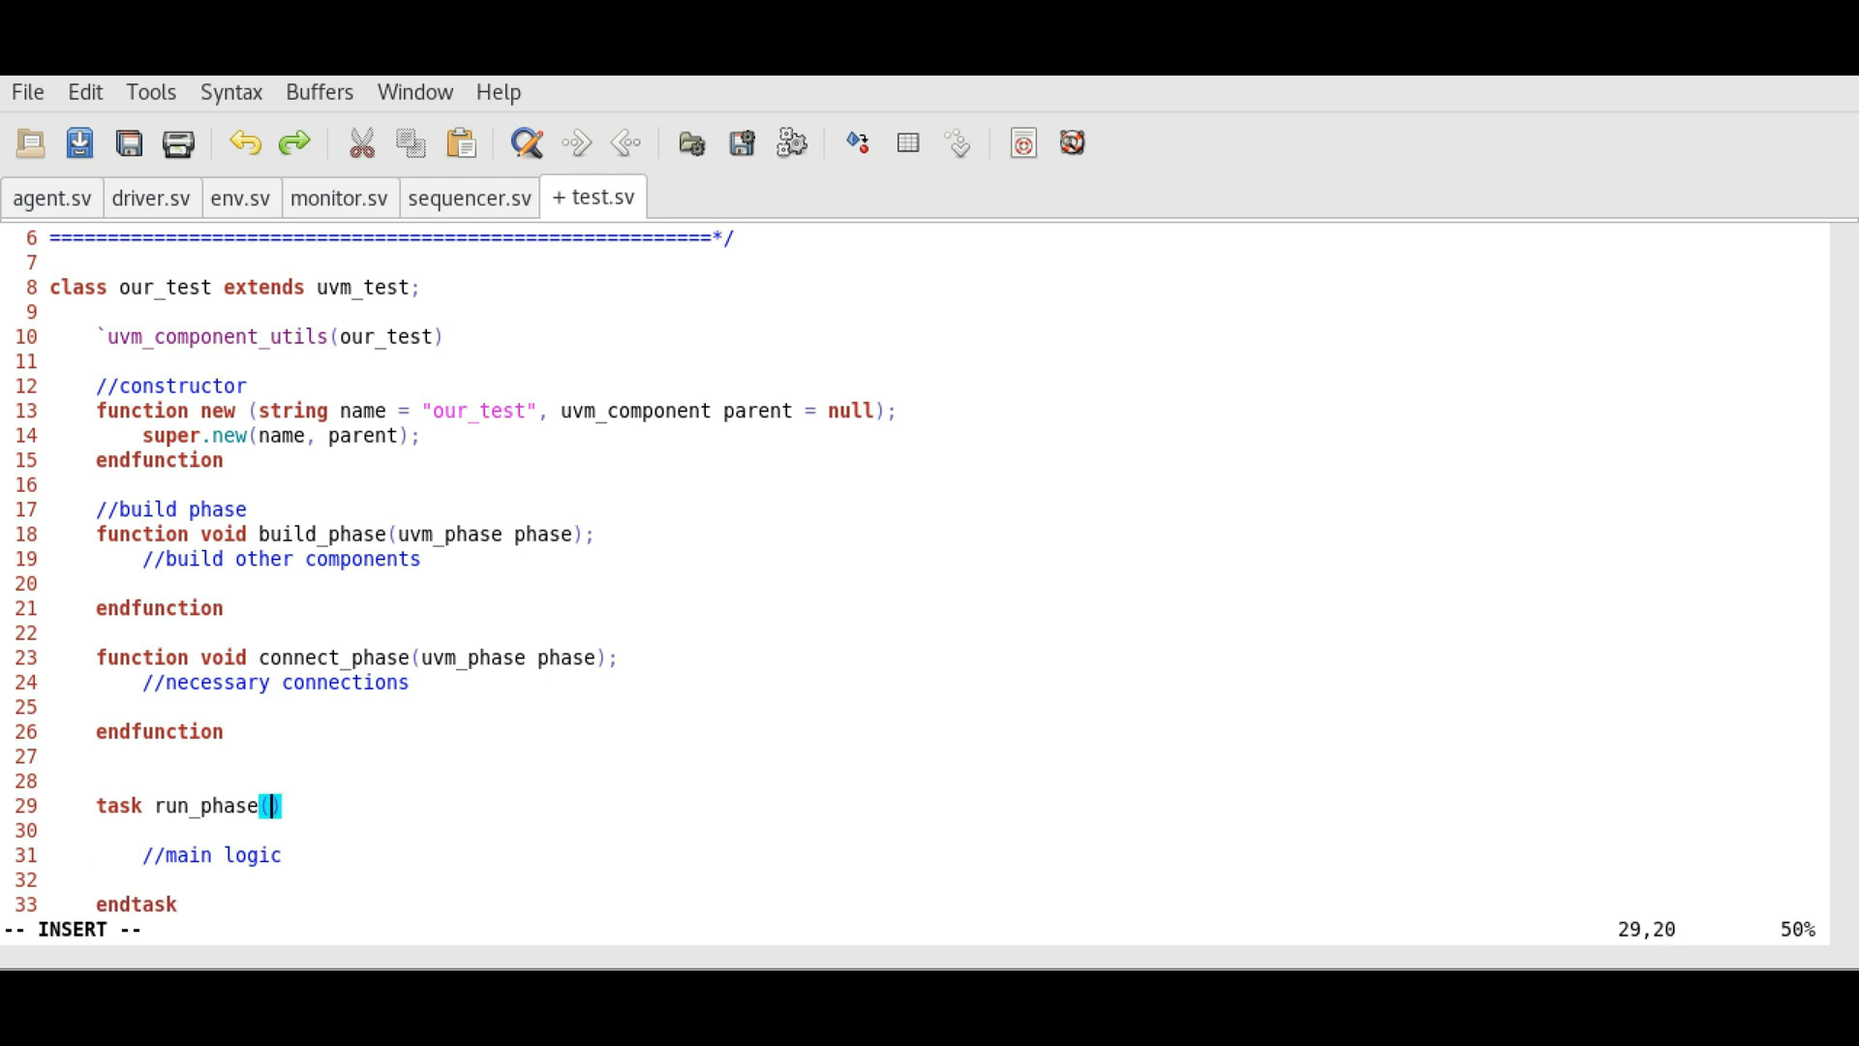
pyautogui.write('uvm')
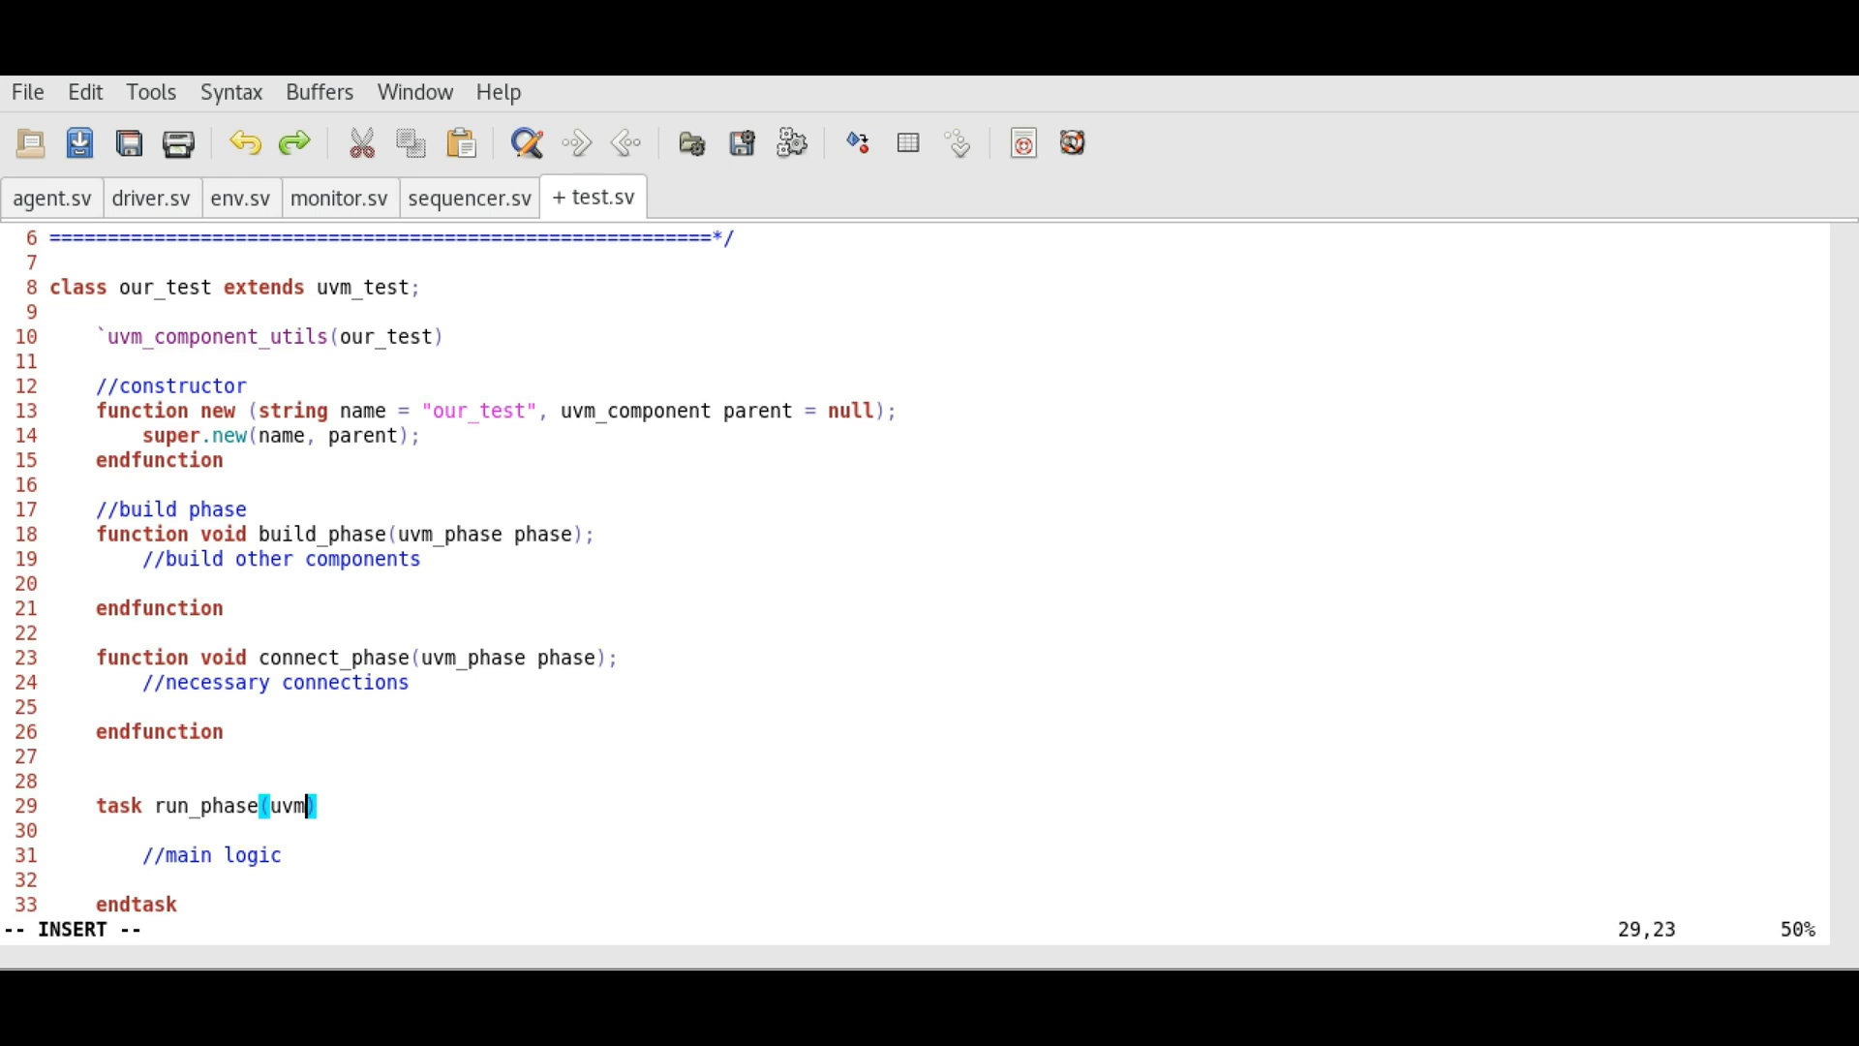
pyautogui.write('_phase phase')
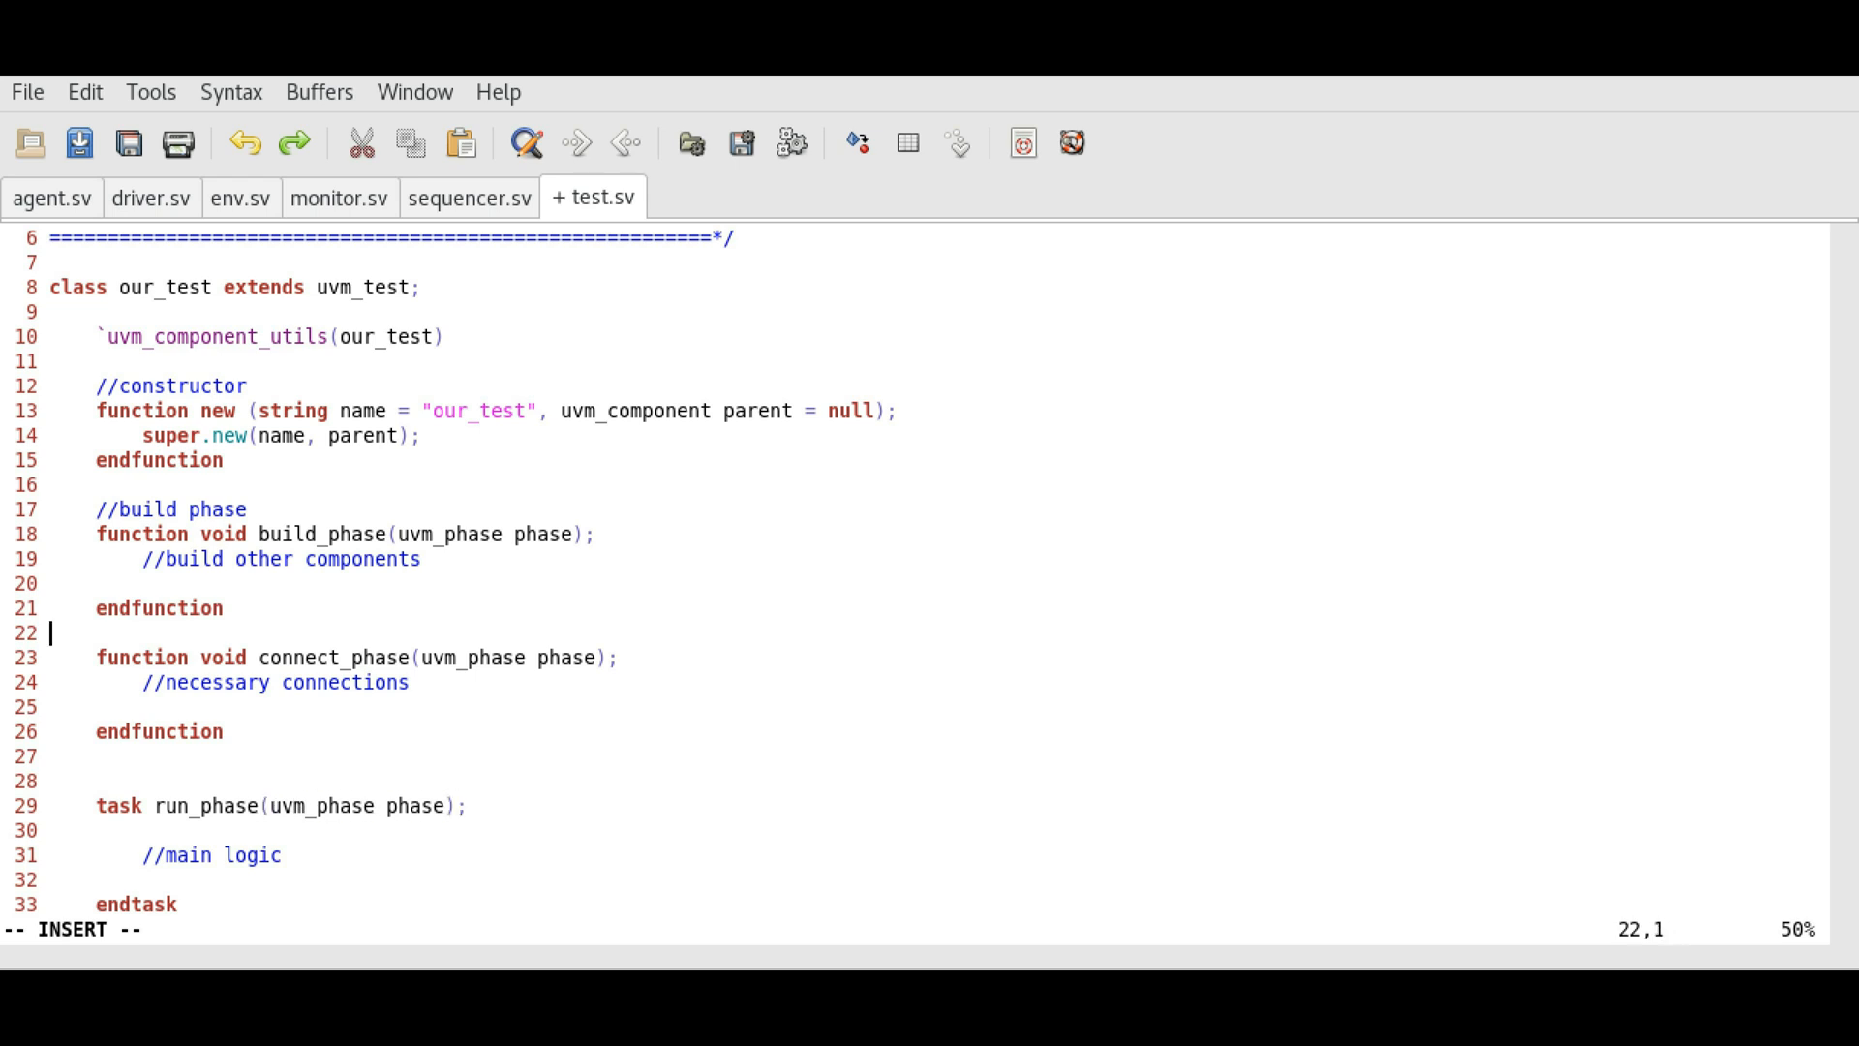
pyautogui.write('//connect phase')
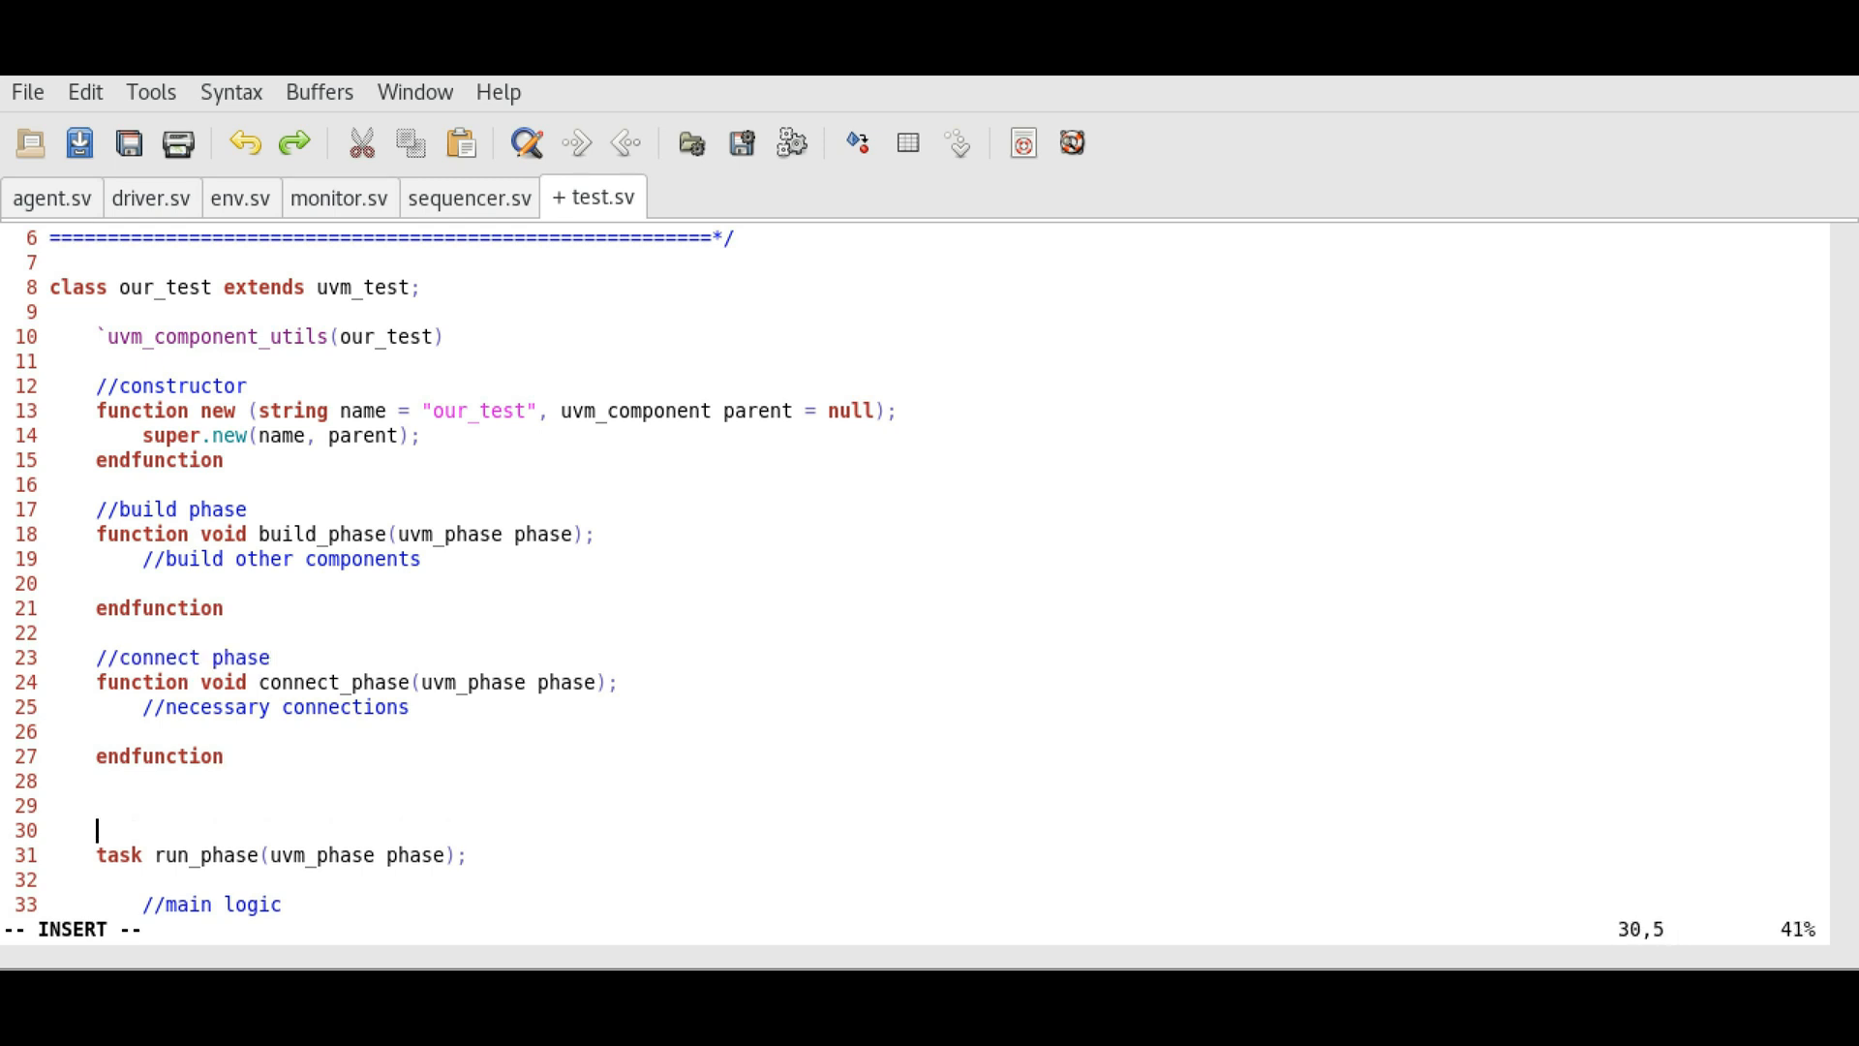
pyautogui.write('//run phase')
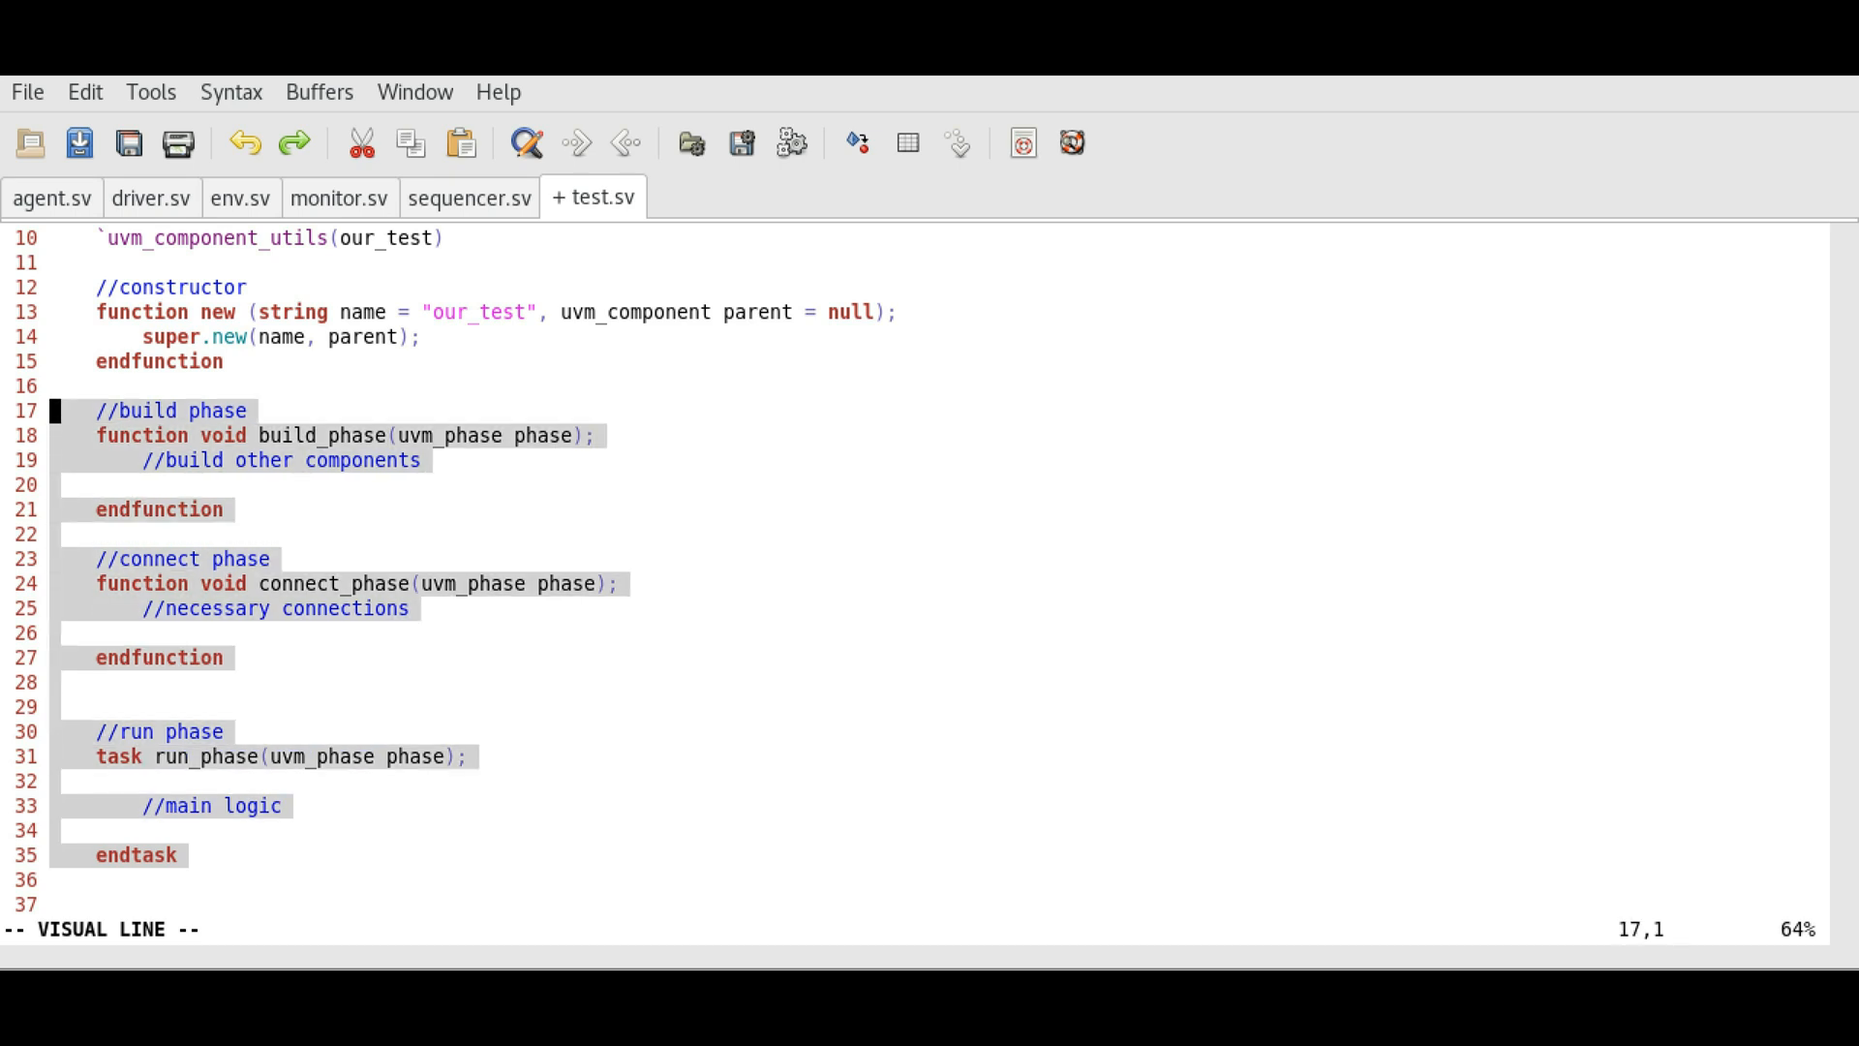
# Step: Yank the phase skeleton and paste it into env, agent, sequencer, driver and monitor files, returning to test.sv
pyautogui.press('y')
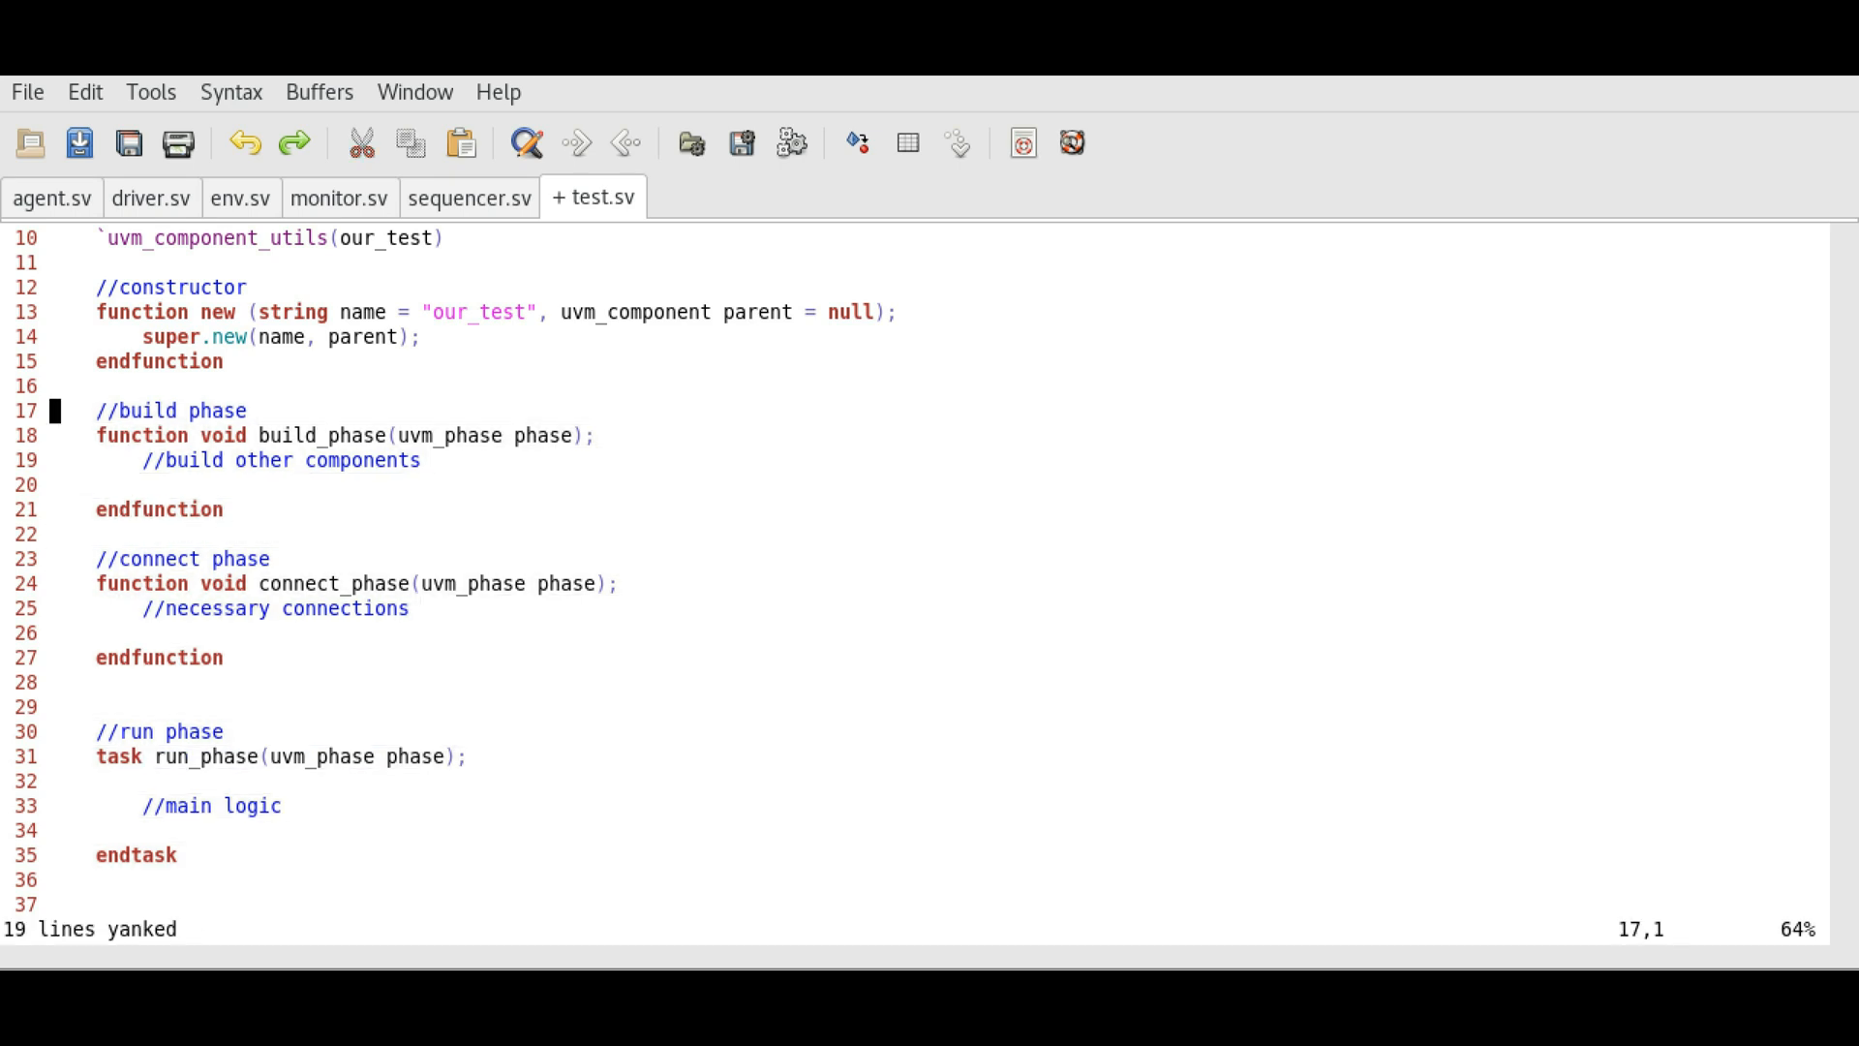
pyautogui.click(240, 198)
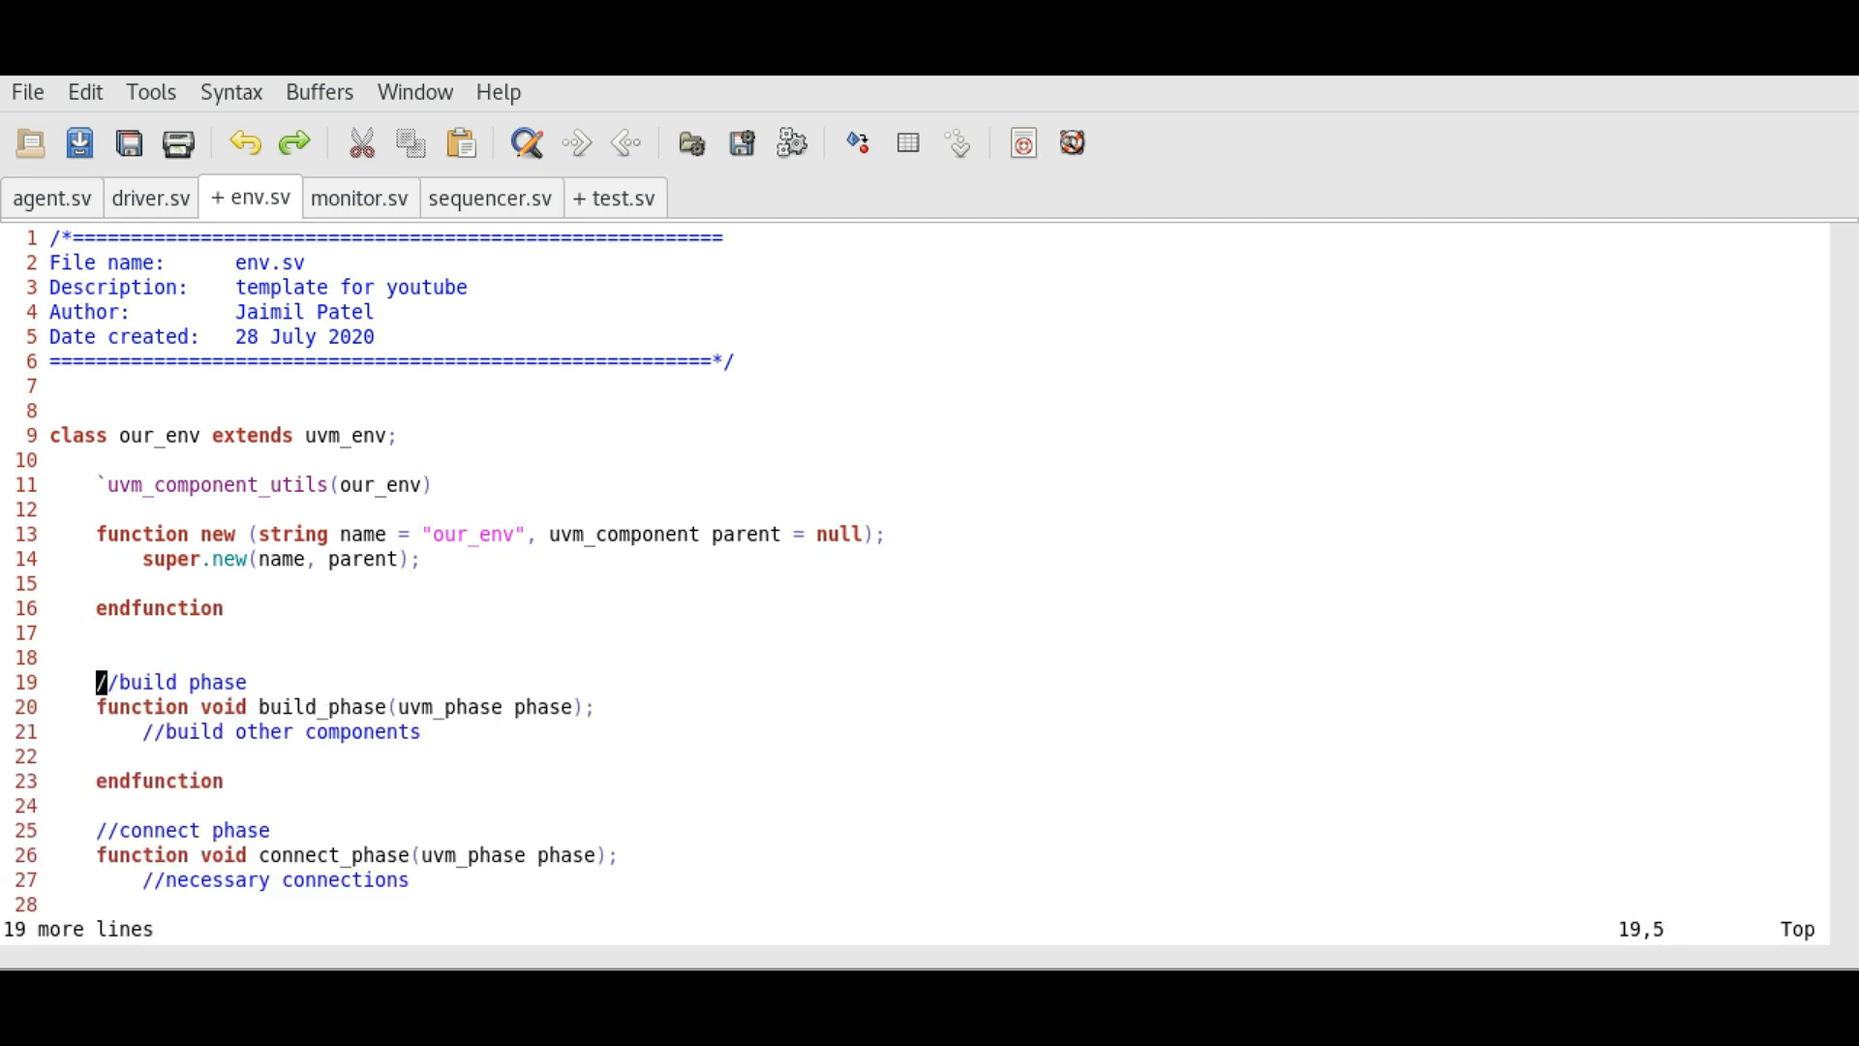
pyautogui.click(50, 198)
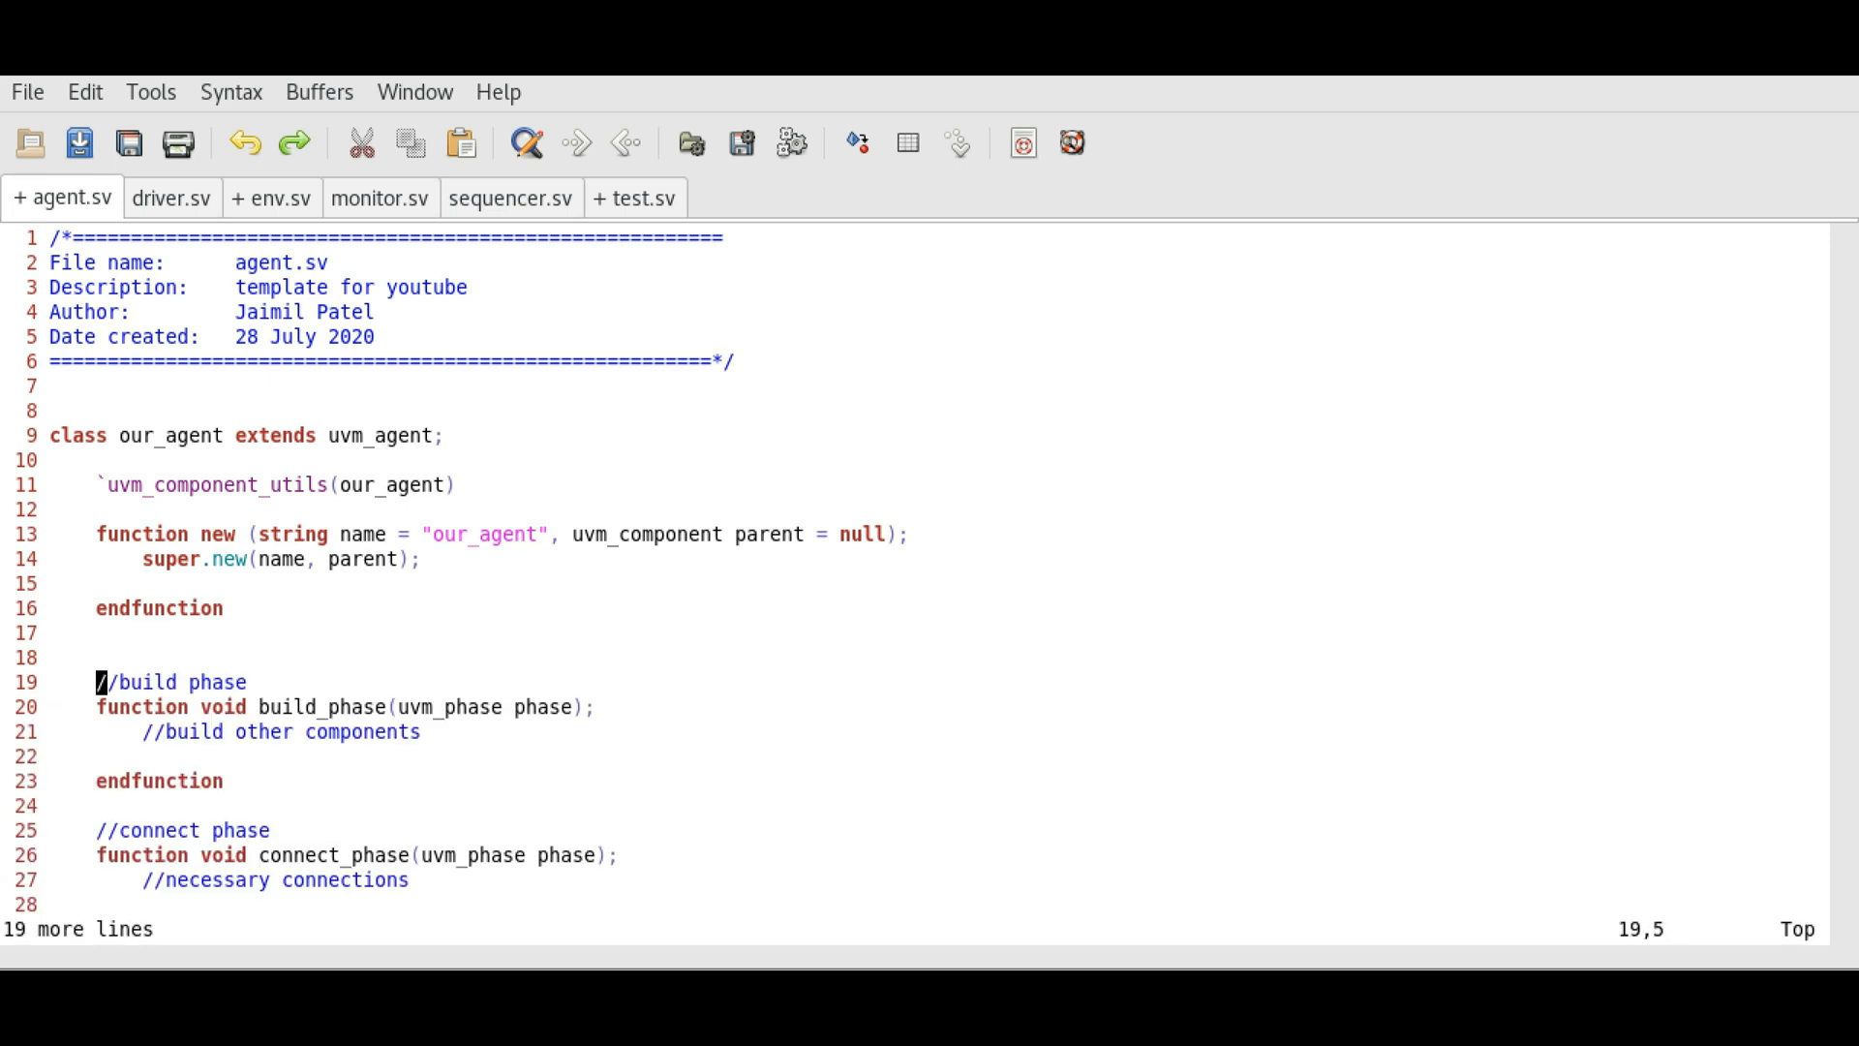
pyautogui.click(511, 198)
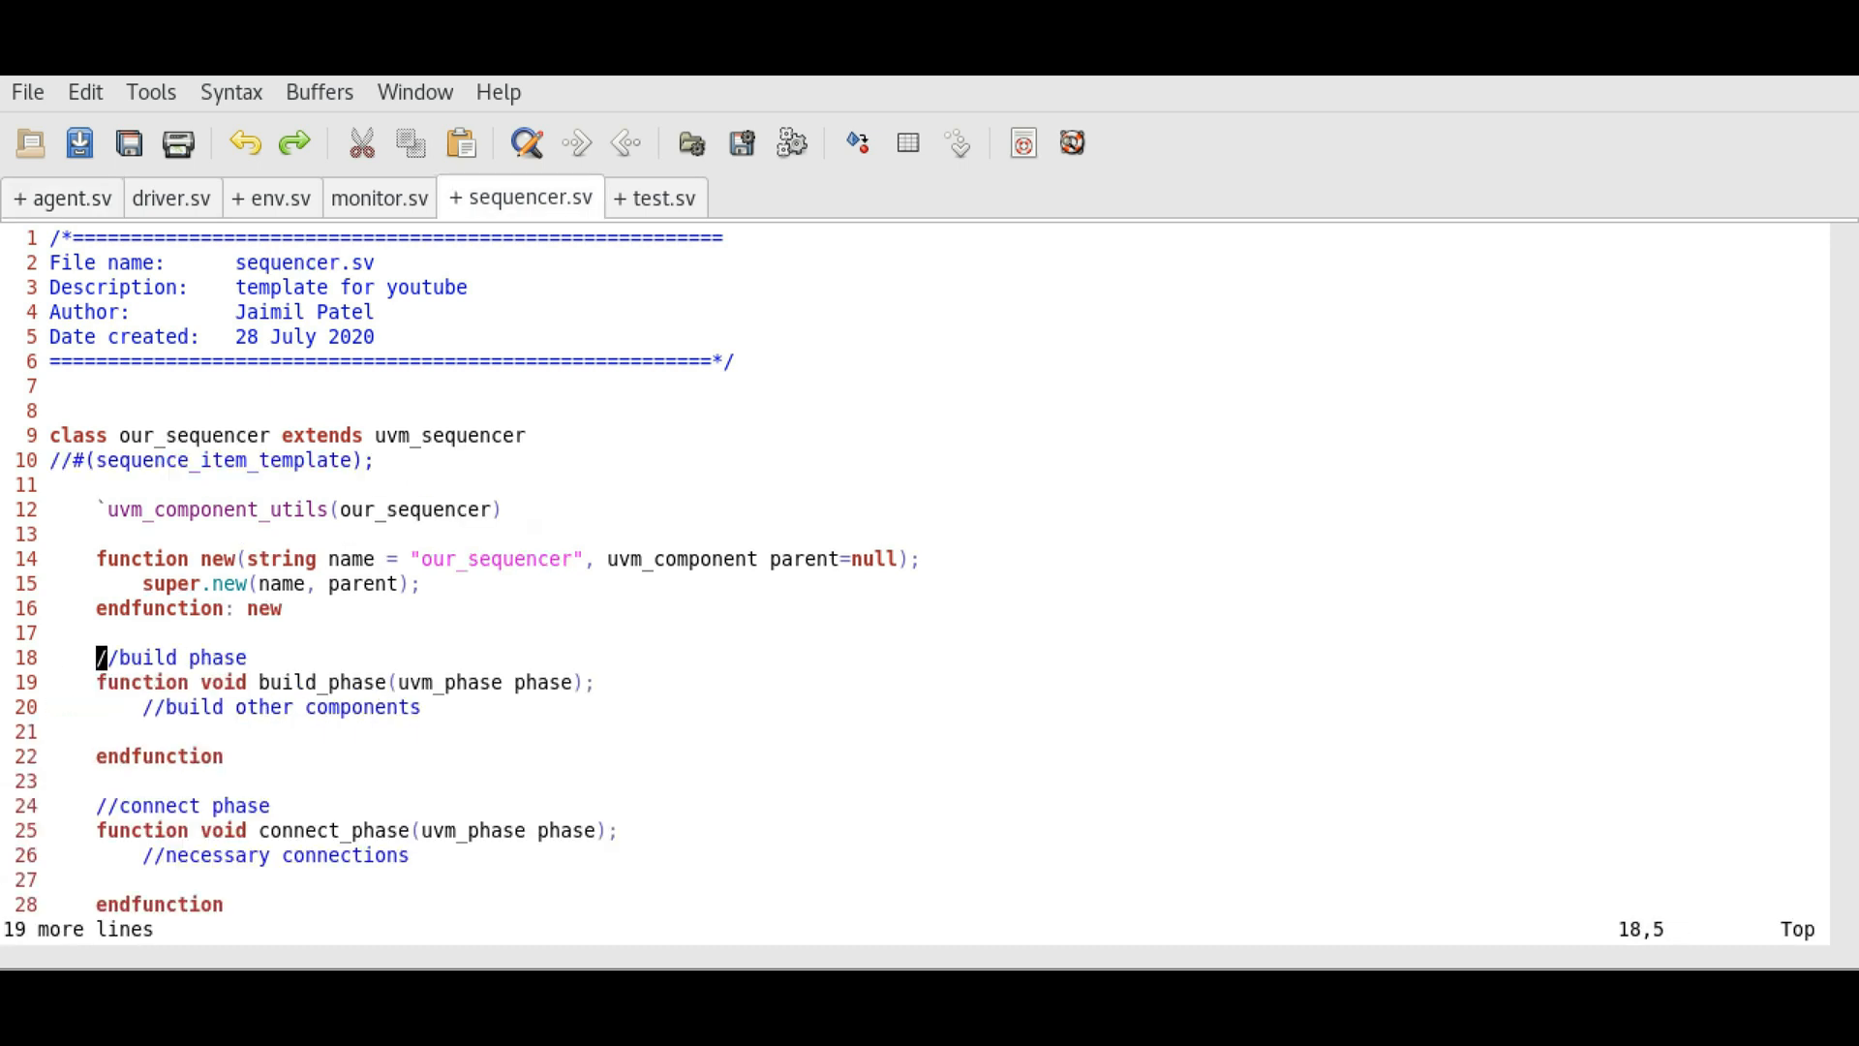
pyautogui.click(172, 197)
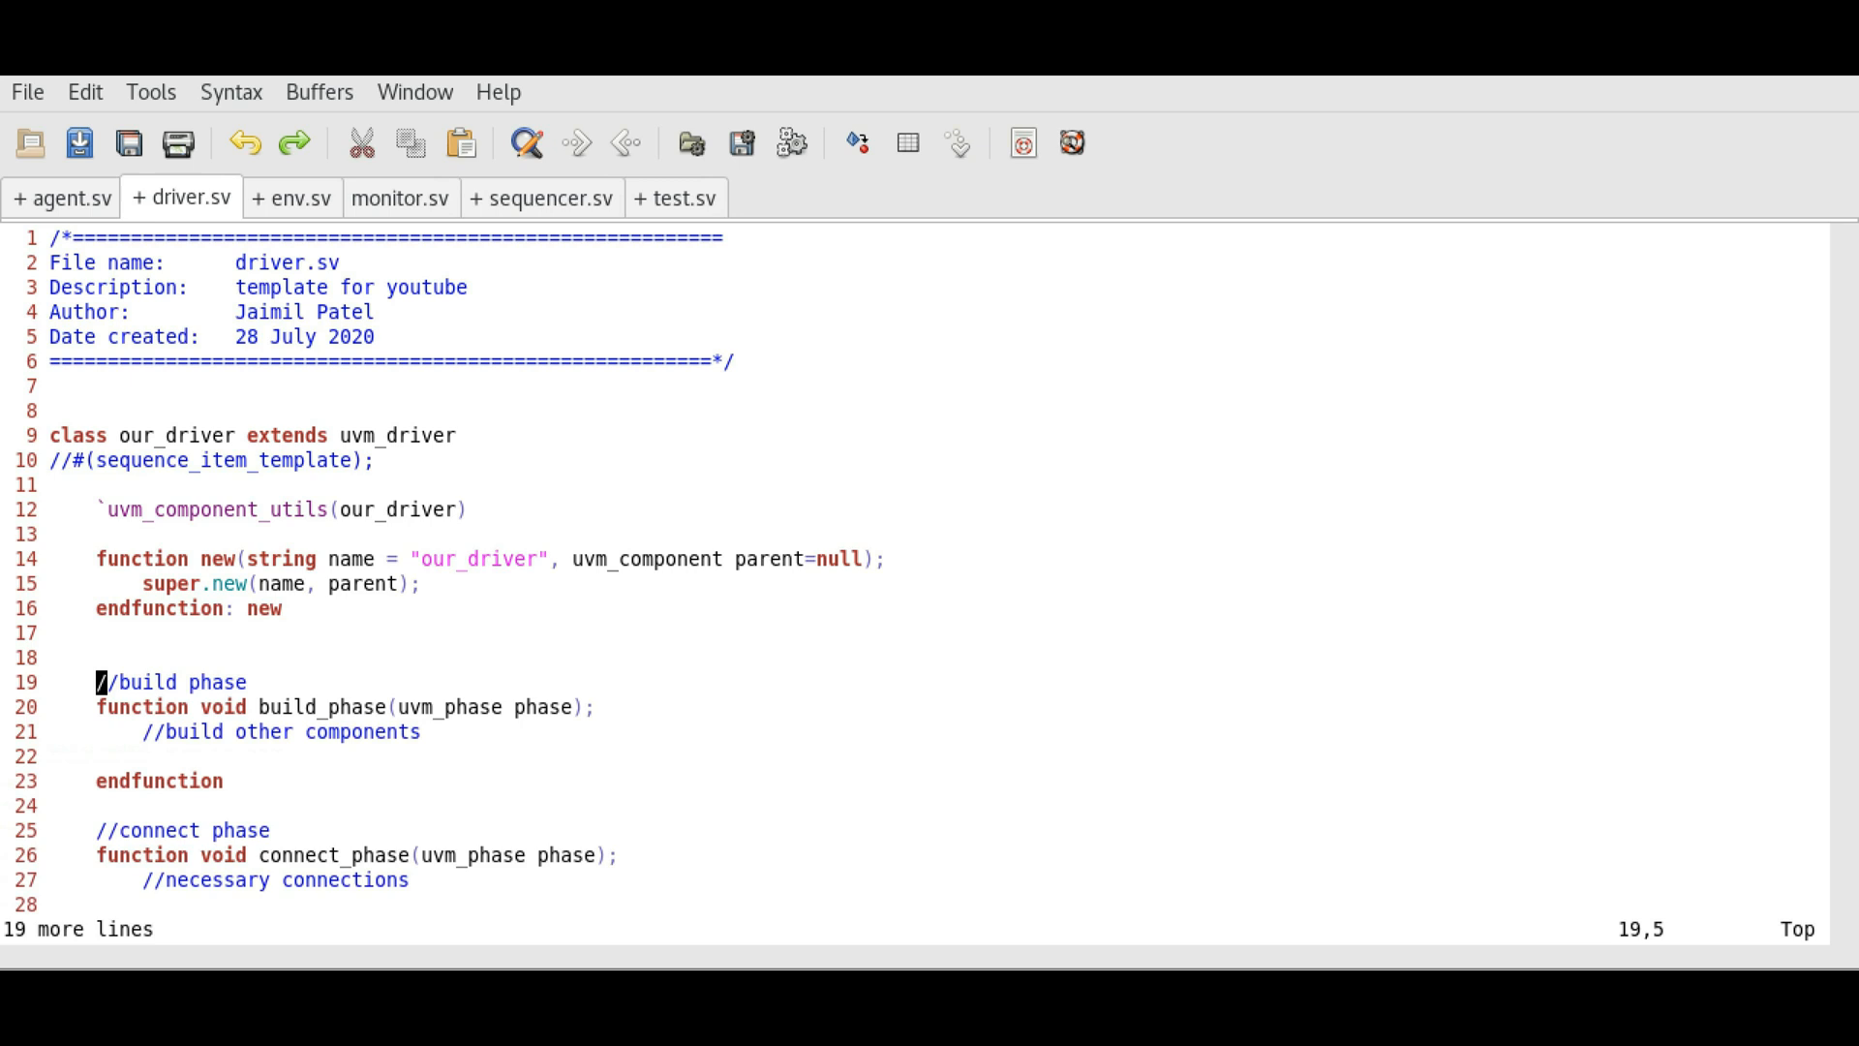
pyautogui.click(399, 197)
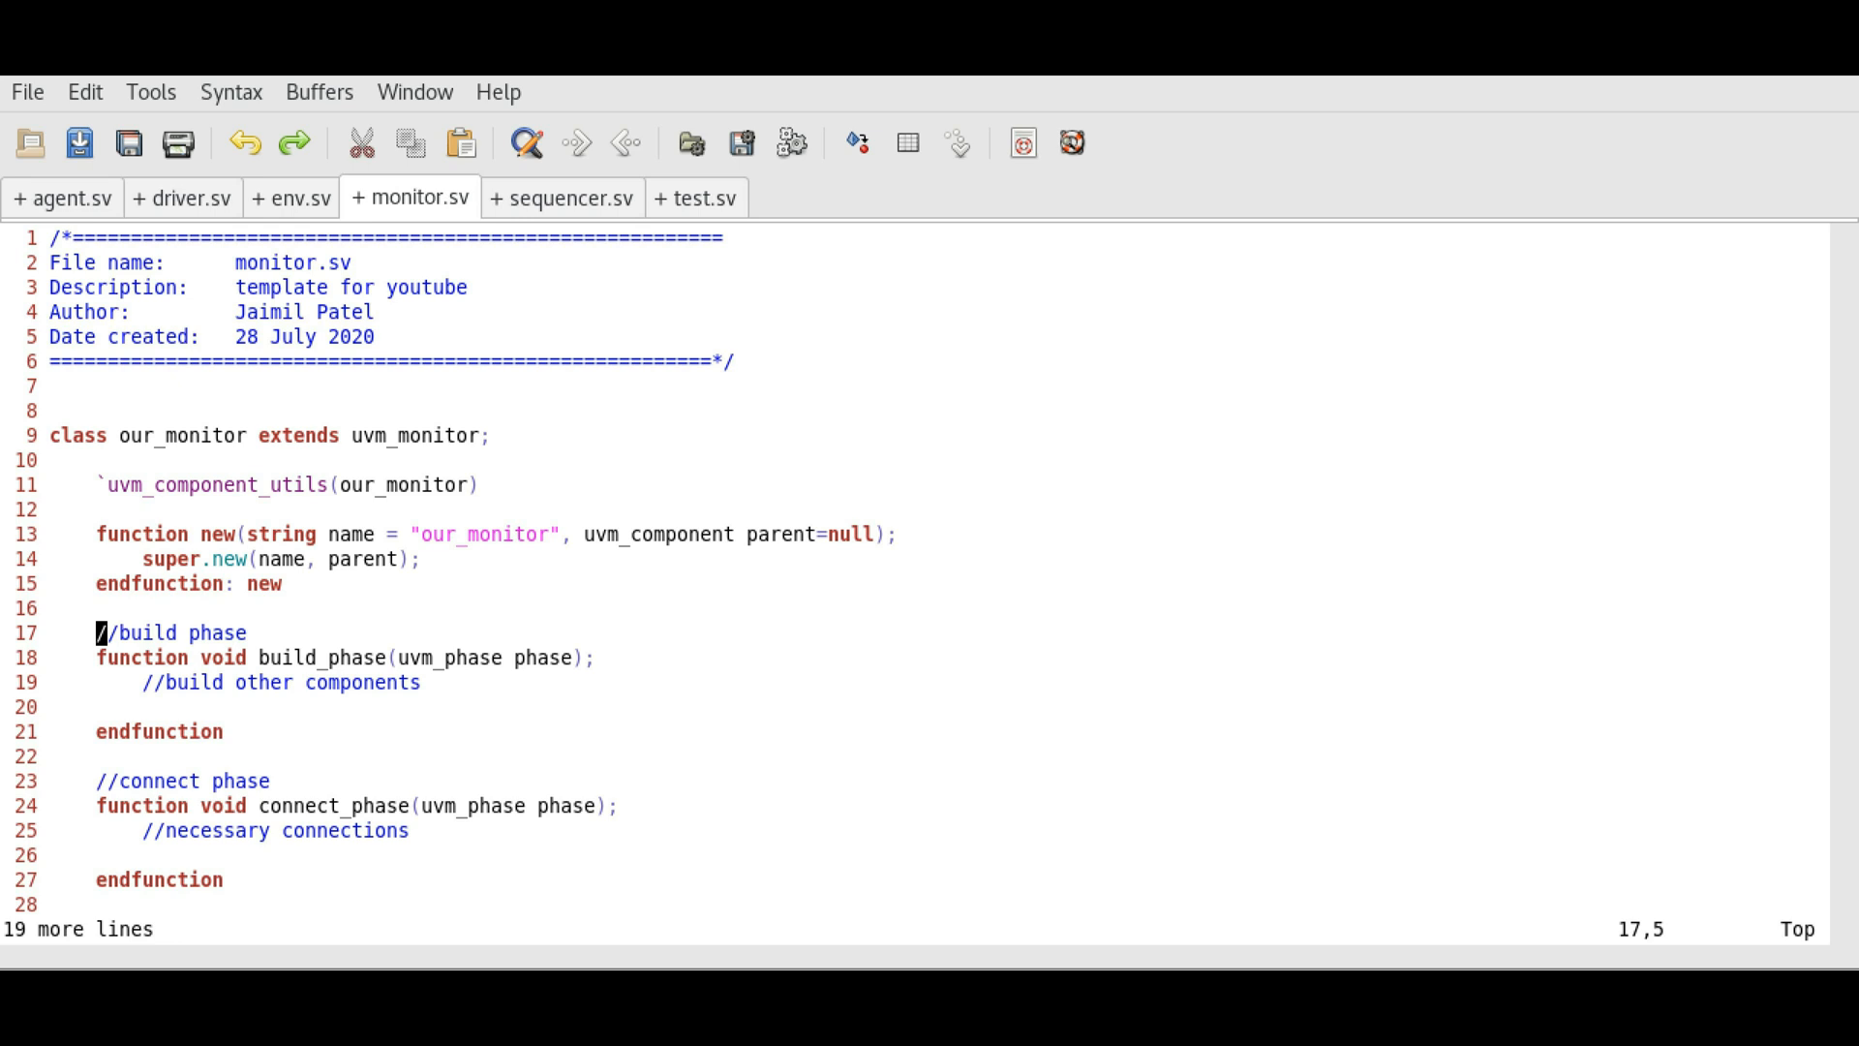
pyautogui.click(693, 198)
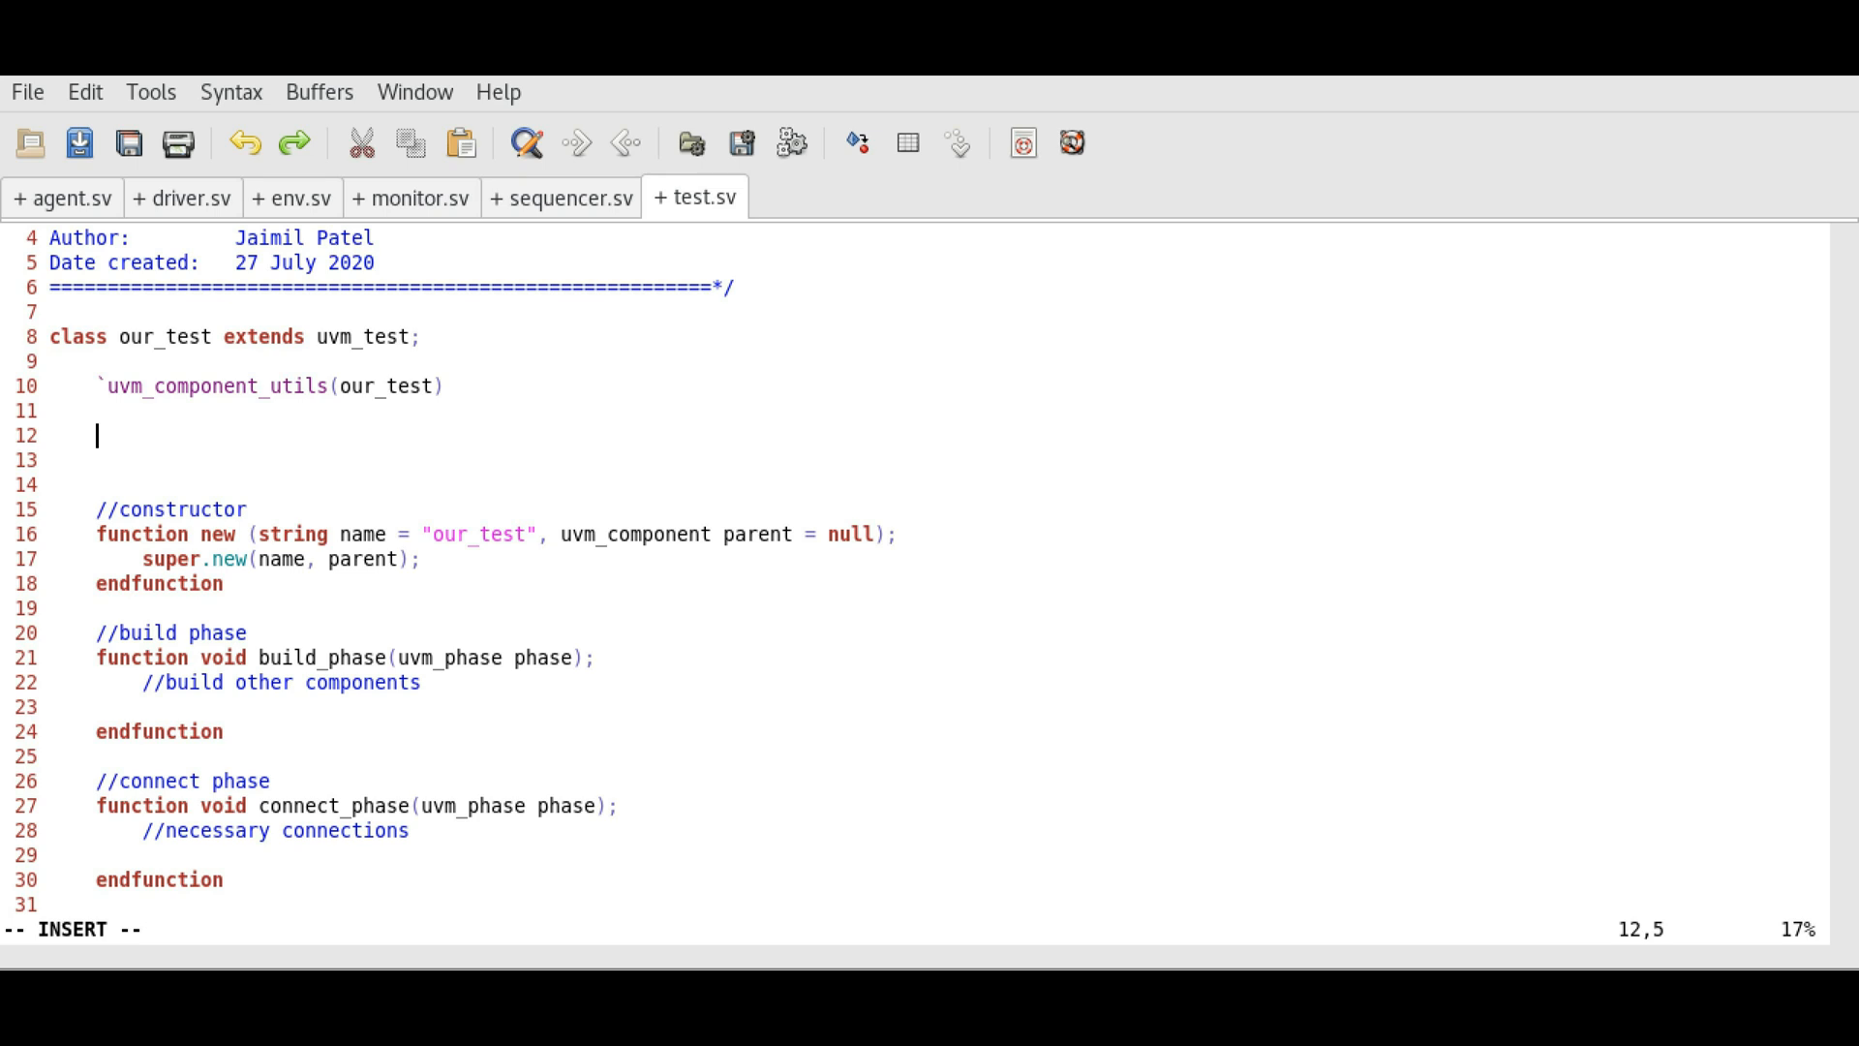
# Step: Add //instantiate classes after the utils macro and //build env class here inside build_phase of test.sv
pyautogui.write('/')
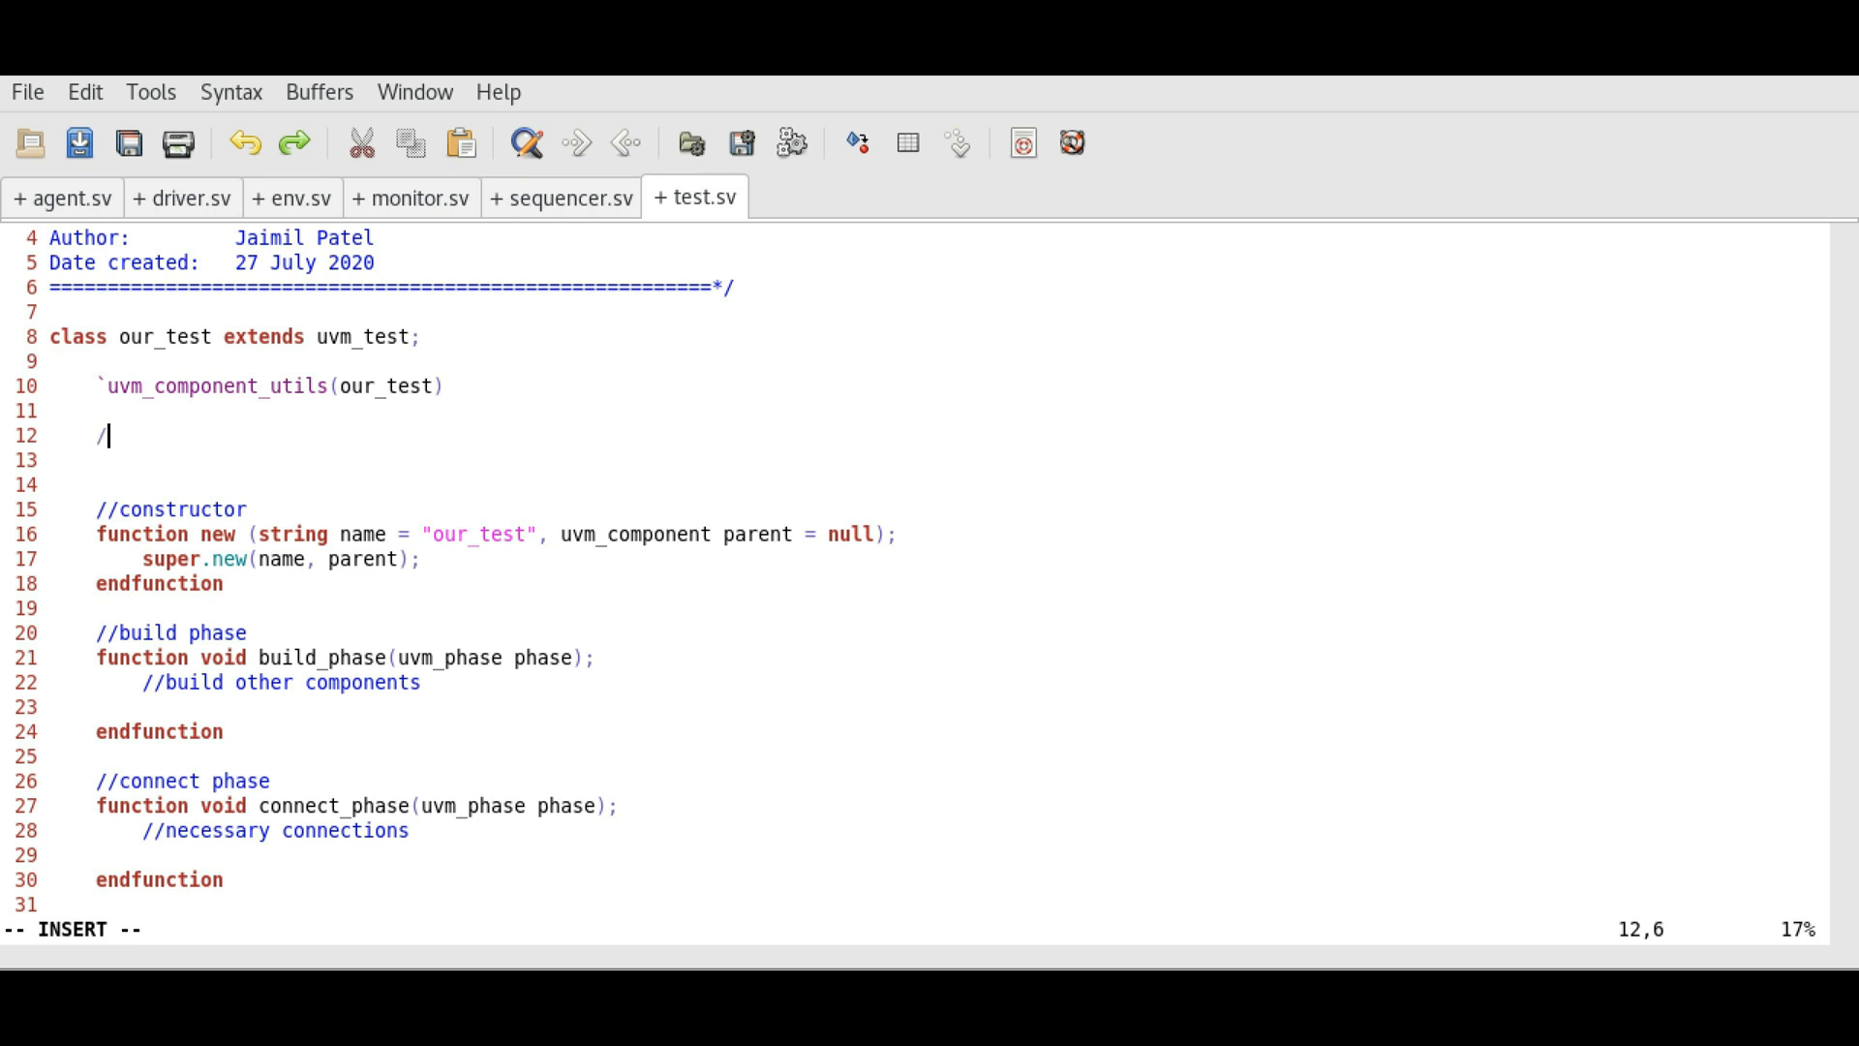
pyautogui.write('/ins')
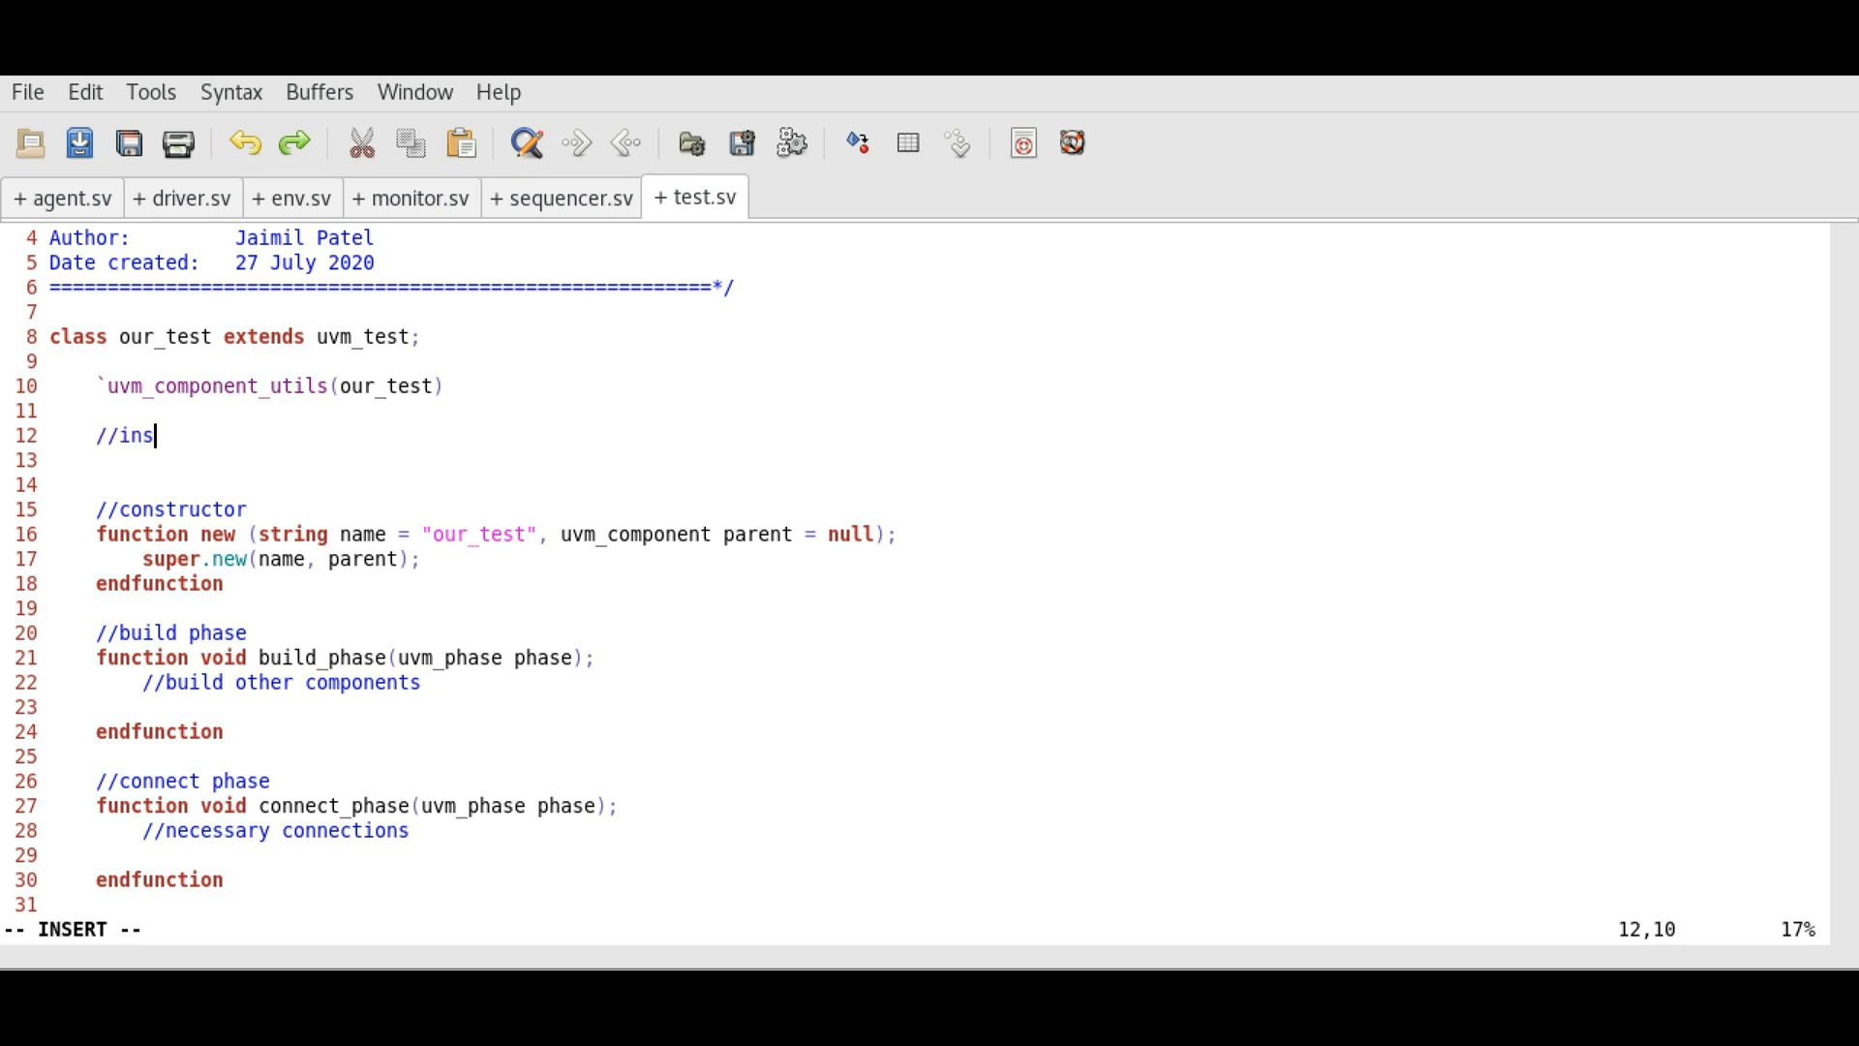
pyautogui.write('tantiate c')
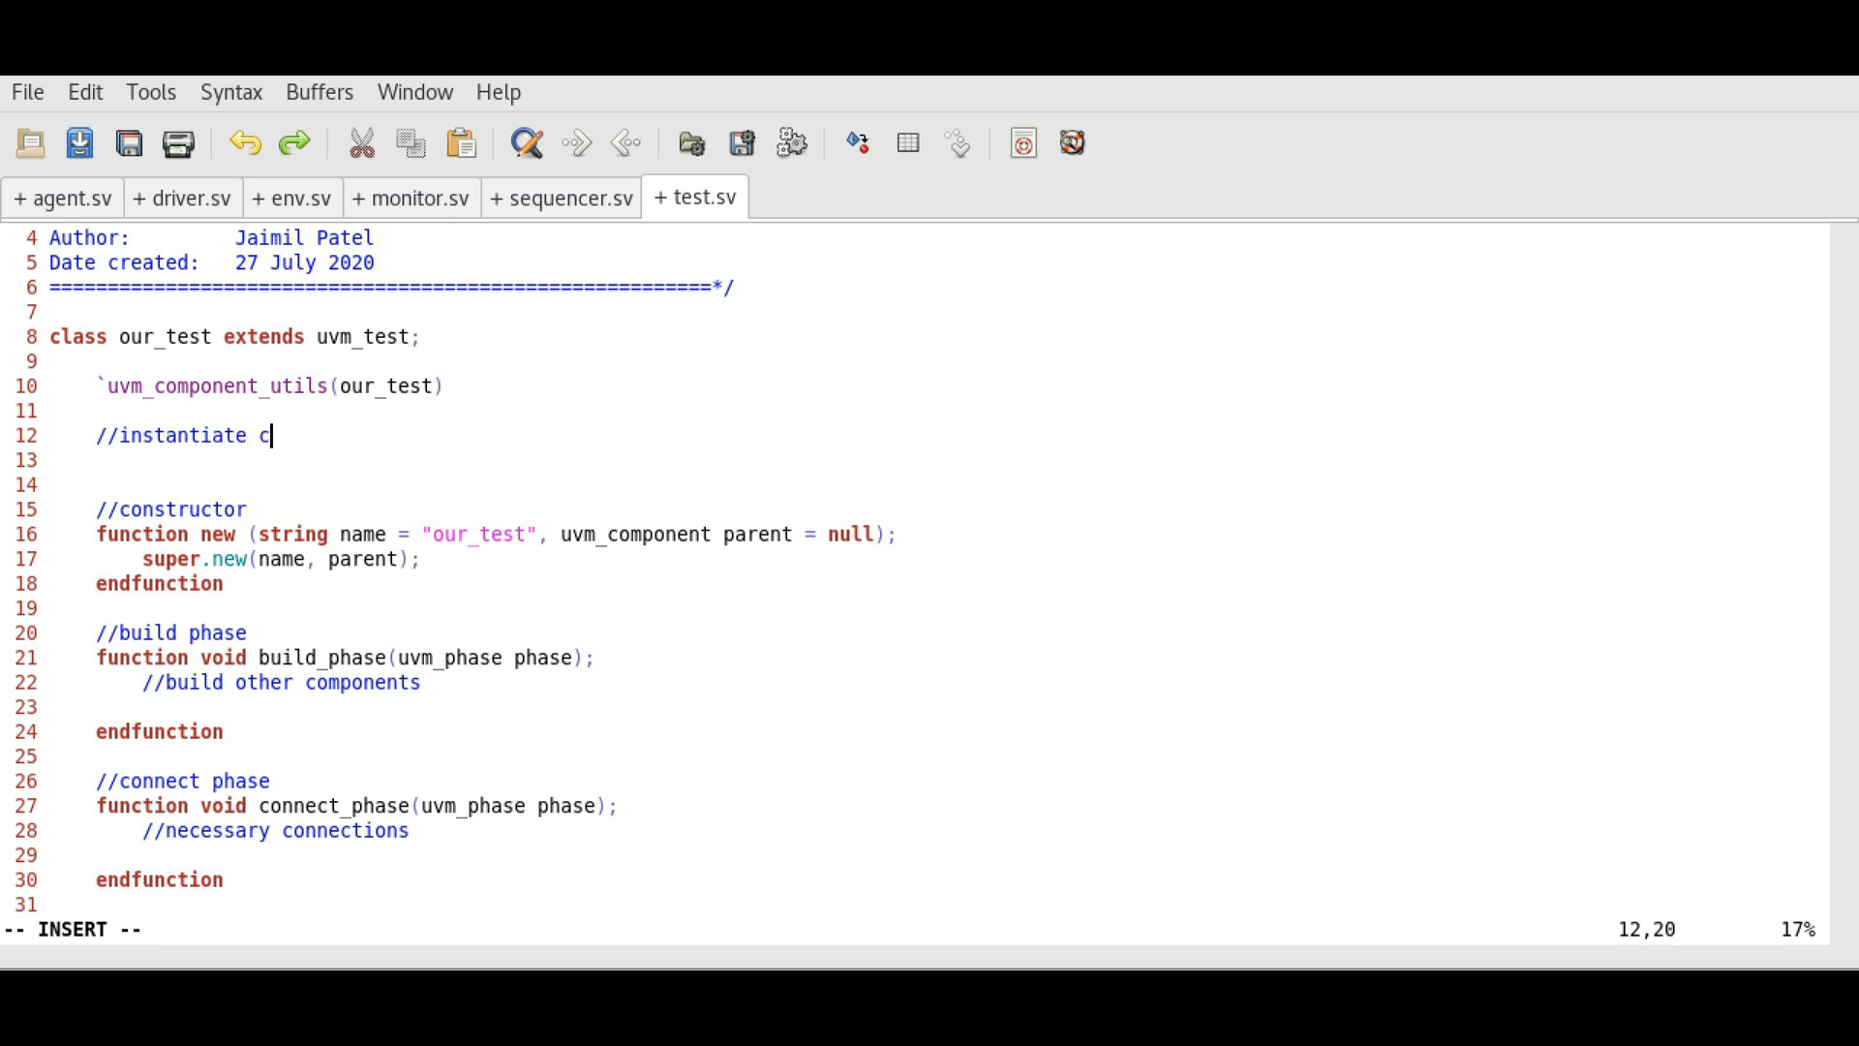
pyautogui.write('lasses')
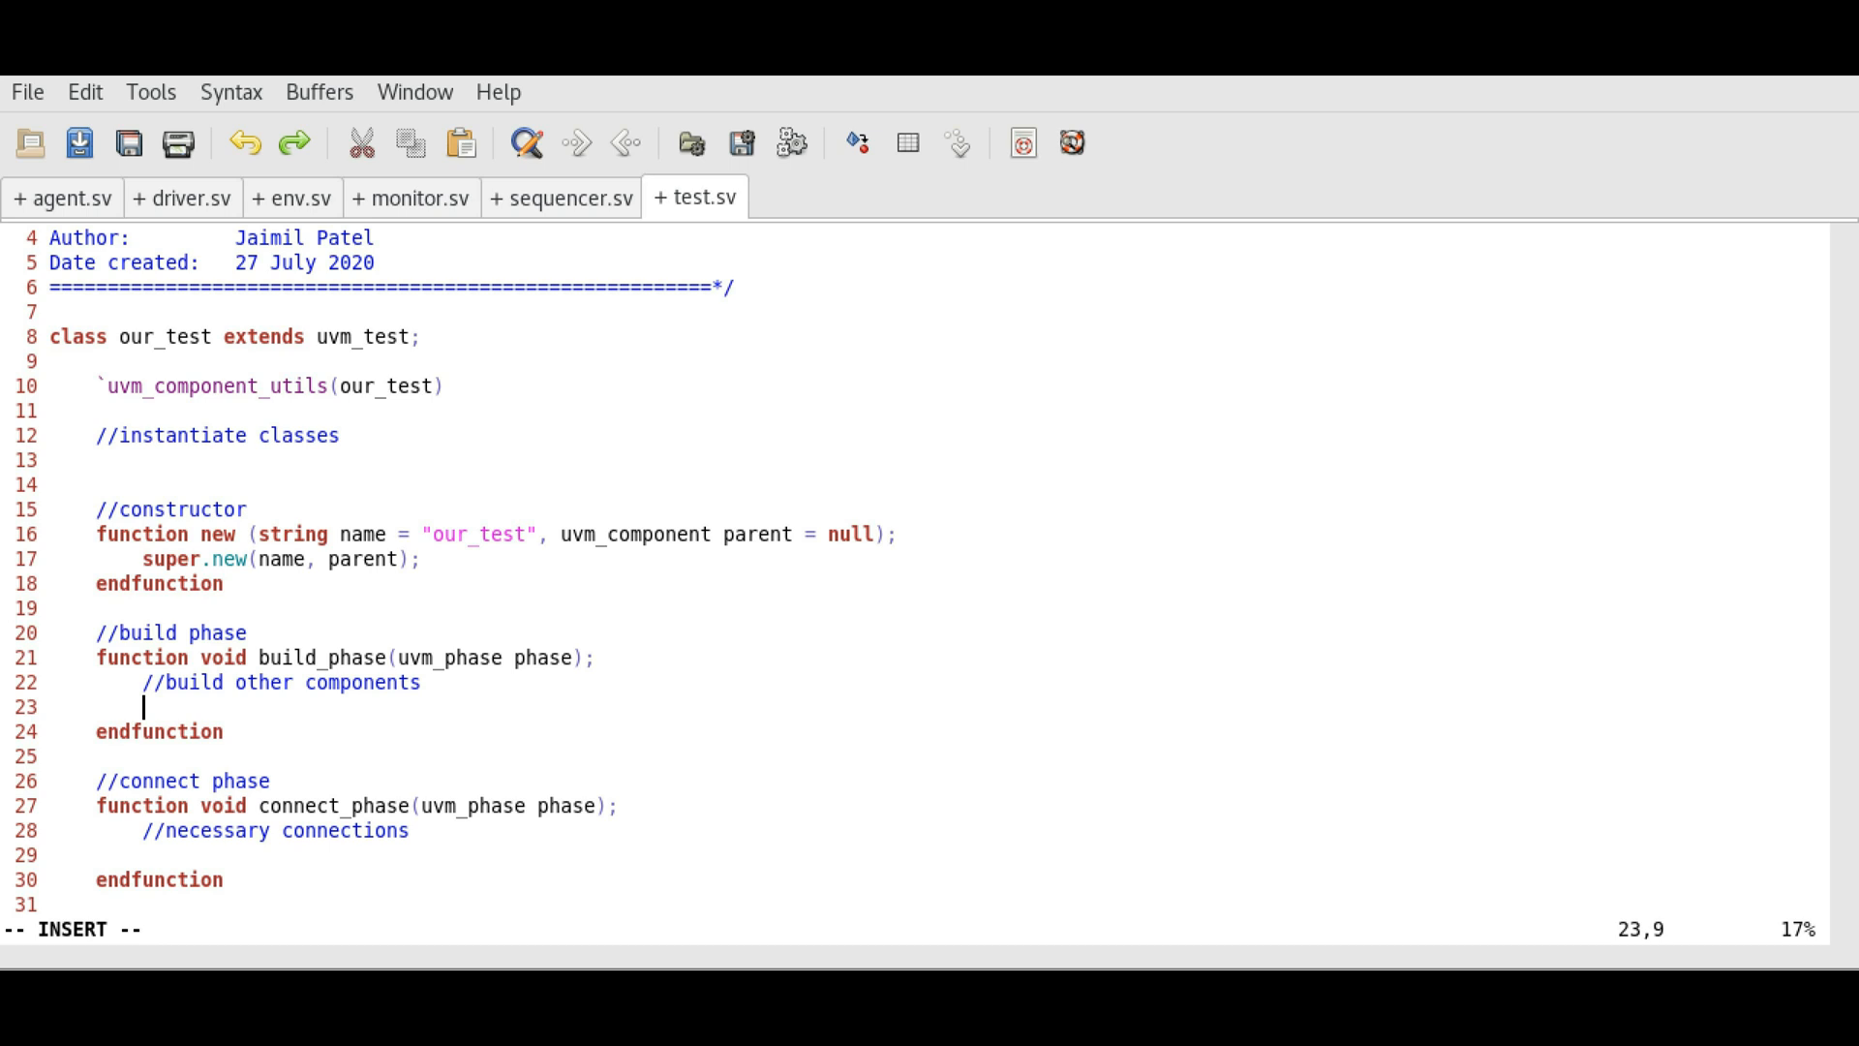
pyautogui.write('//')
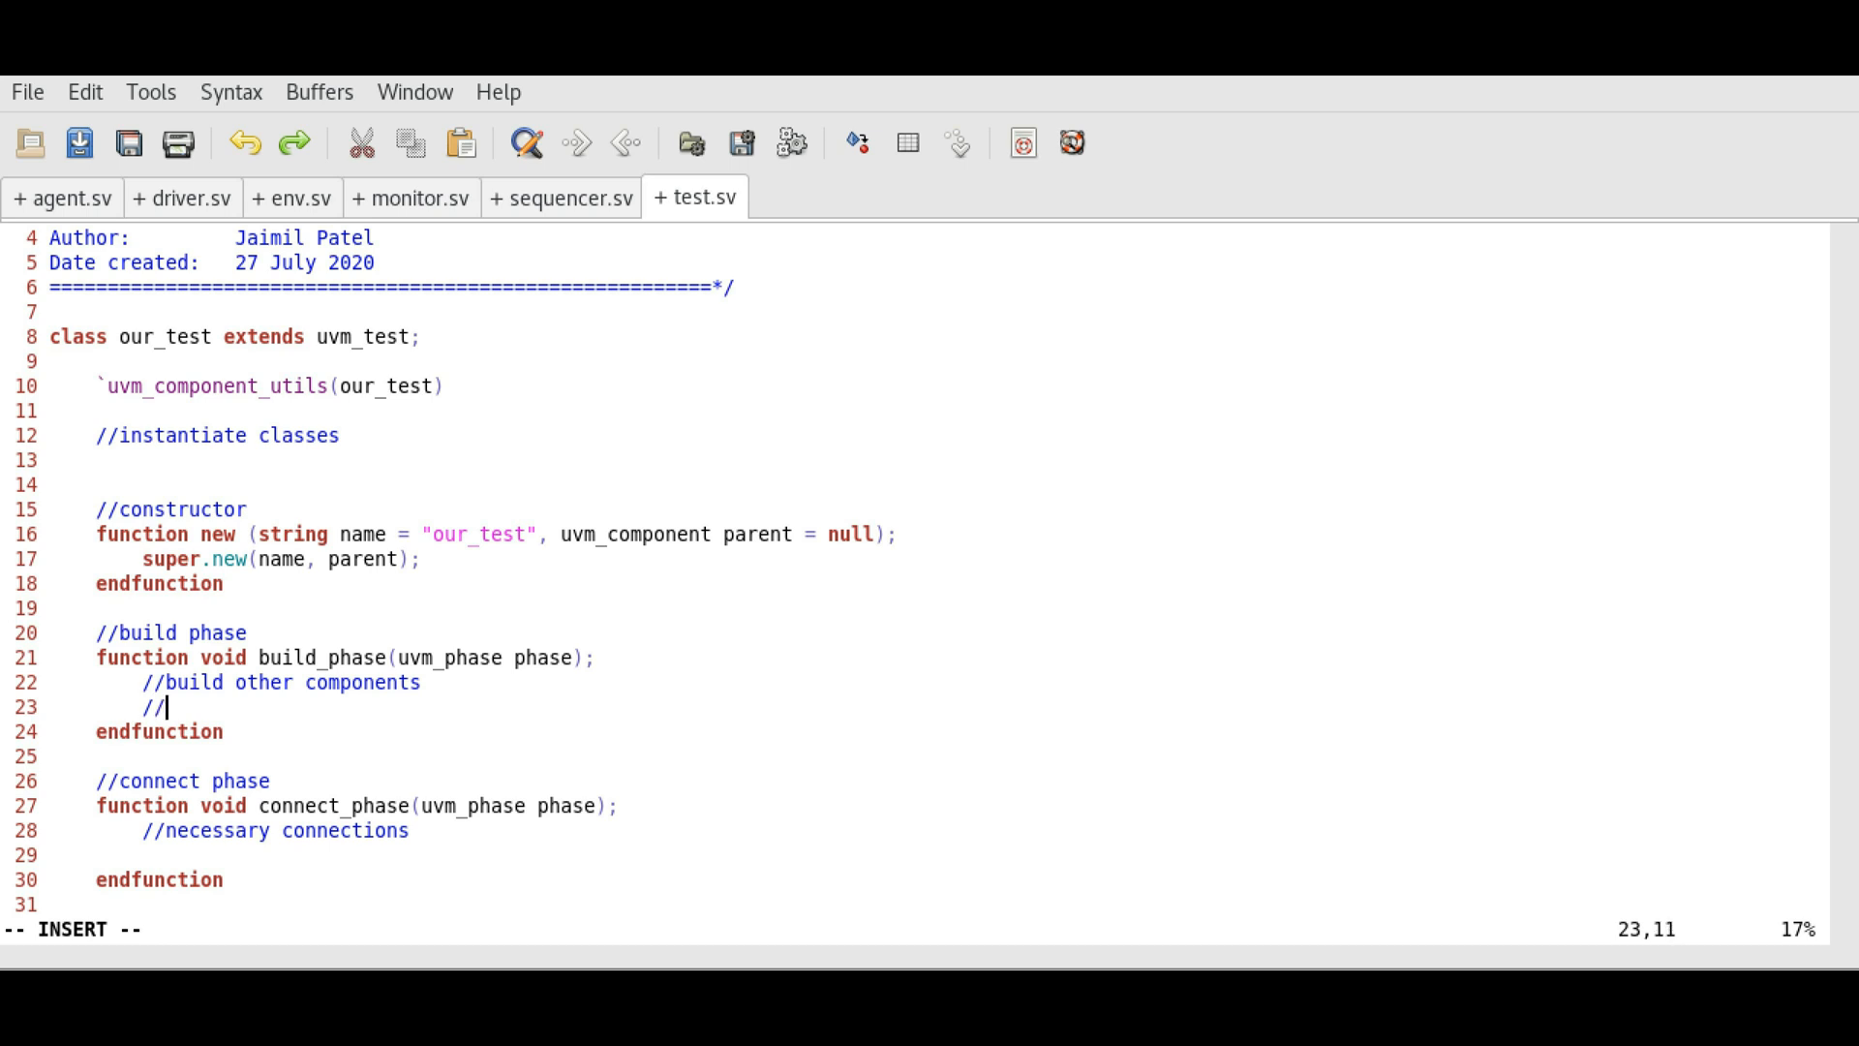
pyautogui.write('build env class he')
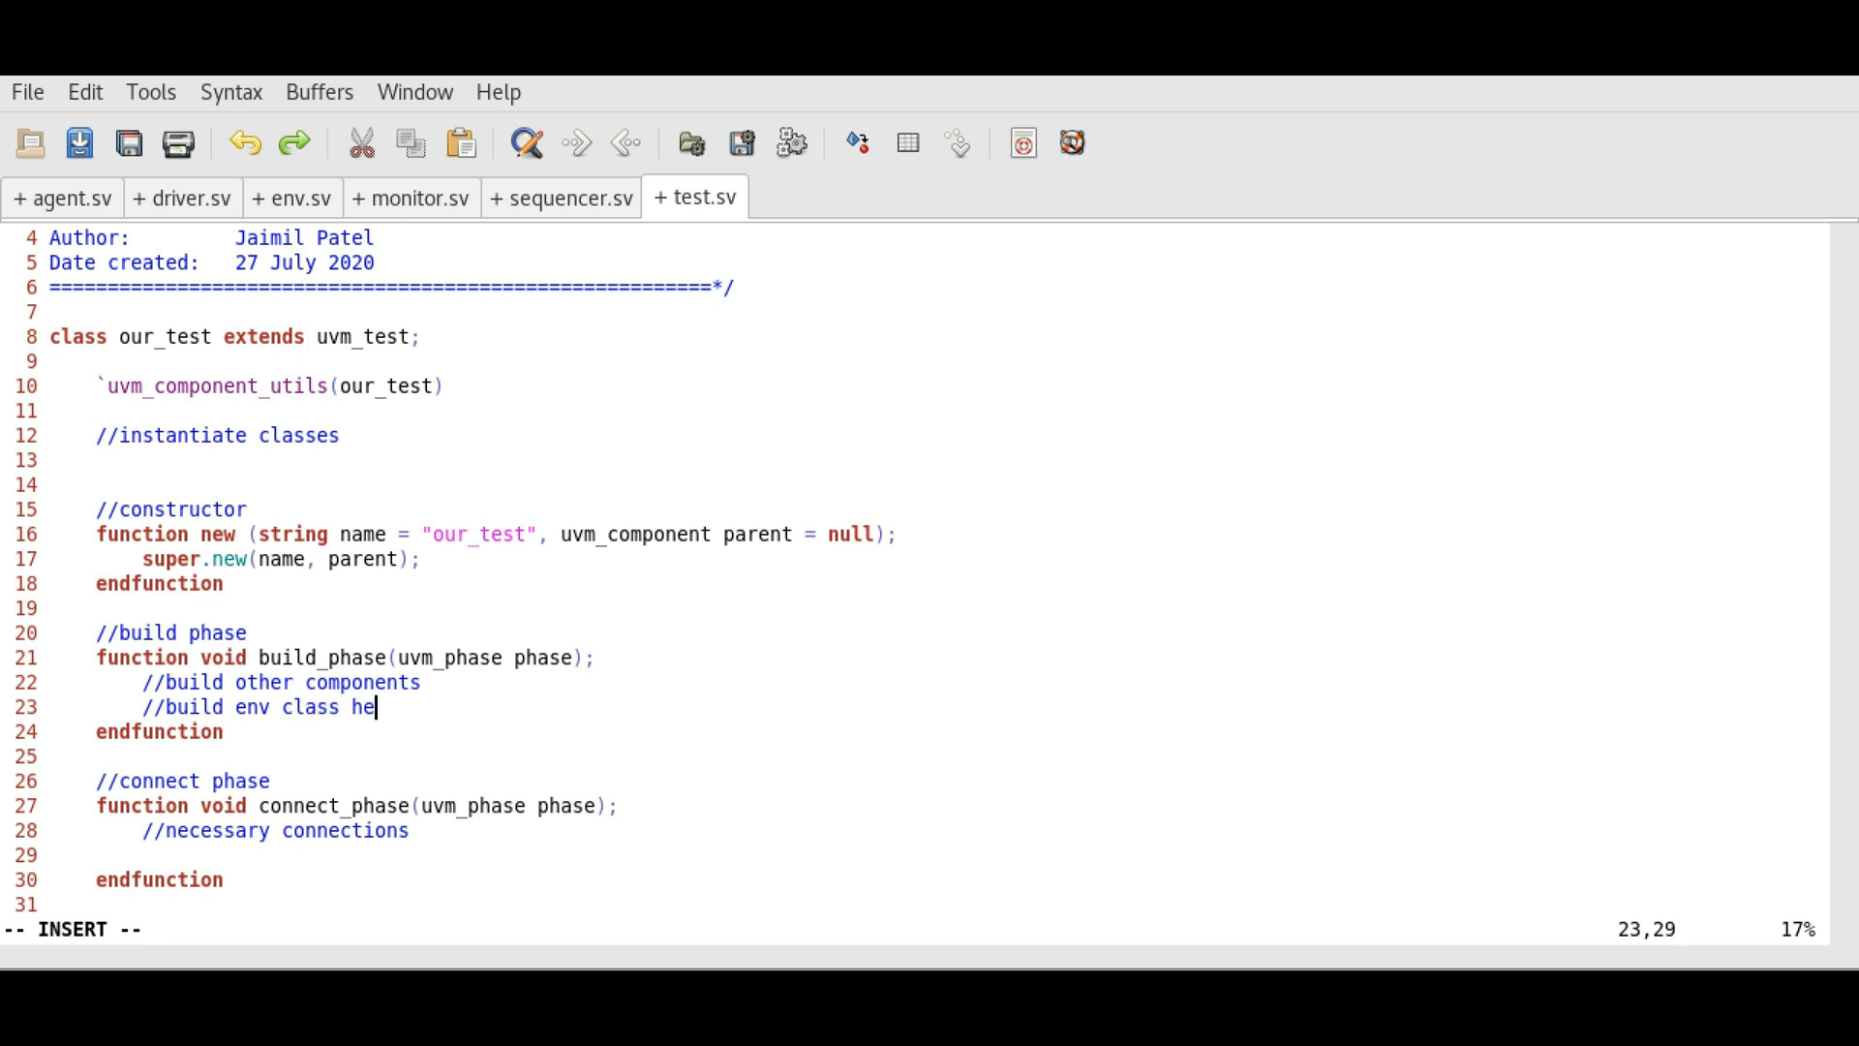
pyautogui.write('re')
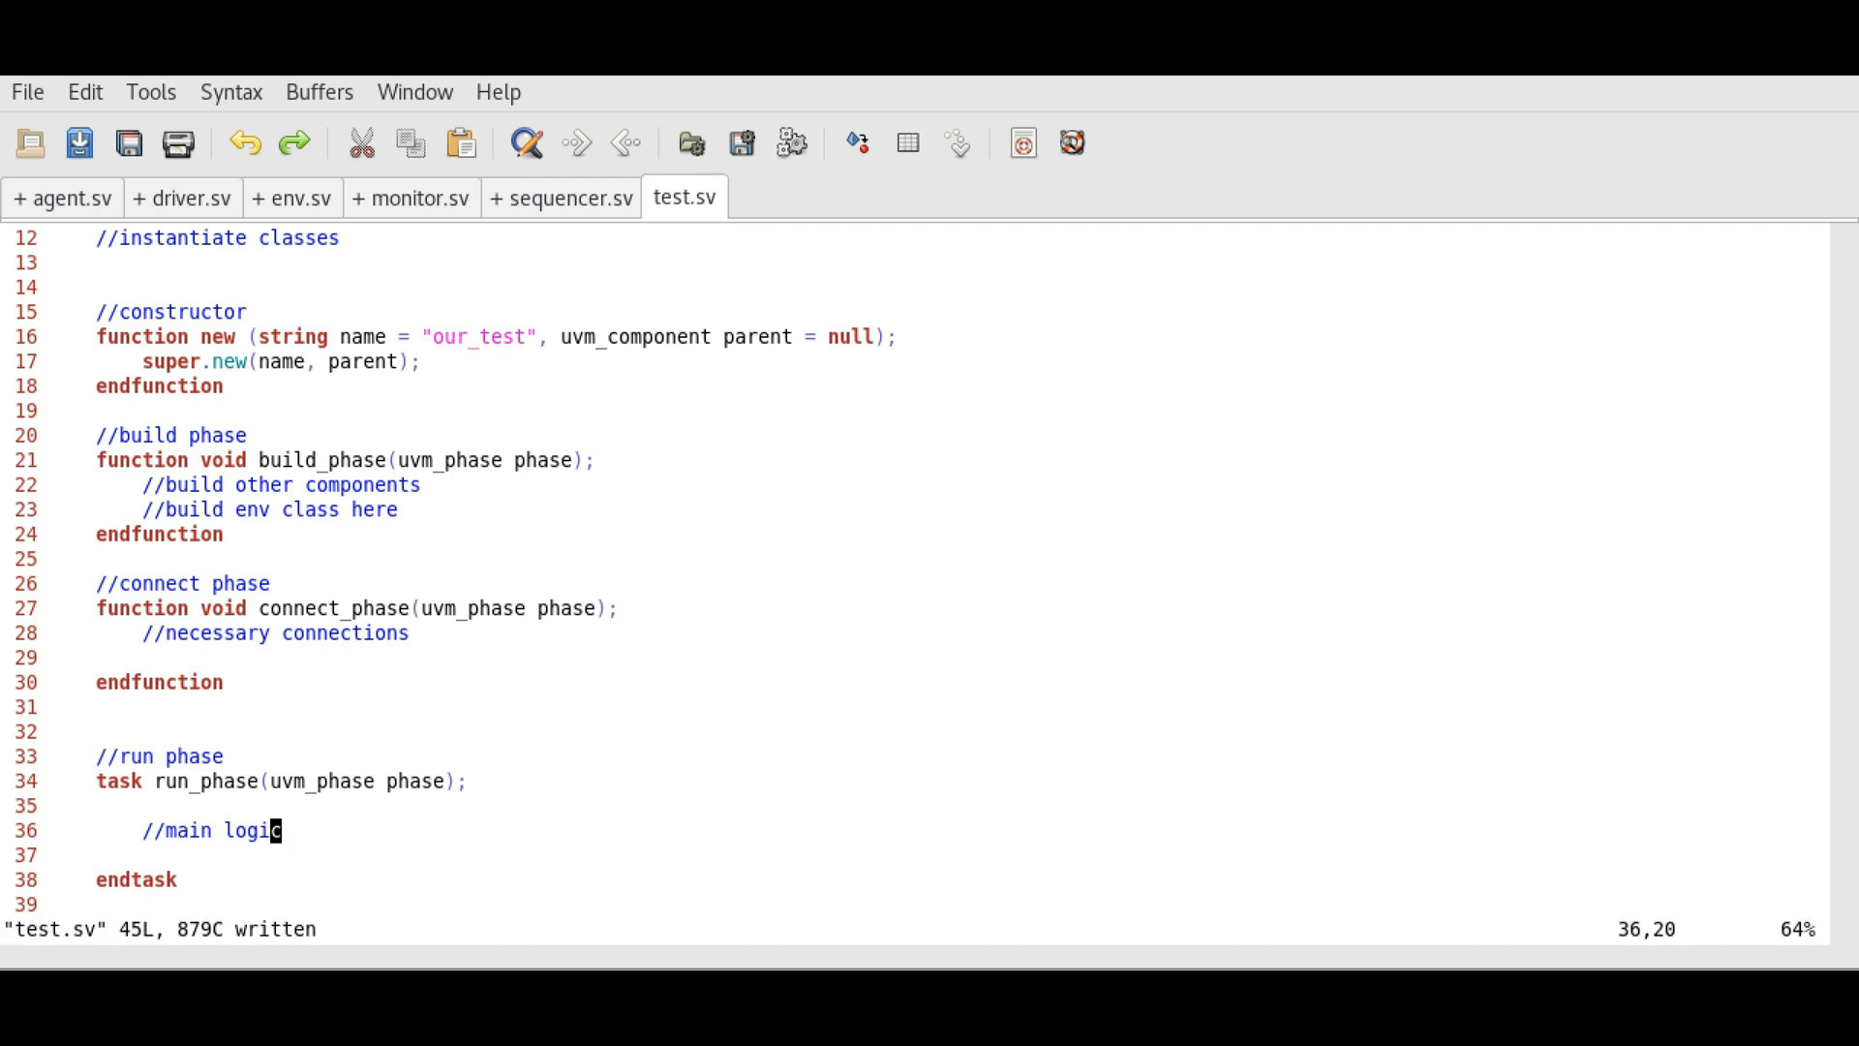
# Step: In env.sv add //instantiate classes and an indented //build agent comment in build_phase
pyautogui.click(290, 197)
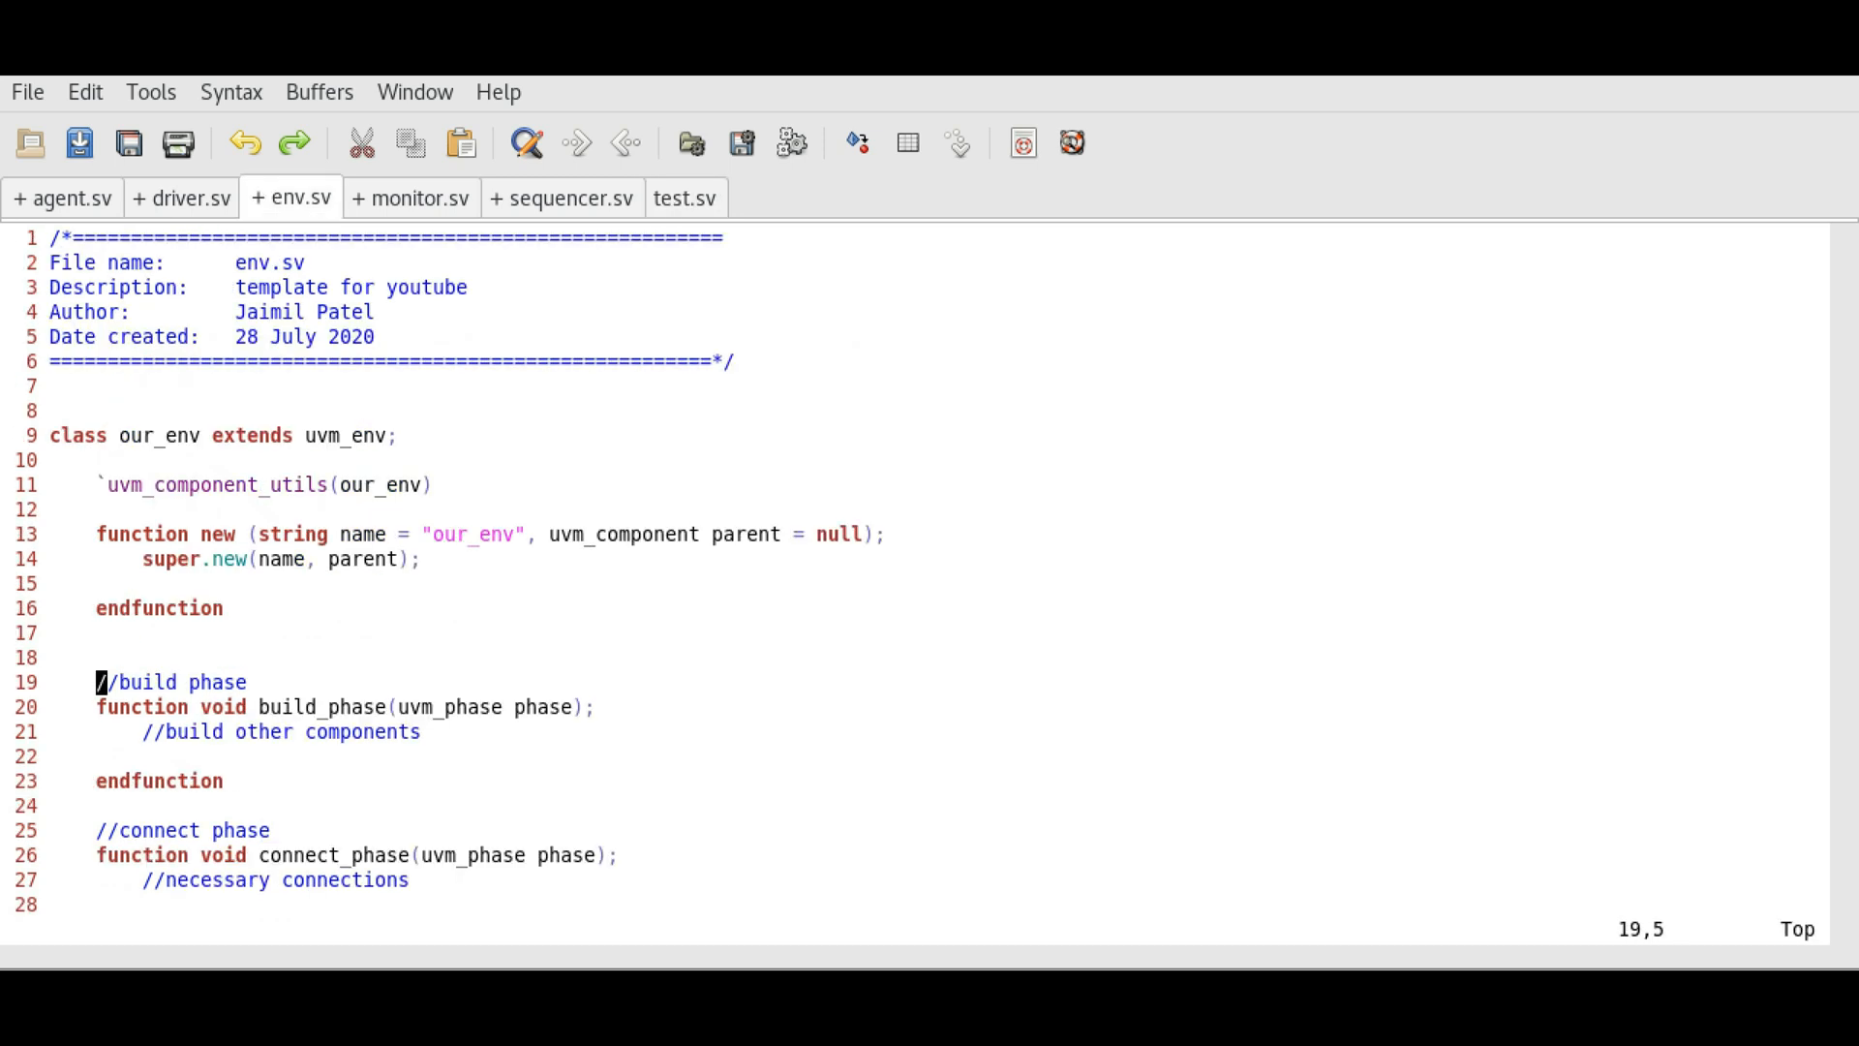
pyautogui.press('i')
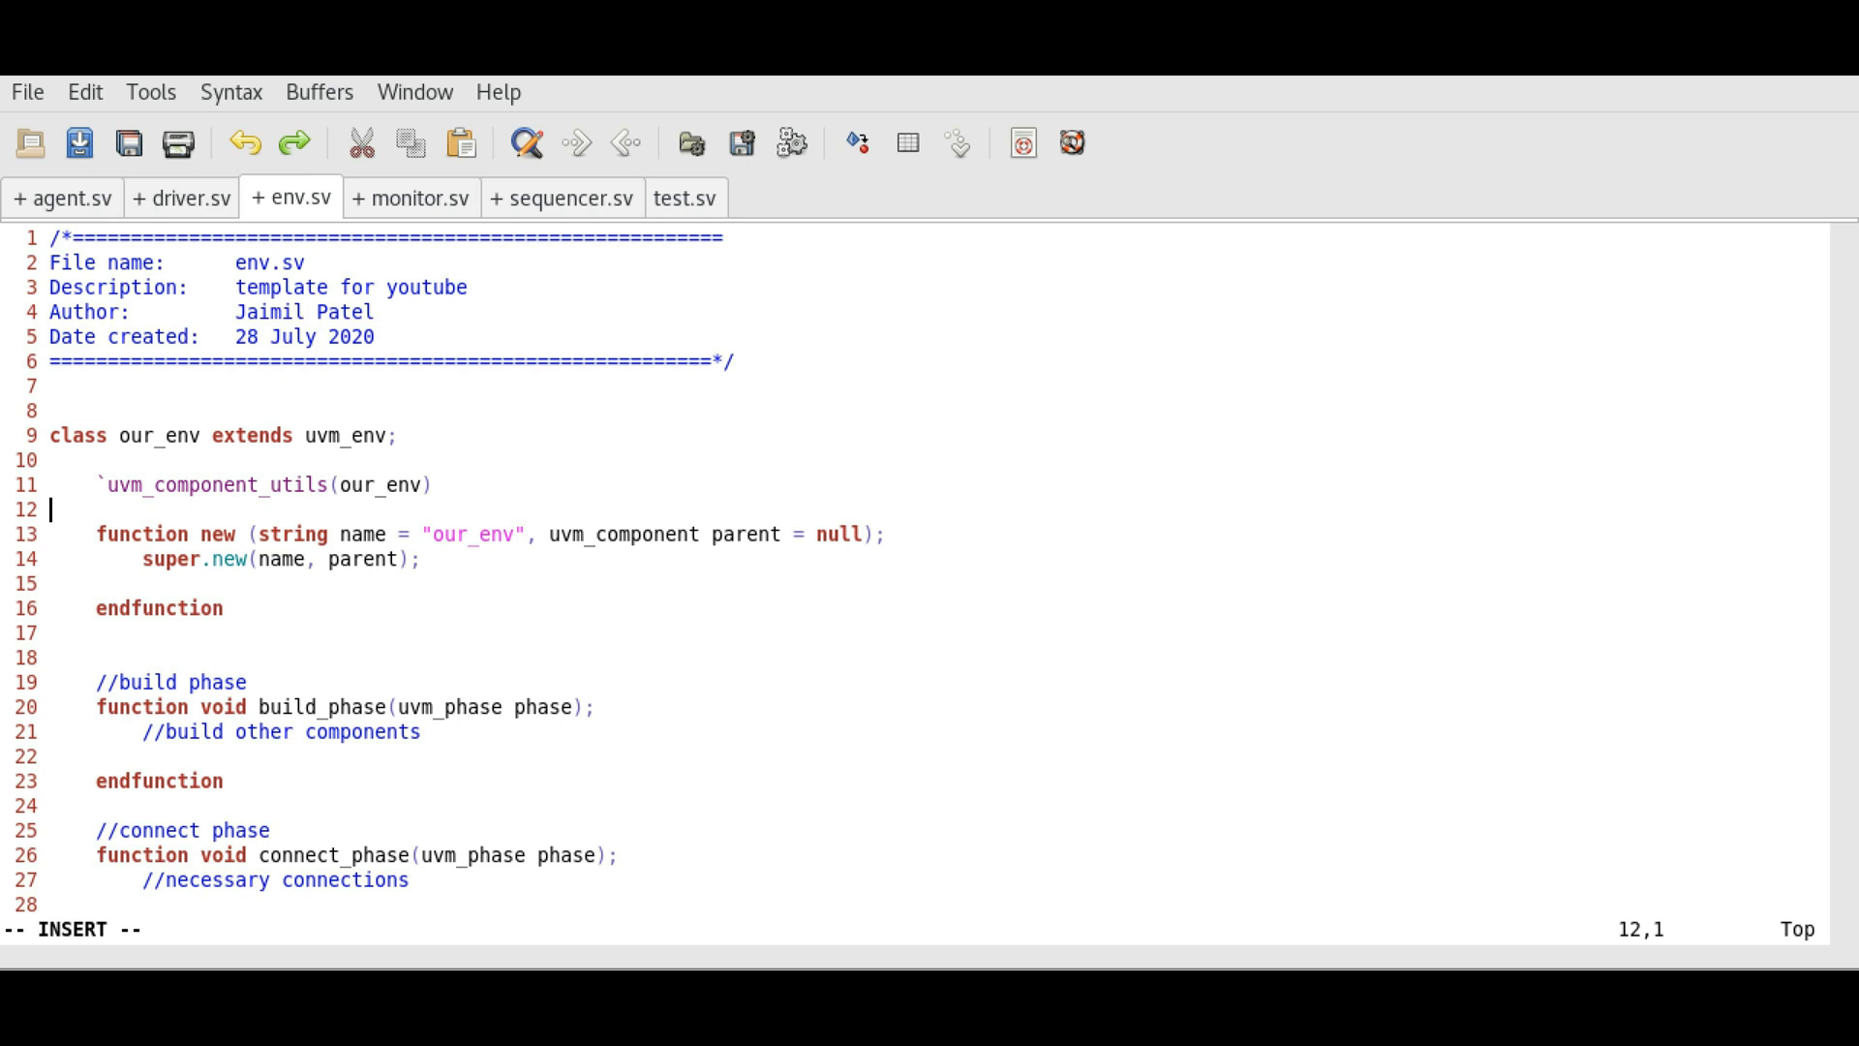
pyautogui.write('//instan')
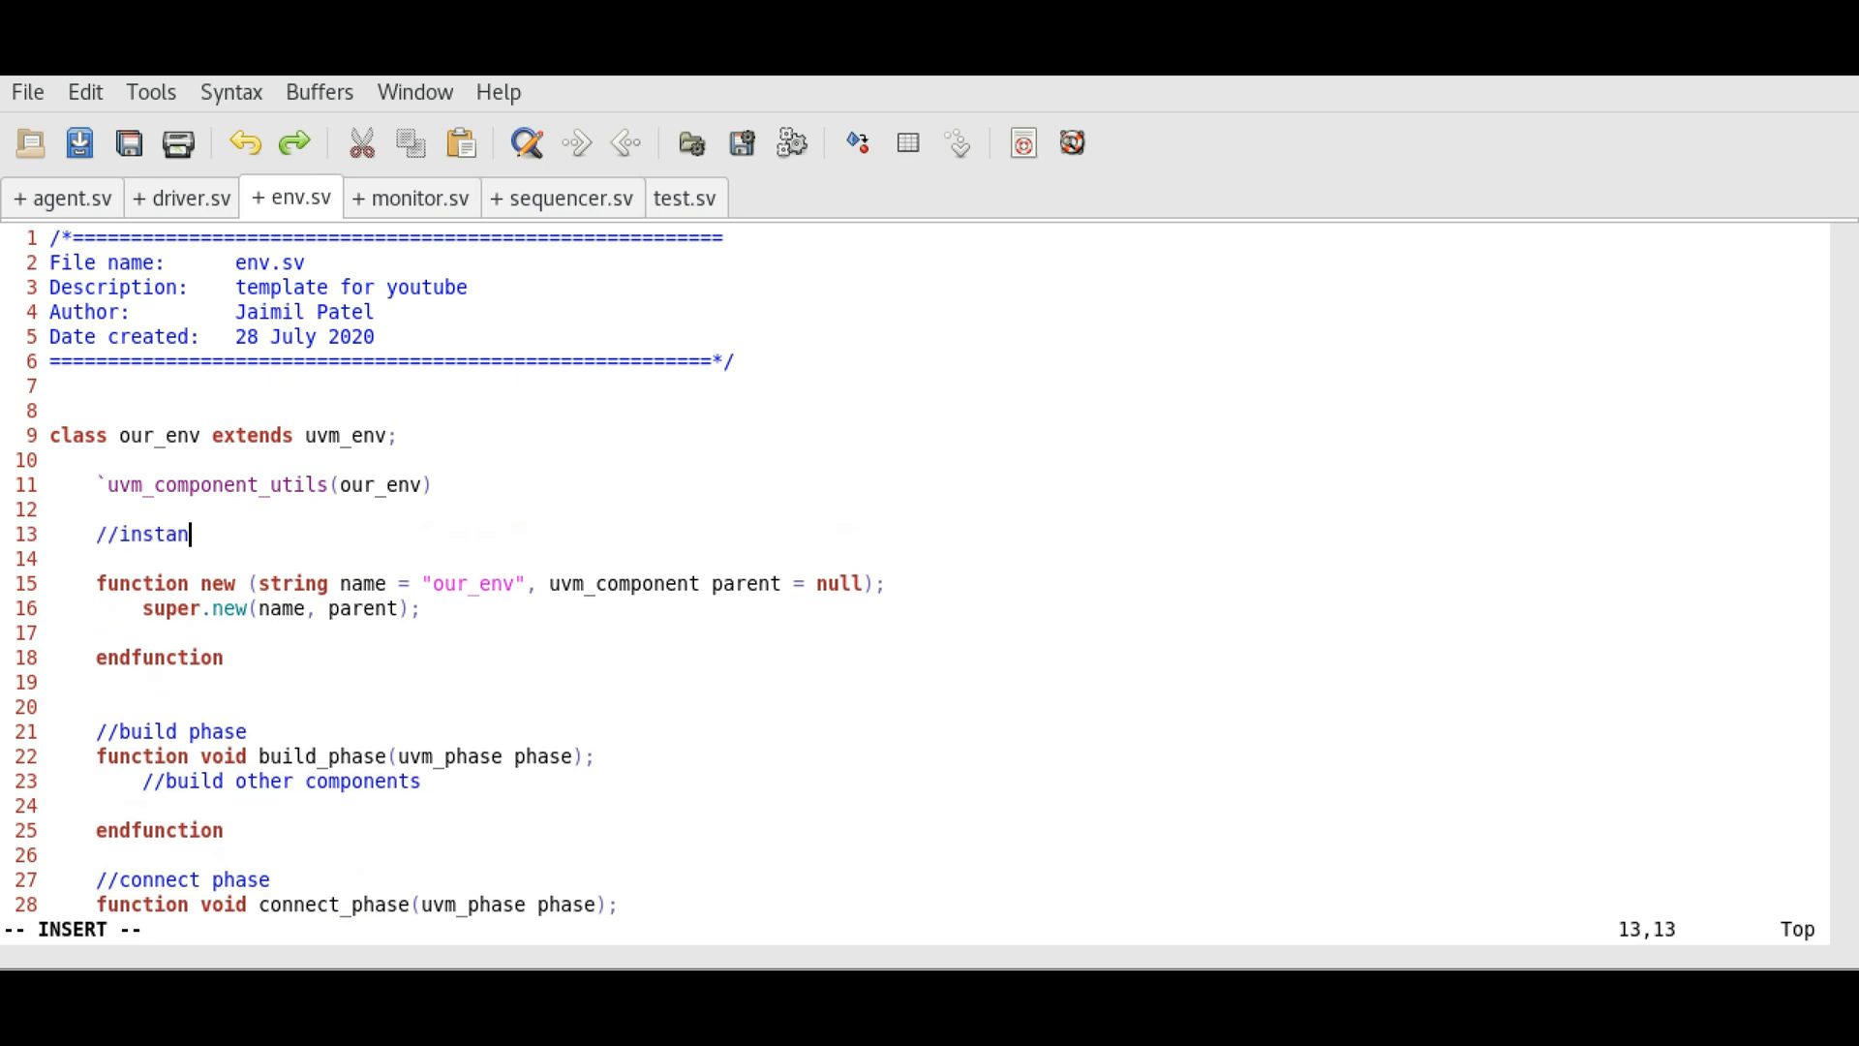
pyautogui.write('tiate')
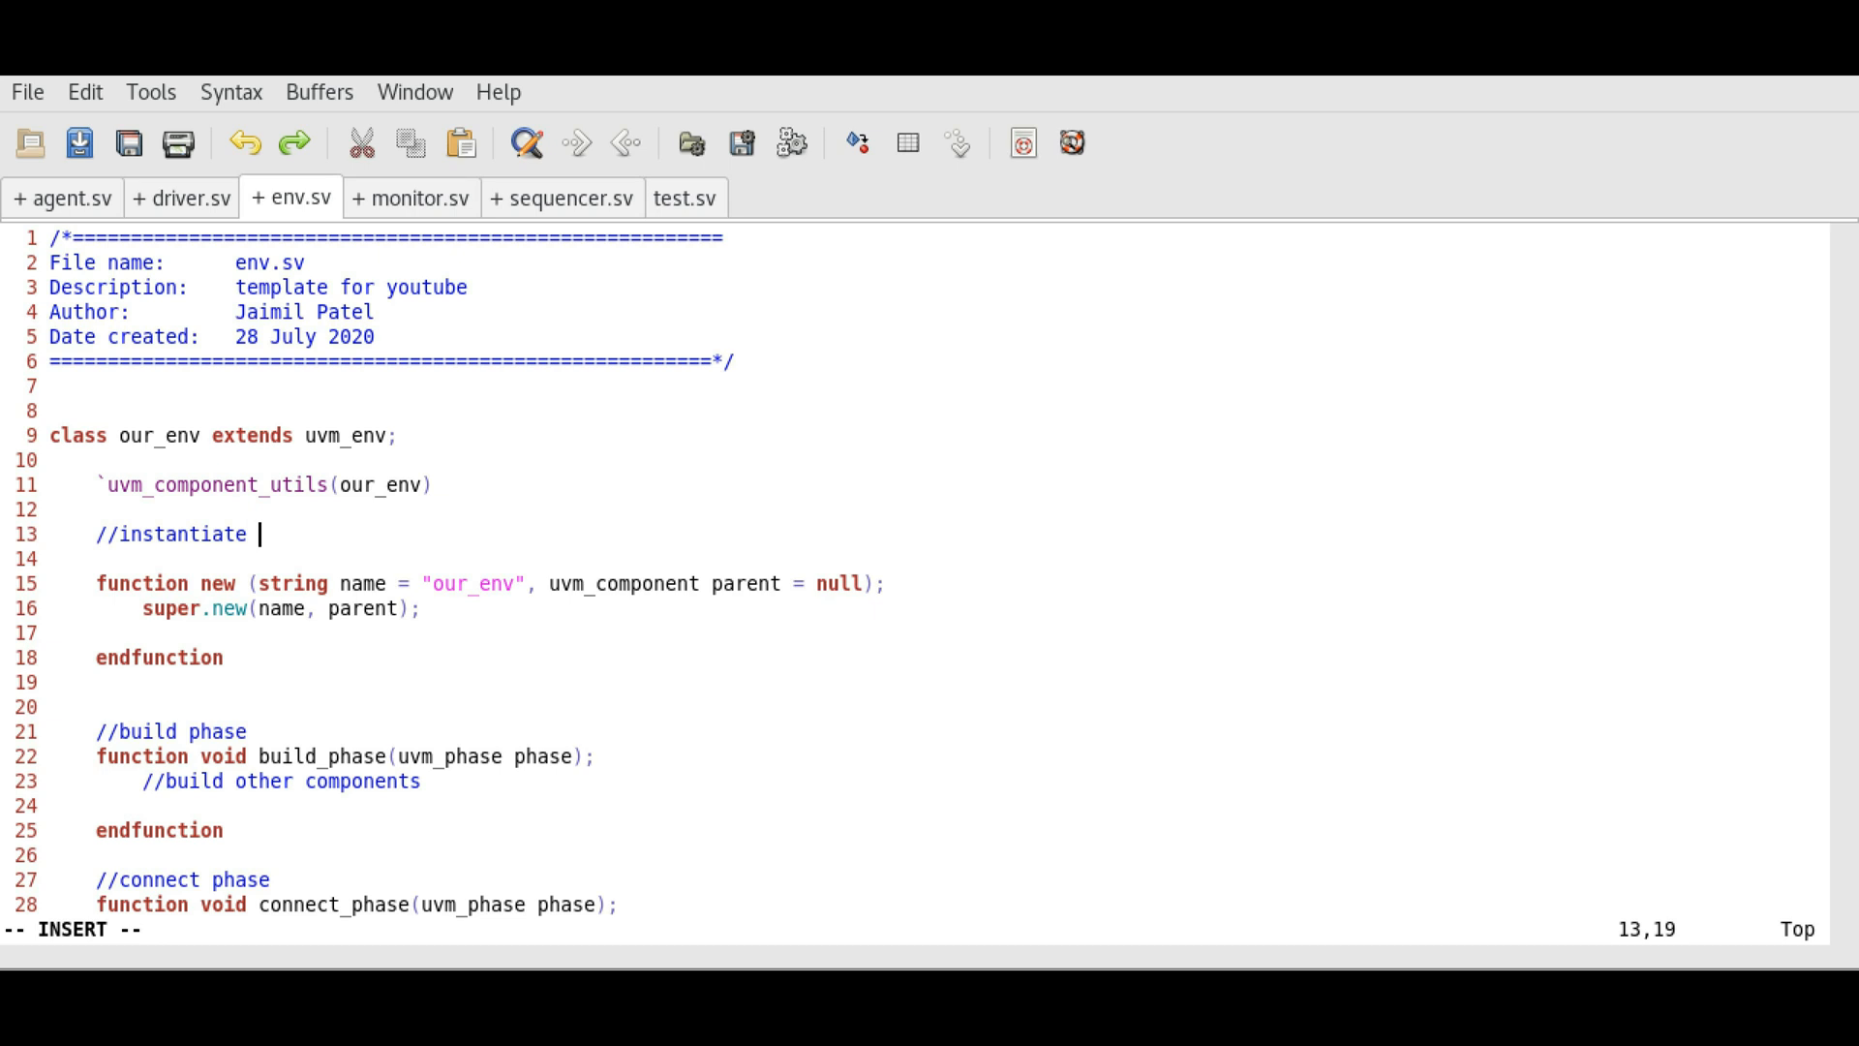
pyautogui.write('classes')
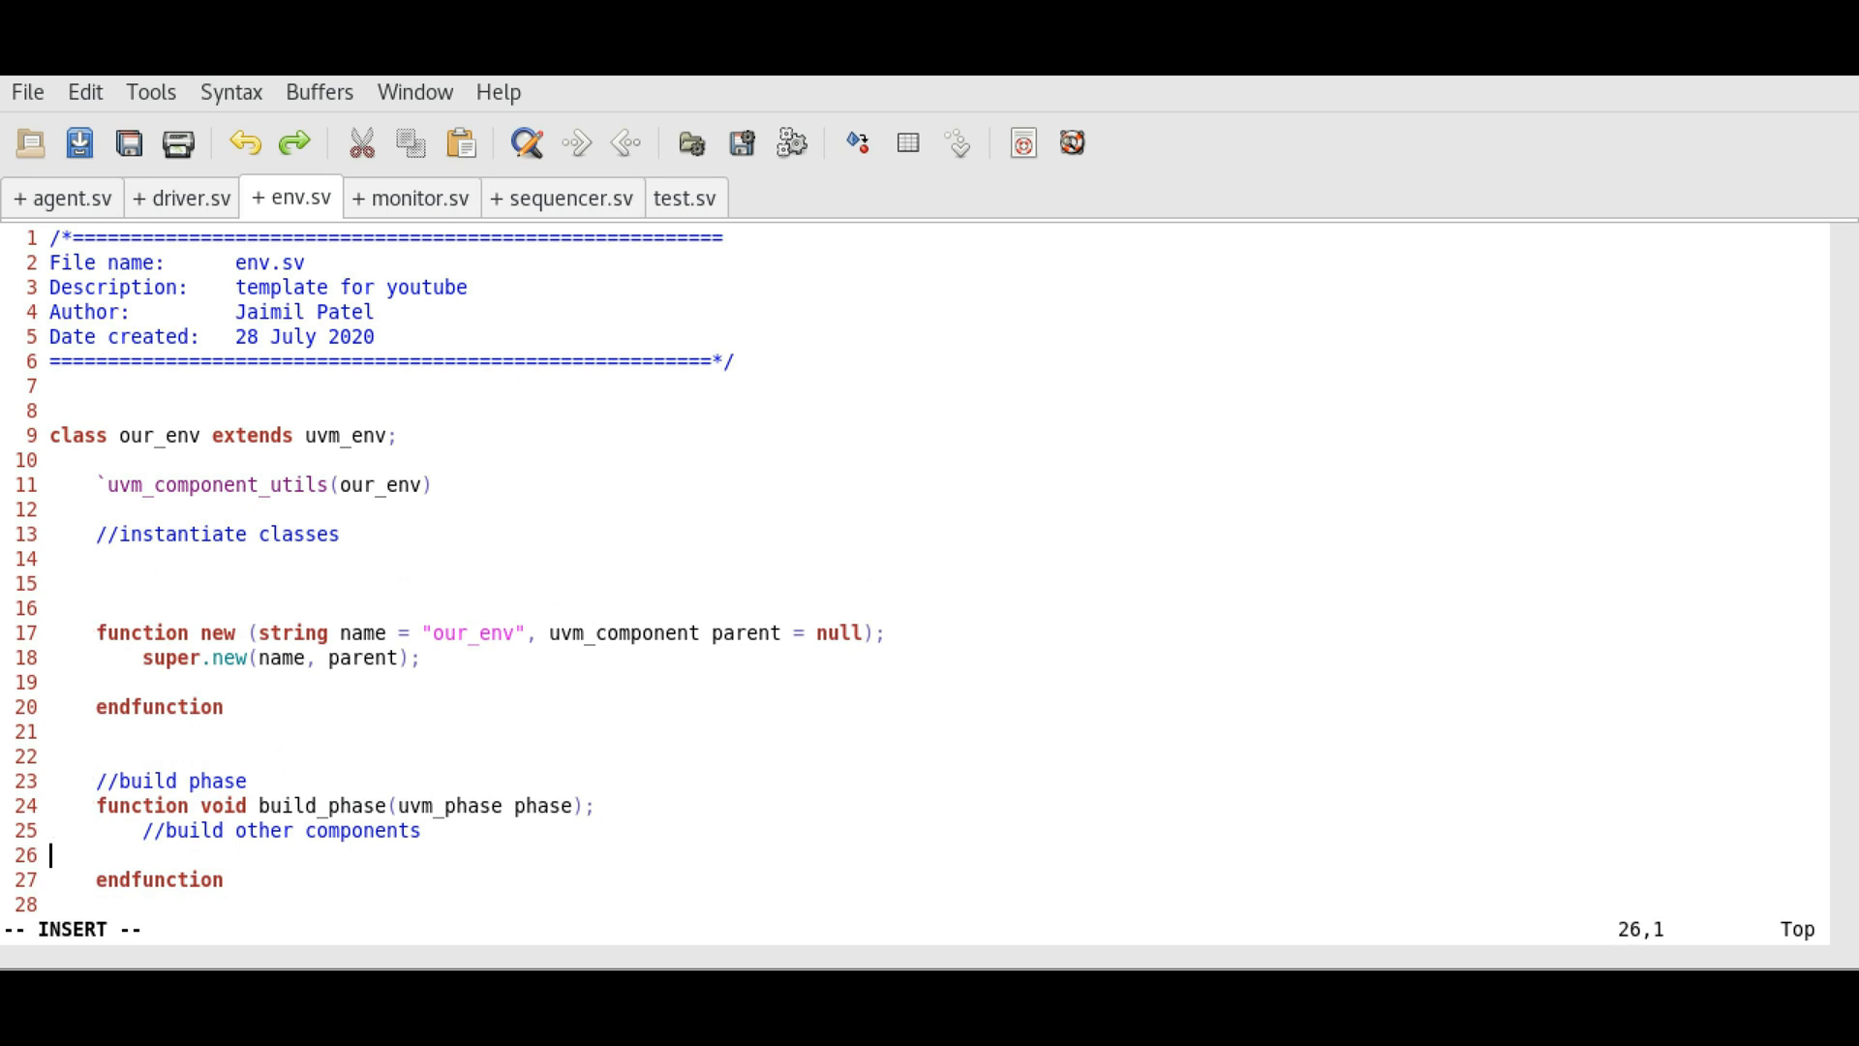
pyautogui.press('Tab')
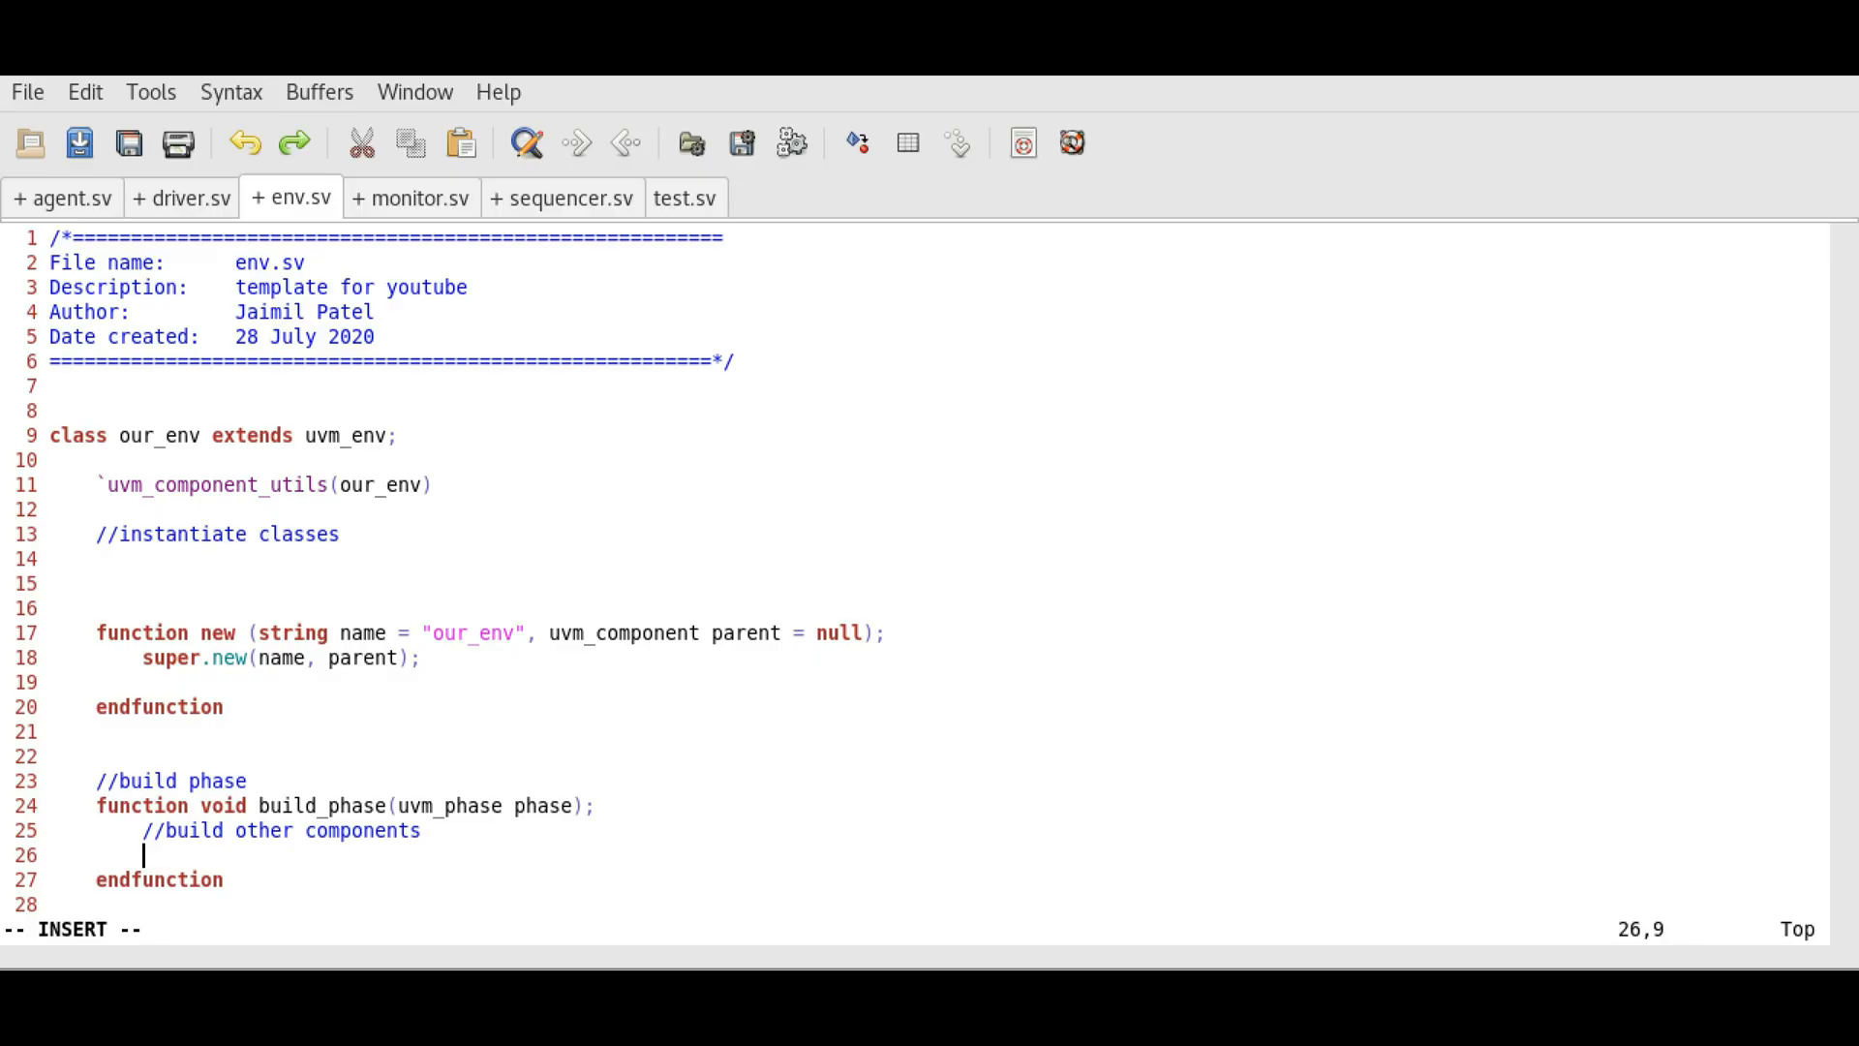
pyautogui.write('//build agent class')
pyautogui.write('//main logic')
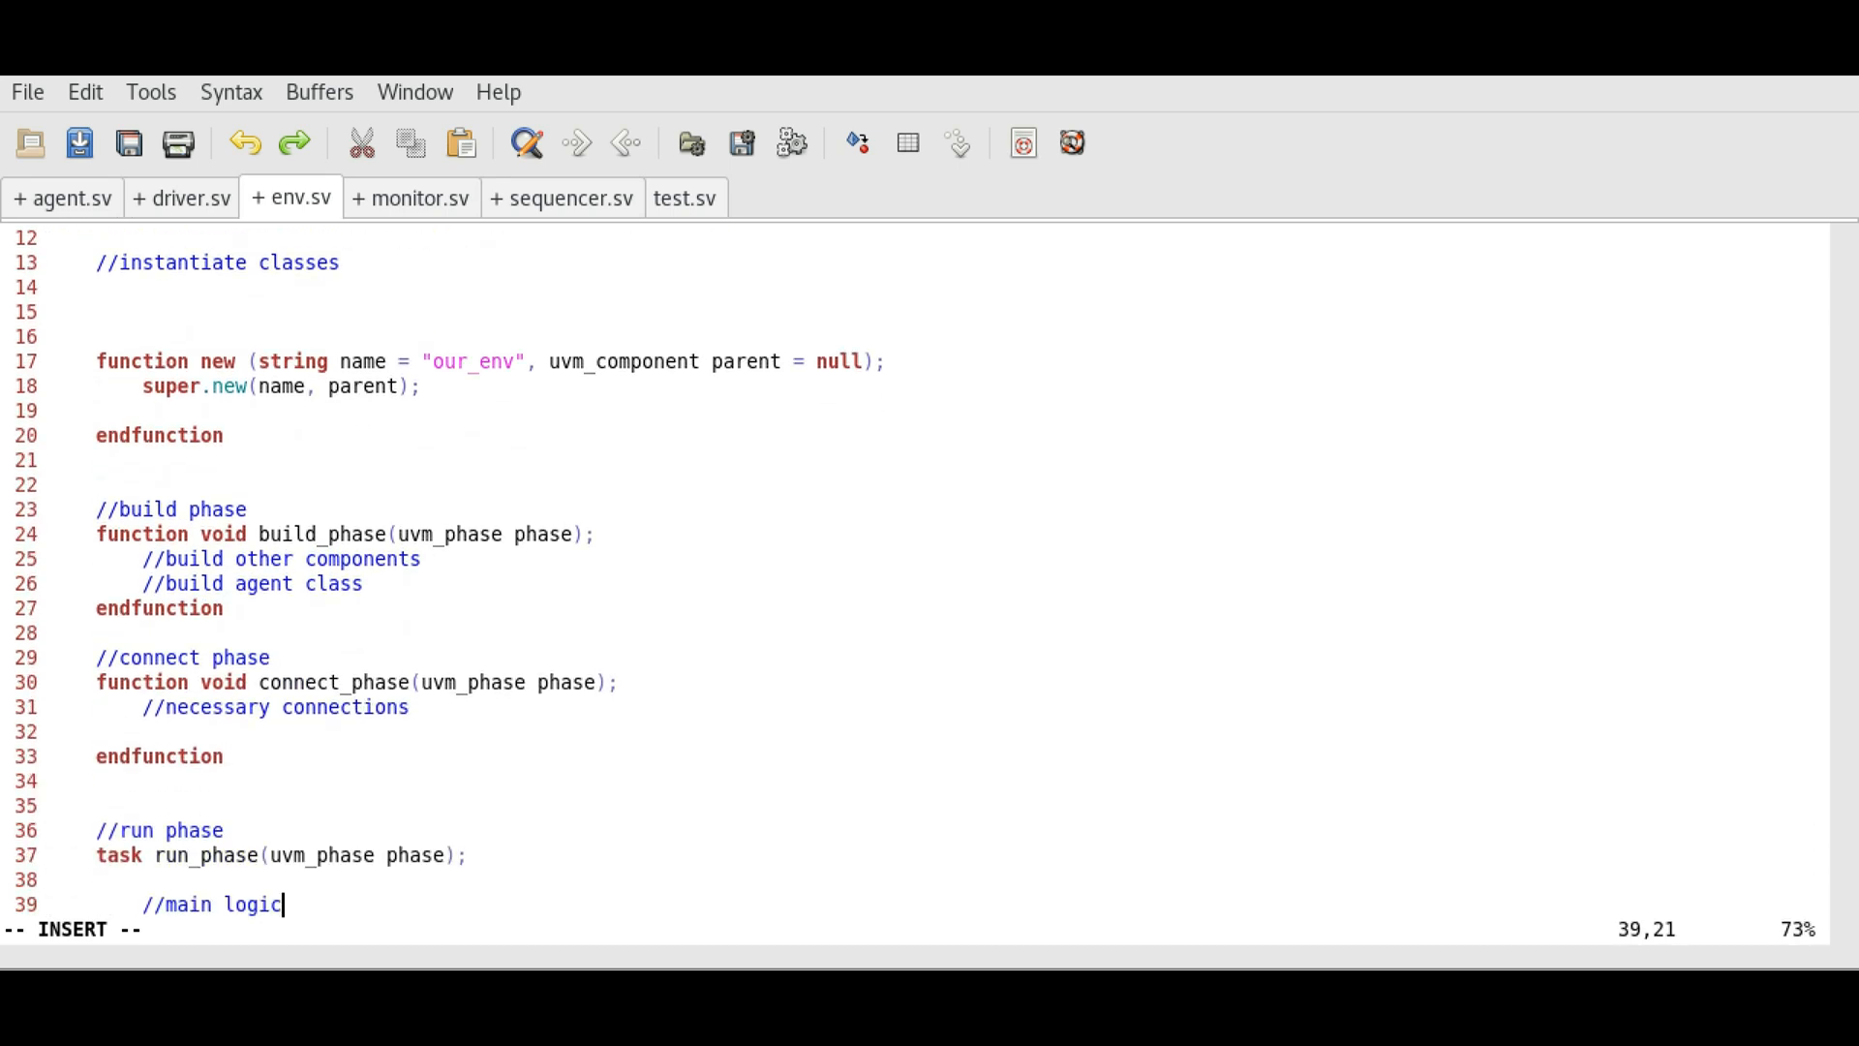
pyautogui.click(66, 198)
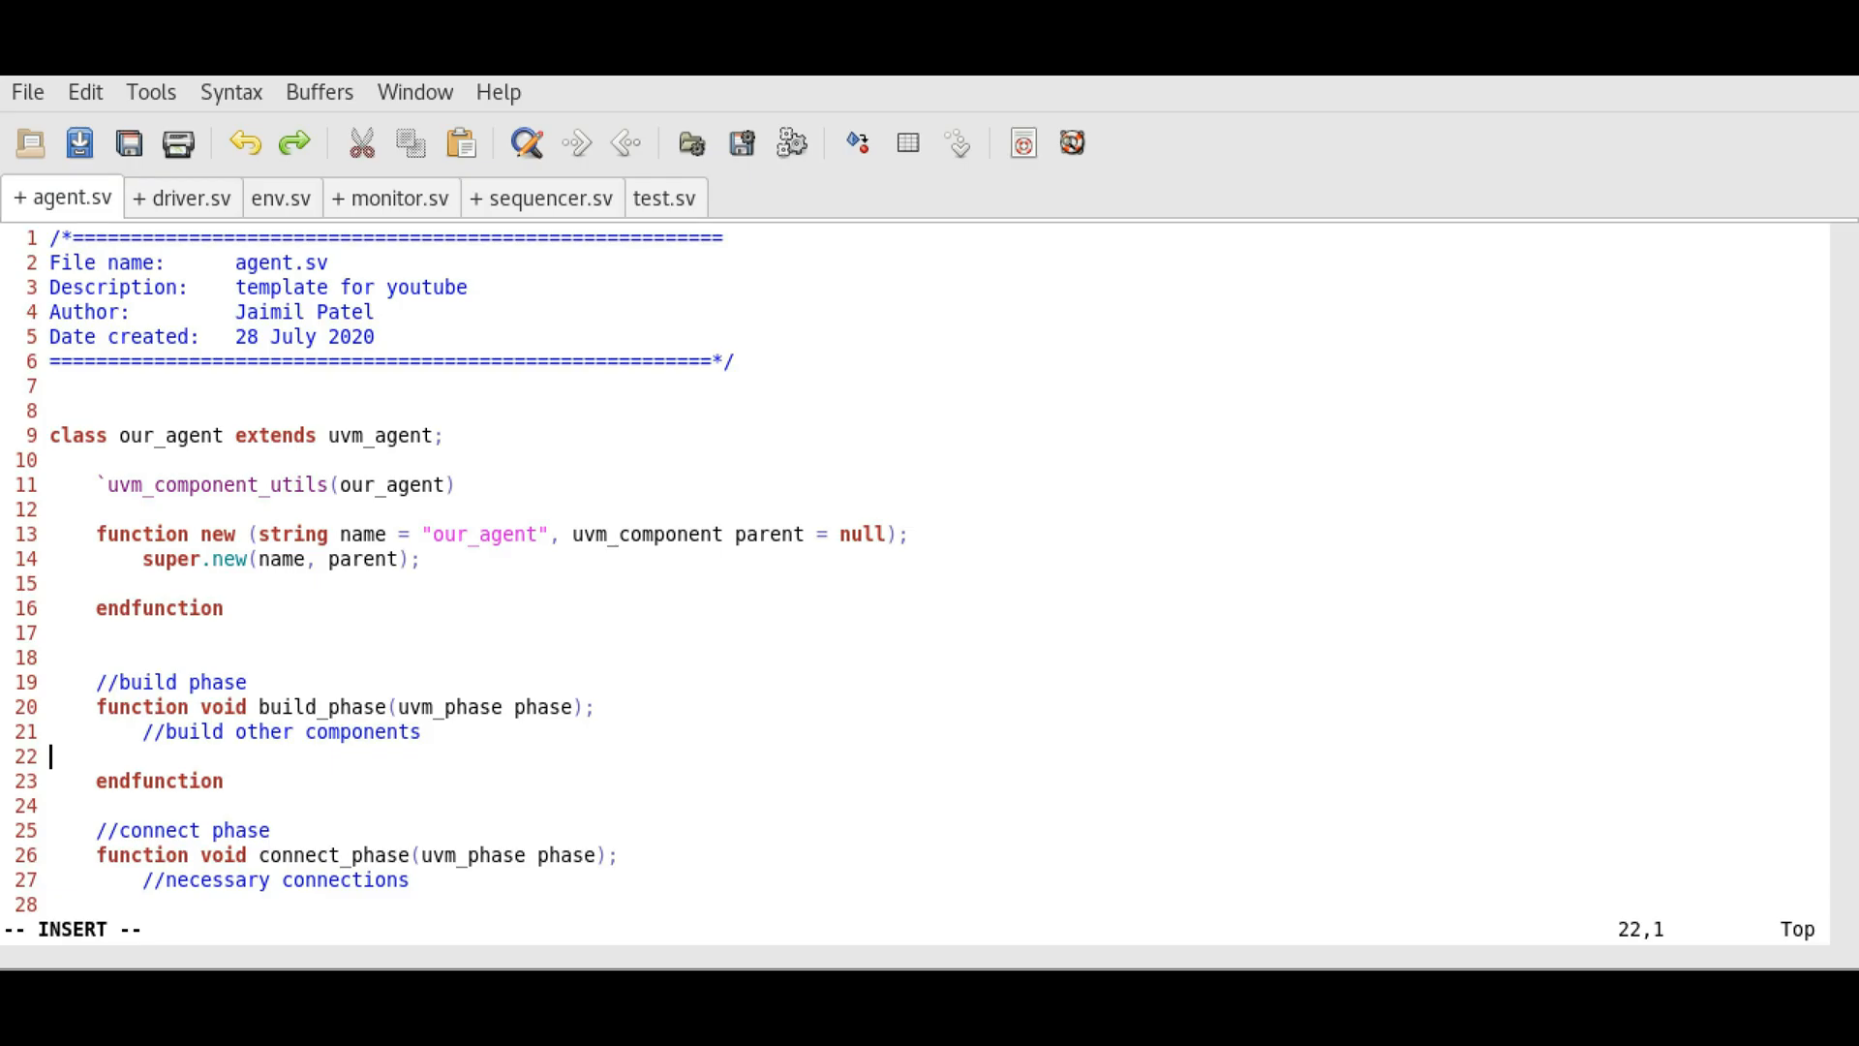
# Step: Add a // build sequencer, monitor, driver comment in agent.sv's build_phase
pyautogui.write('// b')
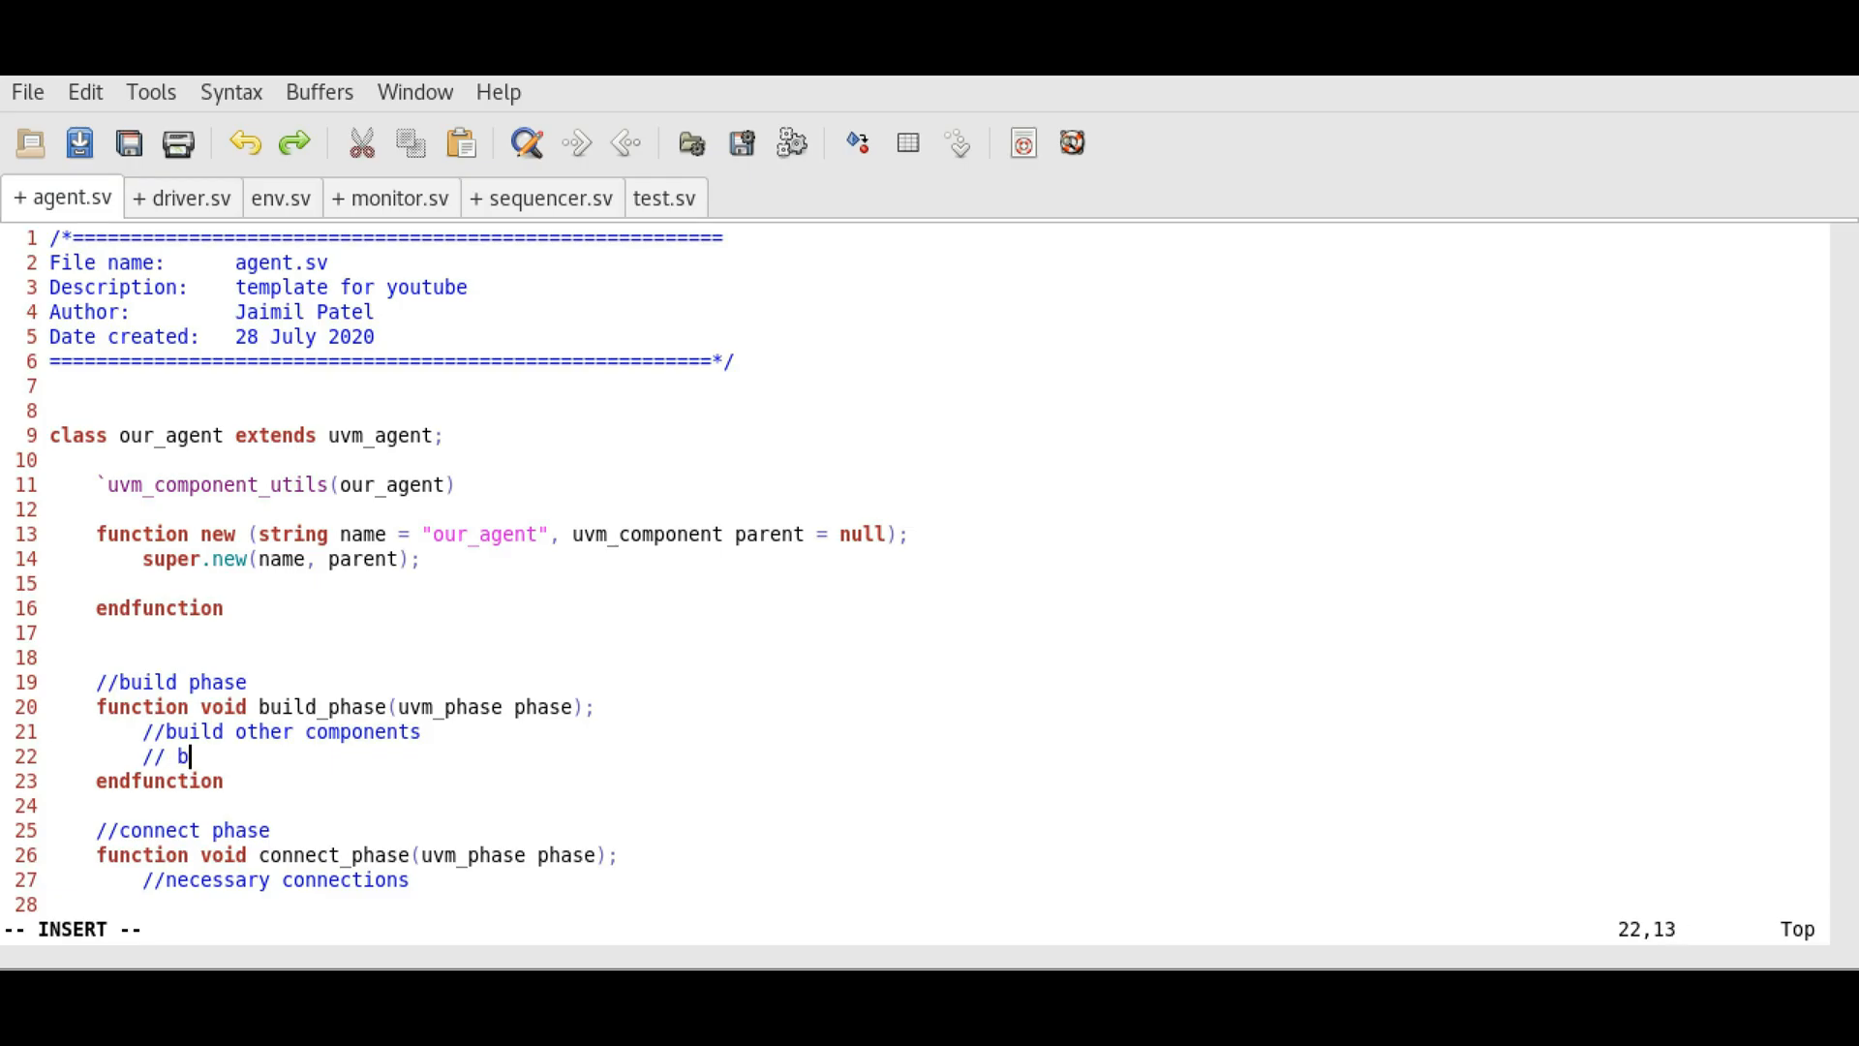
pyautogui.write('uild seq')
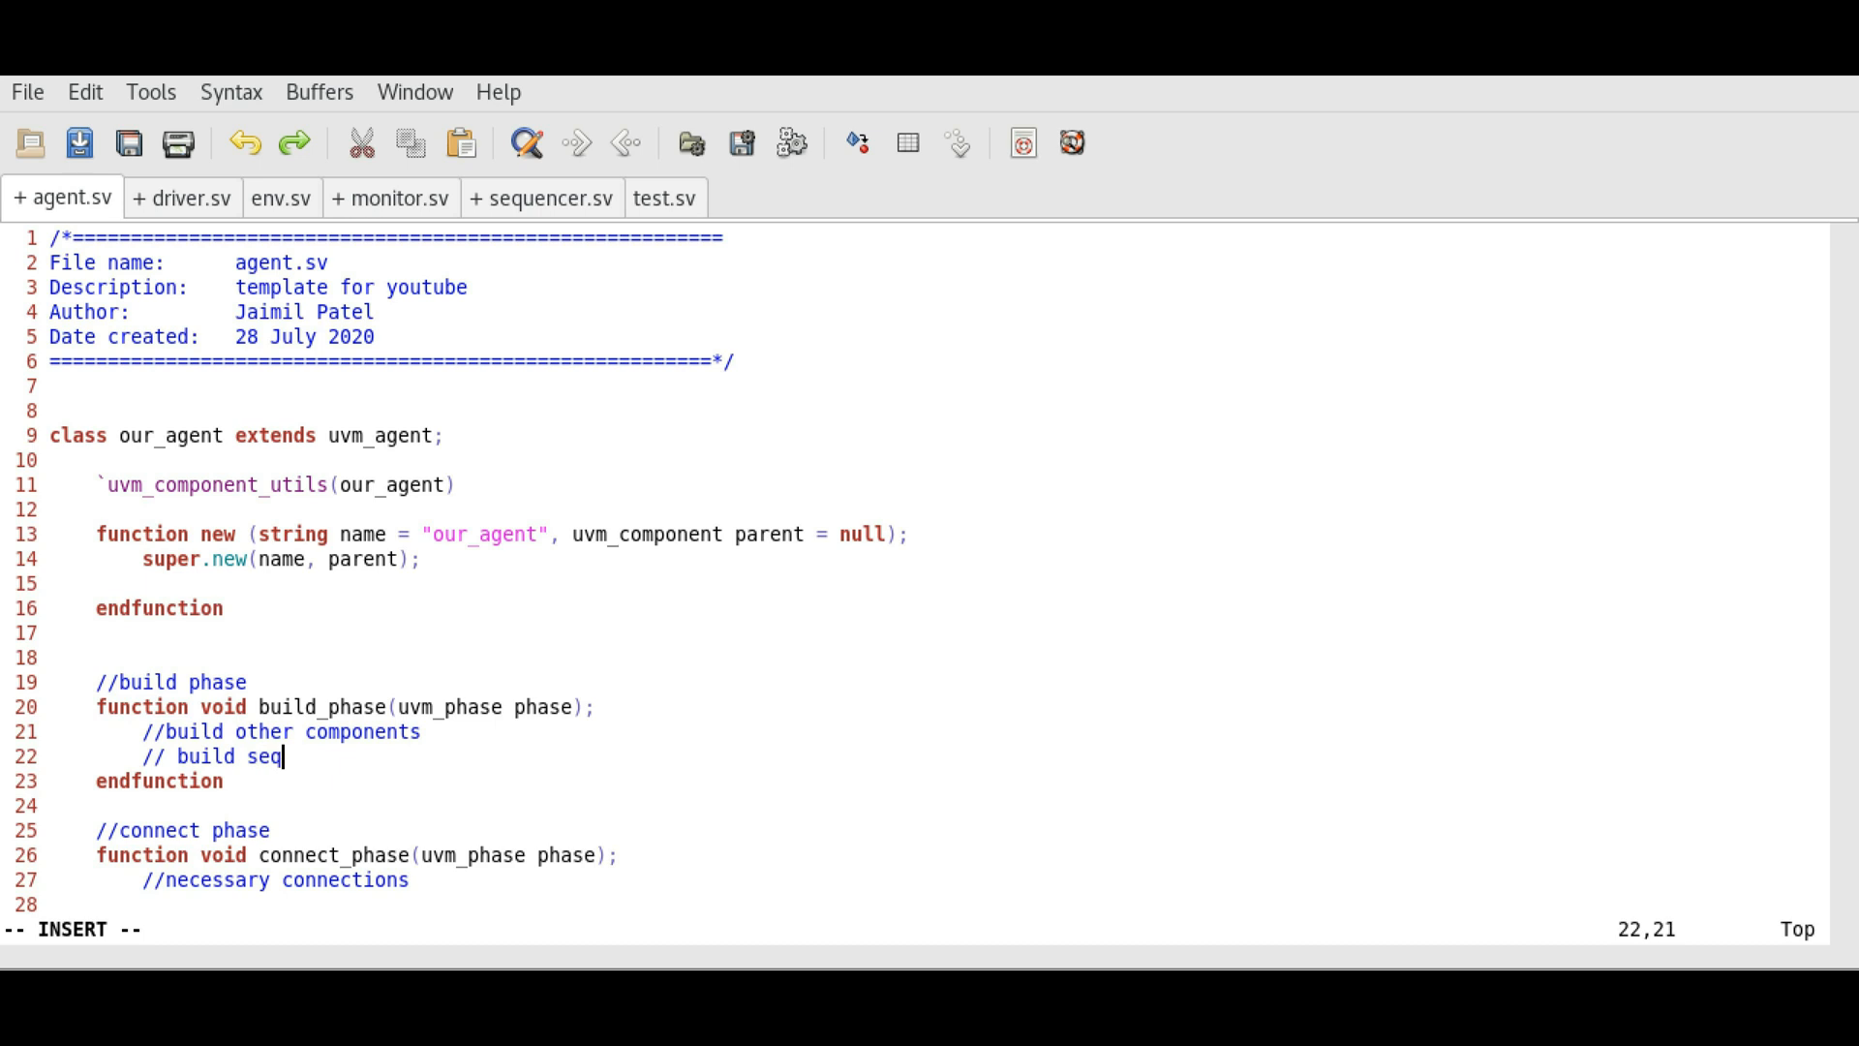
pyautogui.write('uencer, monitor, d')
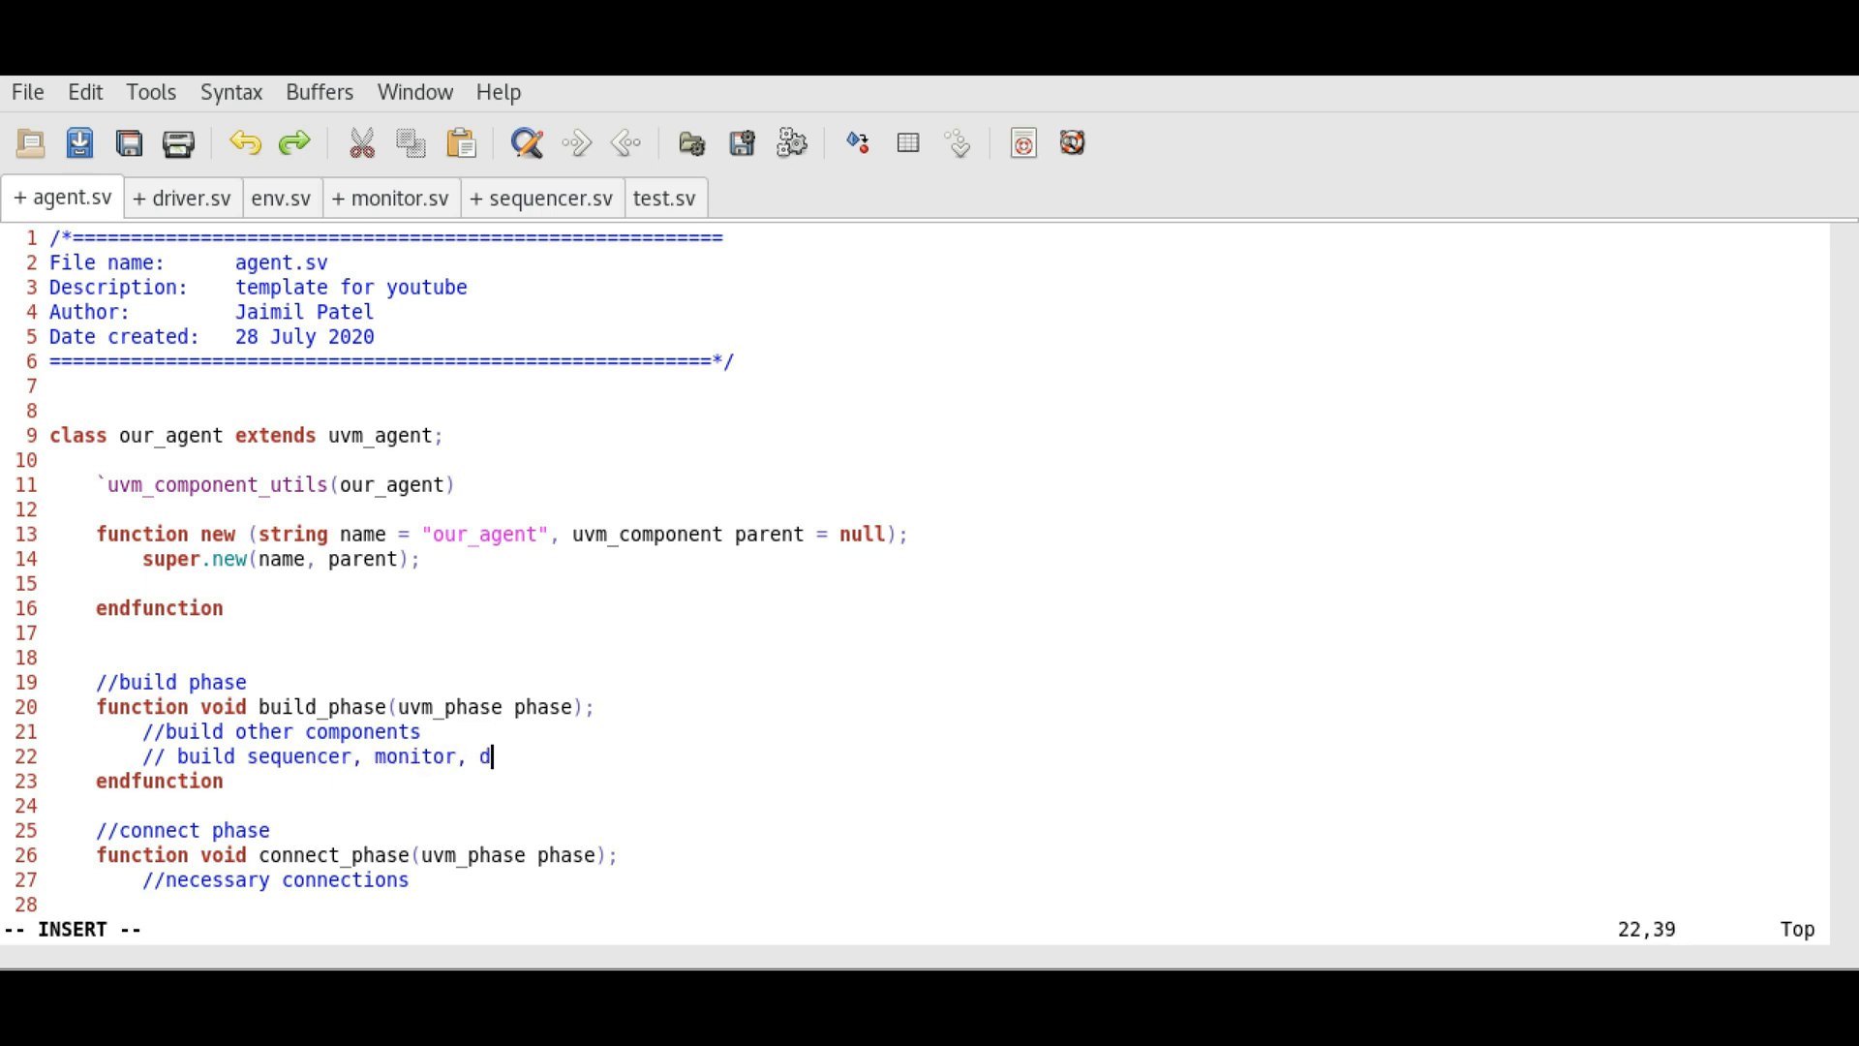
pyautogui.write('river')
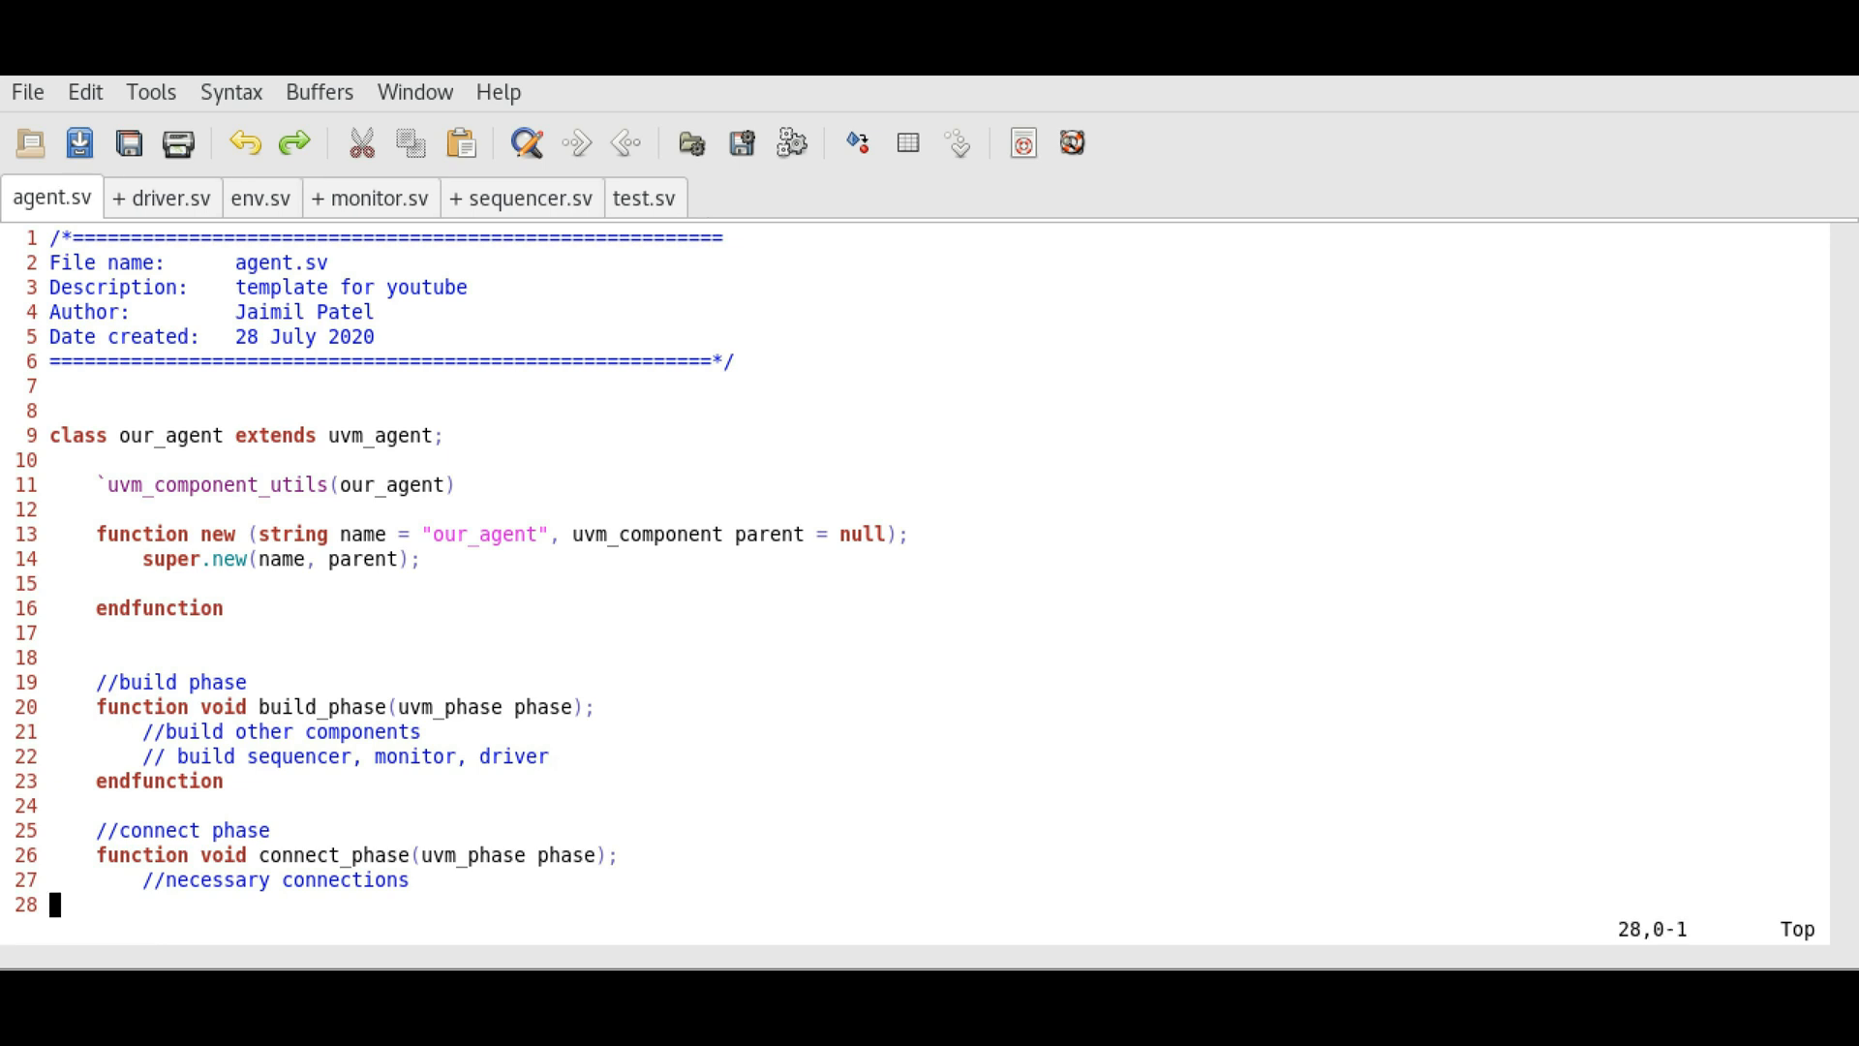